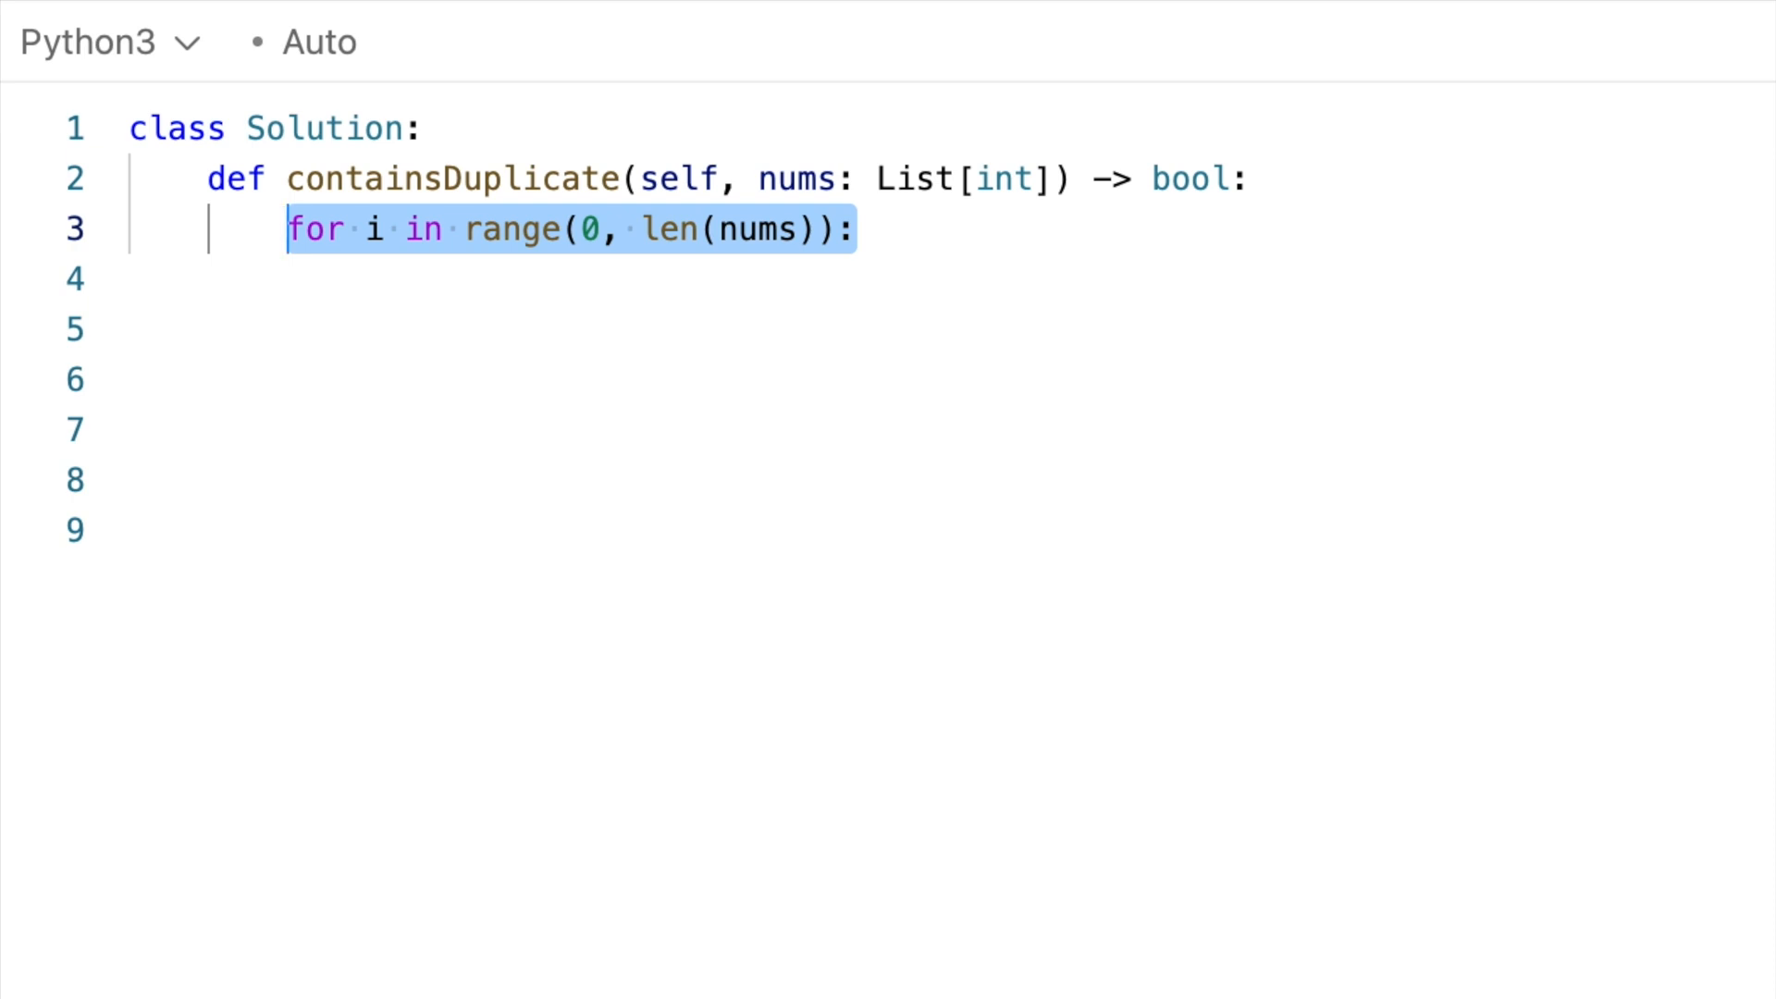
- Add the inner j loop, return True when nums[i] == nums[j], and return False afterwards
{"action": "type", "text": "for j in range(i + 1, len(nums)):"}
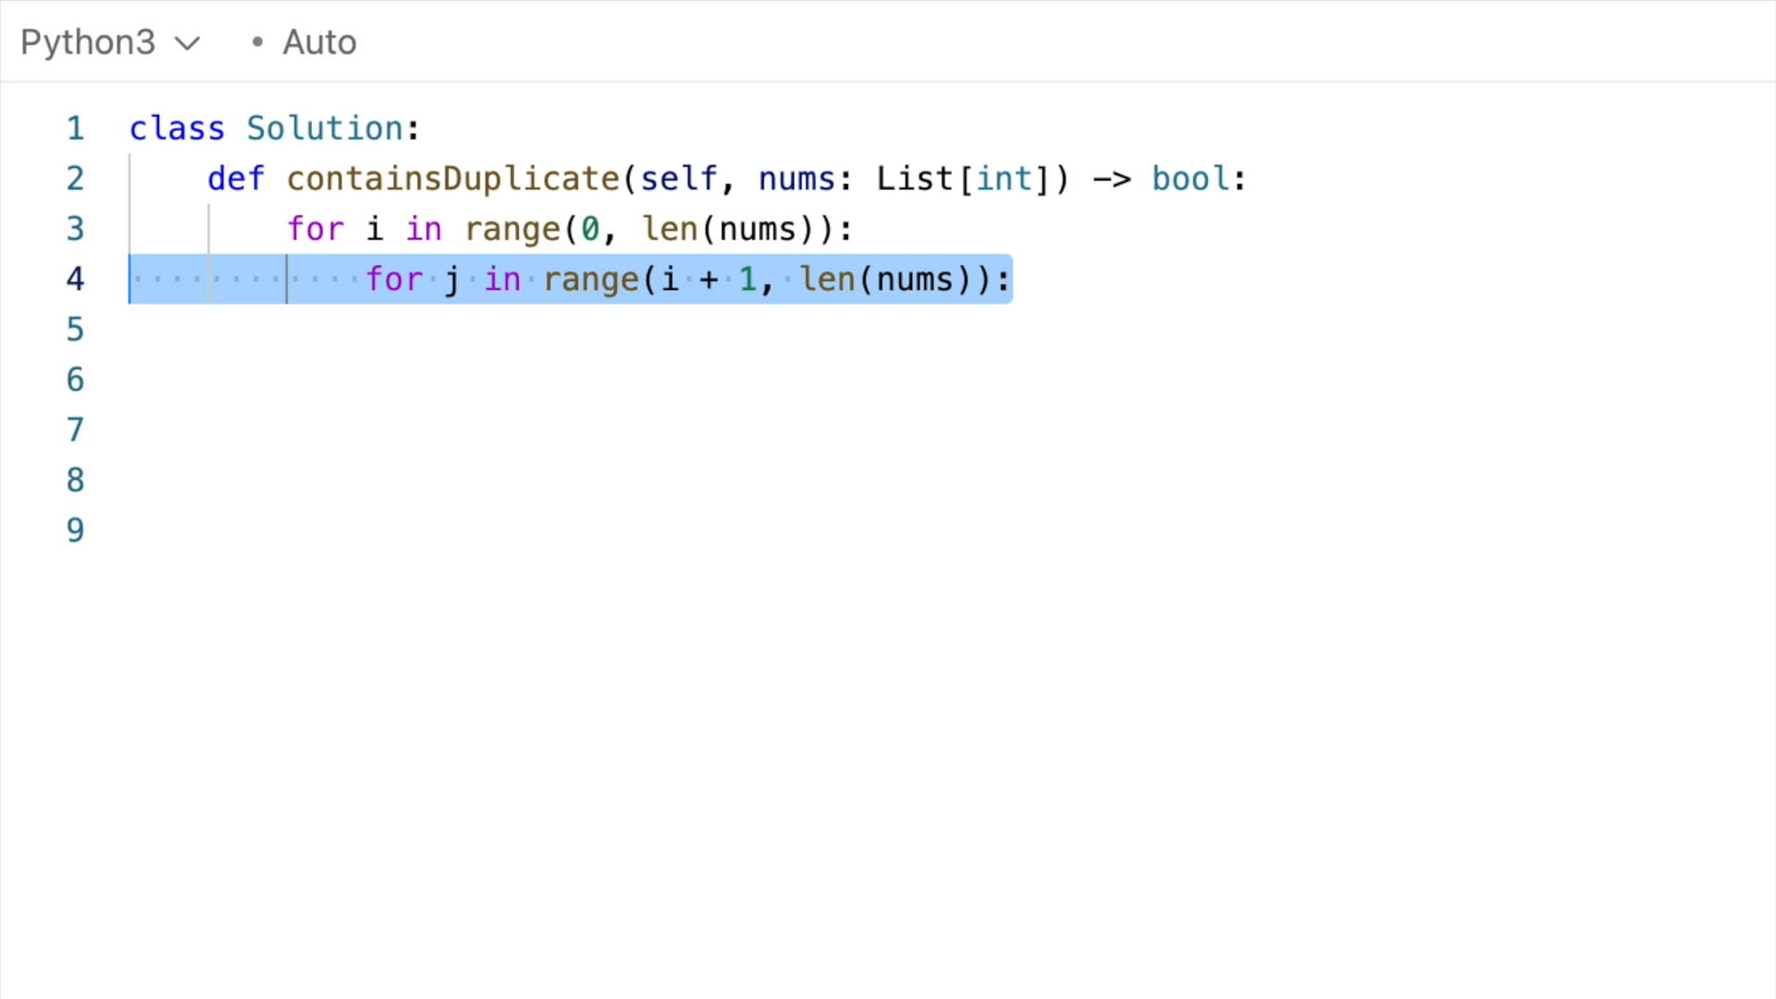
{"action": "type", "text": "if nums[i] == nums[j]:"}
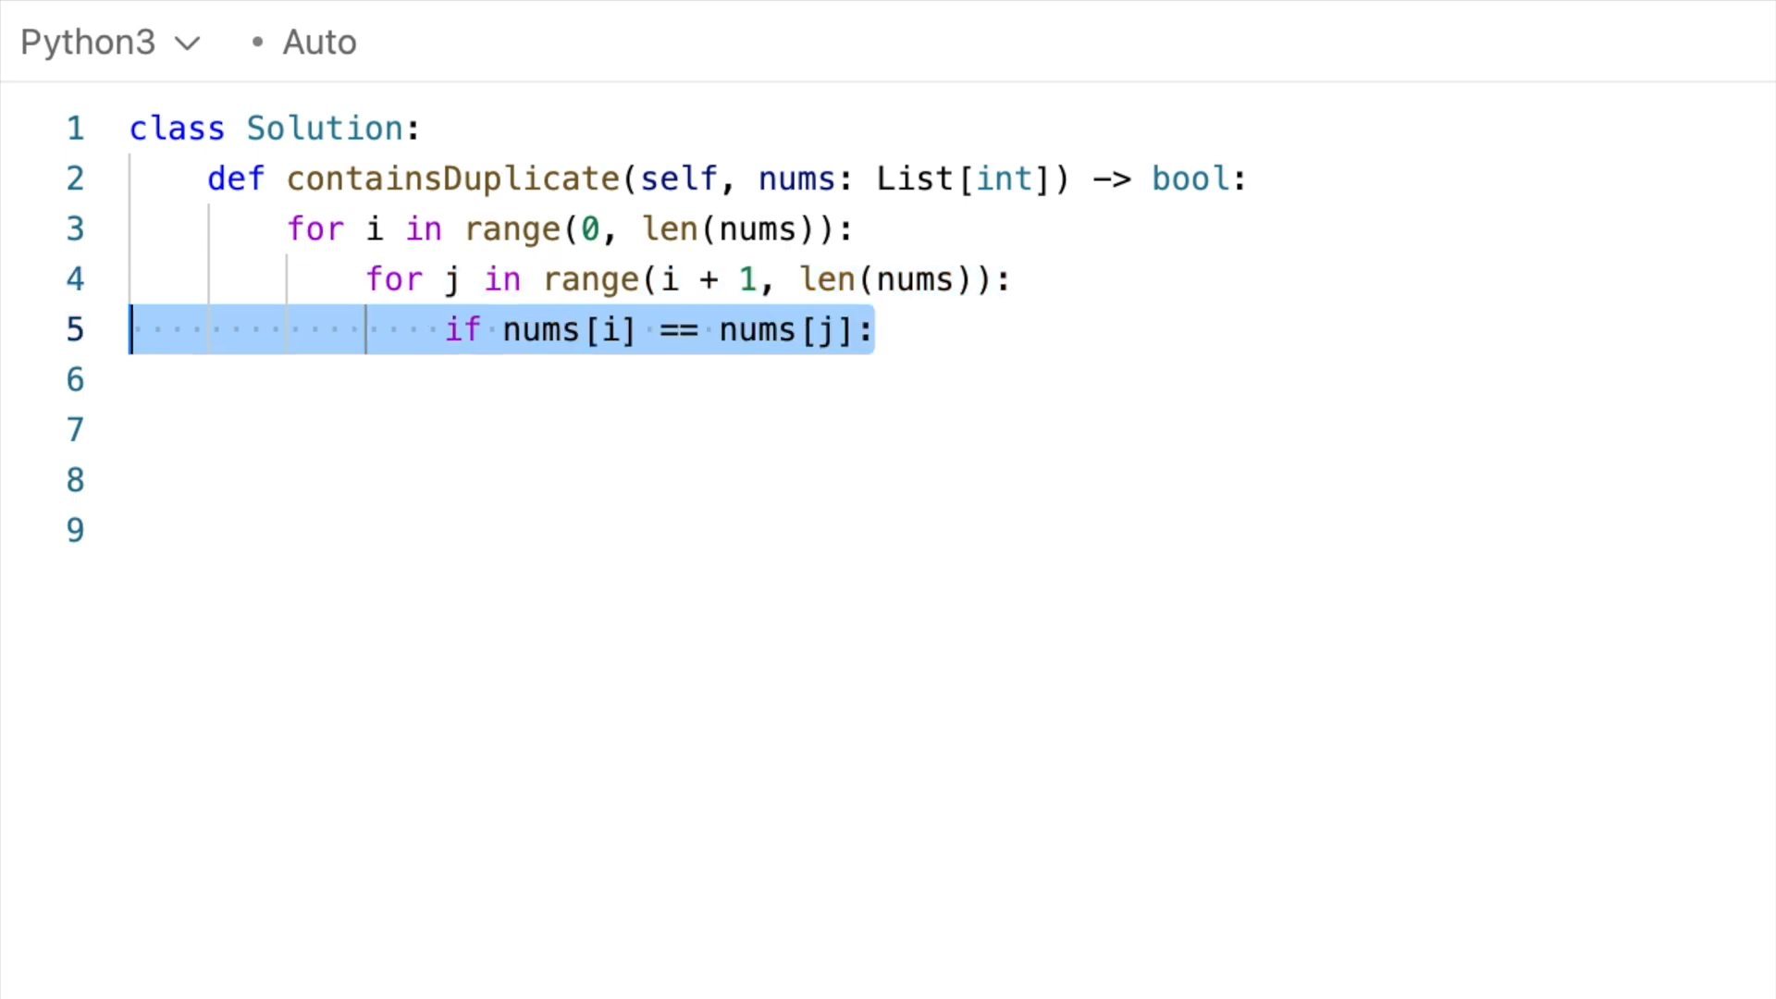
{"action": "type", "text": "return True"}
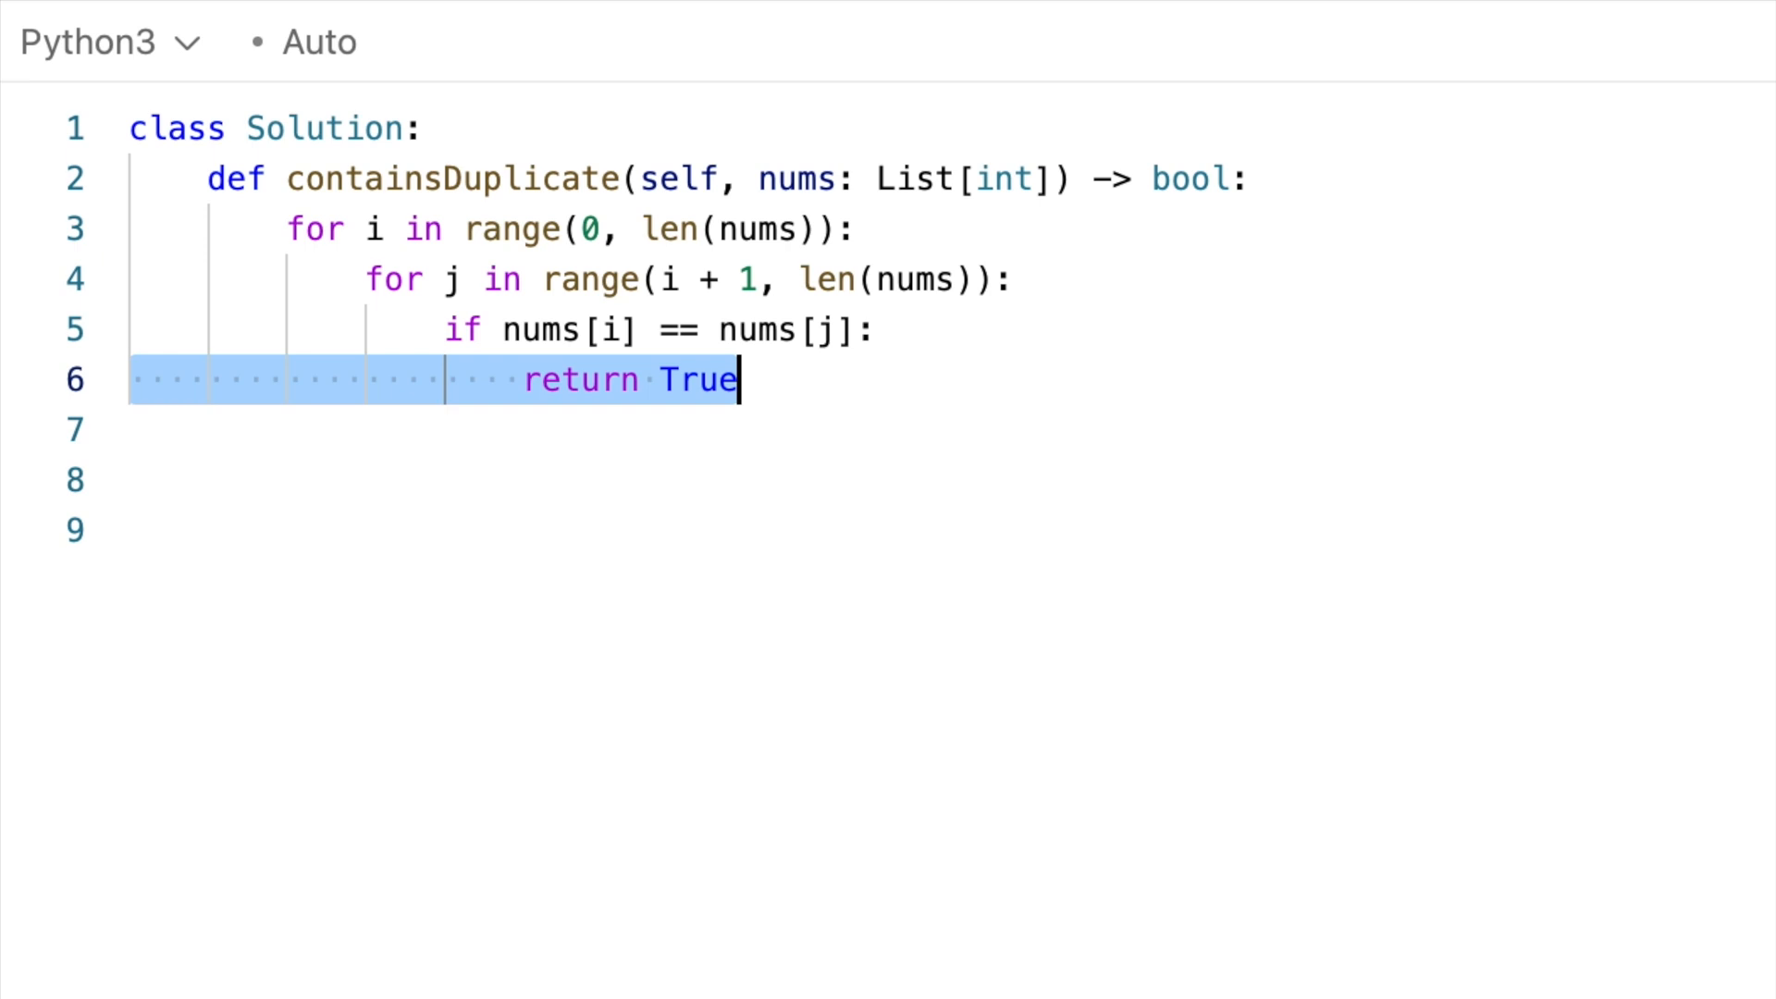
{"action": "type", "text": "return False"}
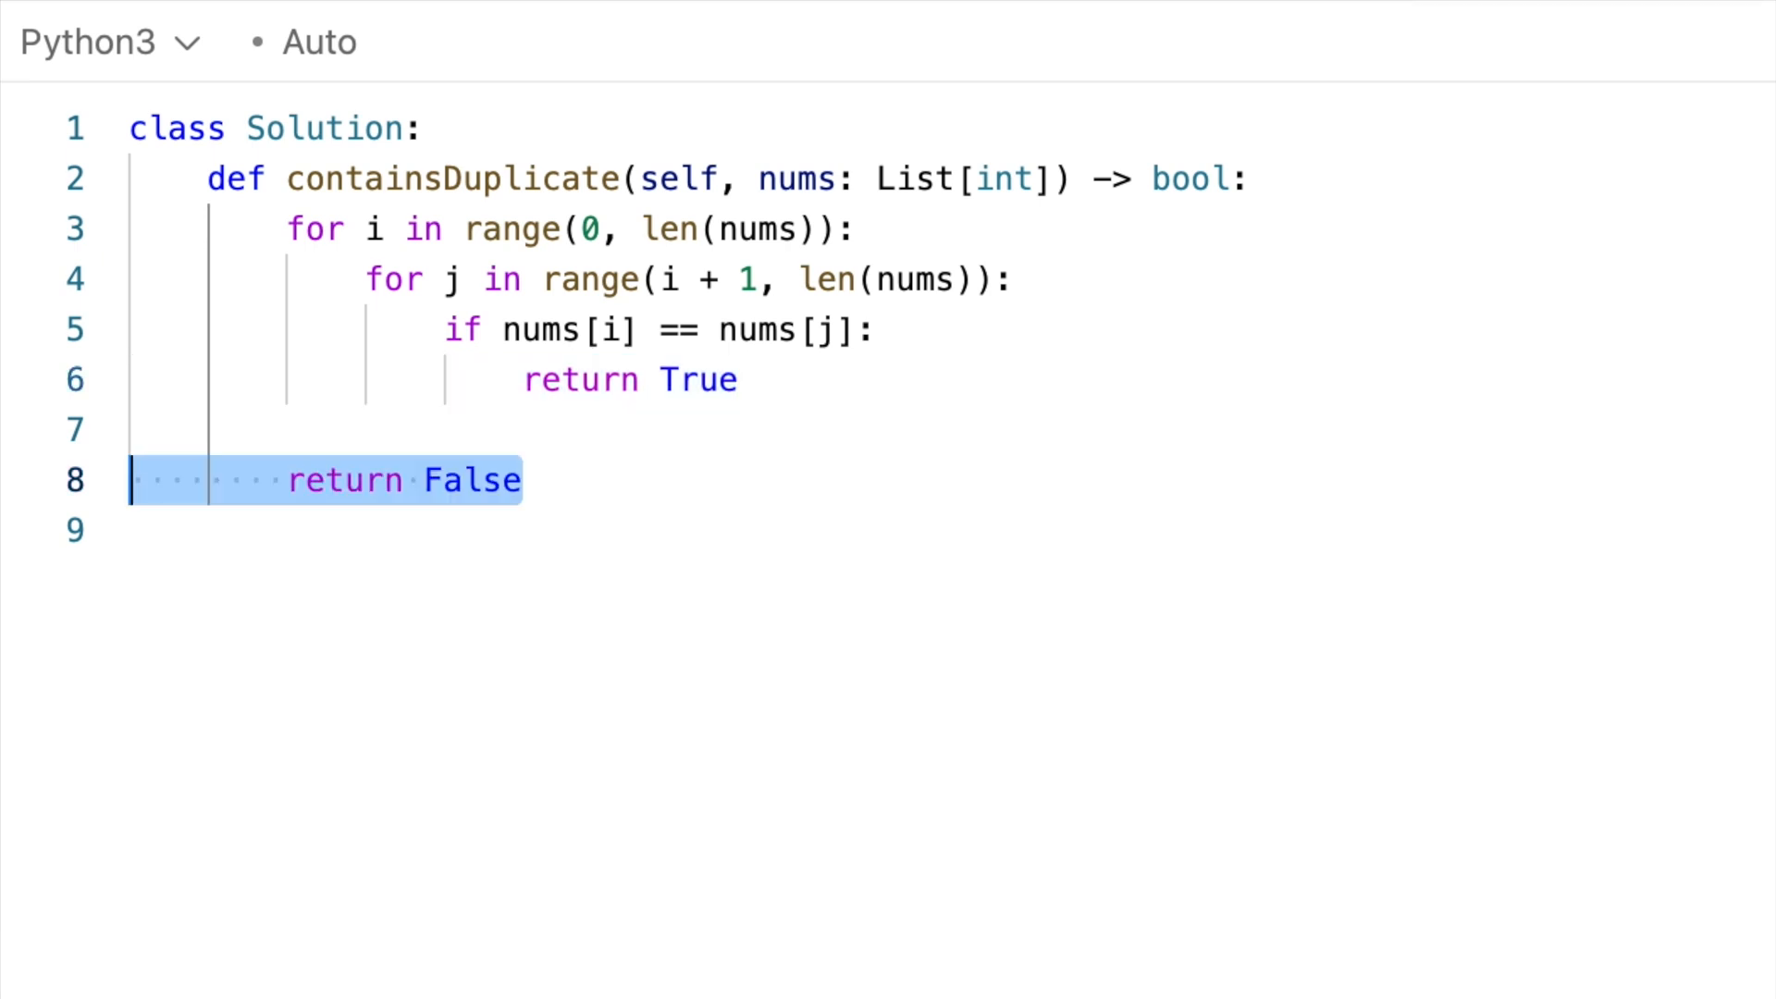
{"action": "mouse_move", "coordinate": [295, 228]}
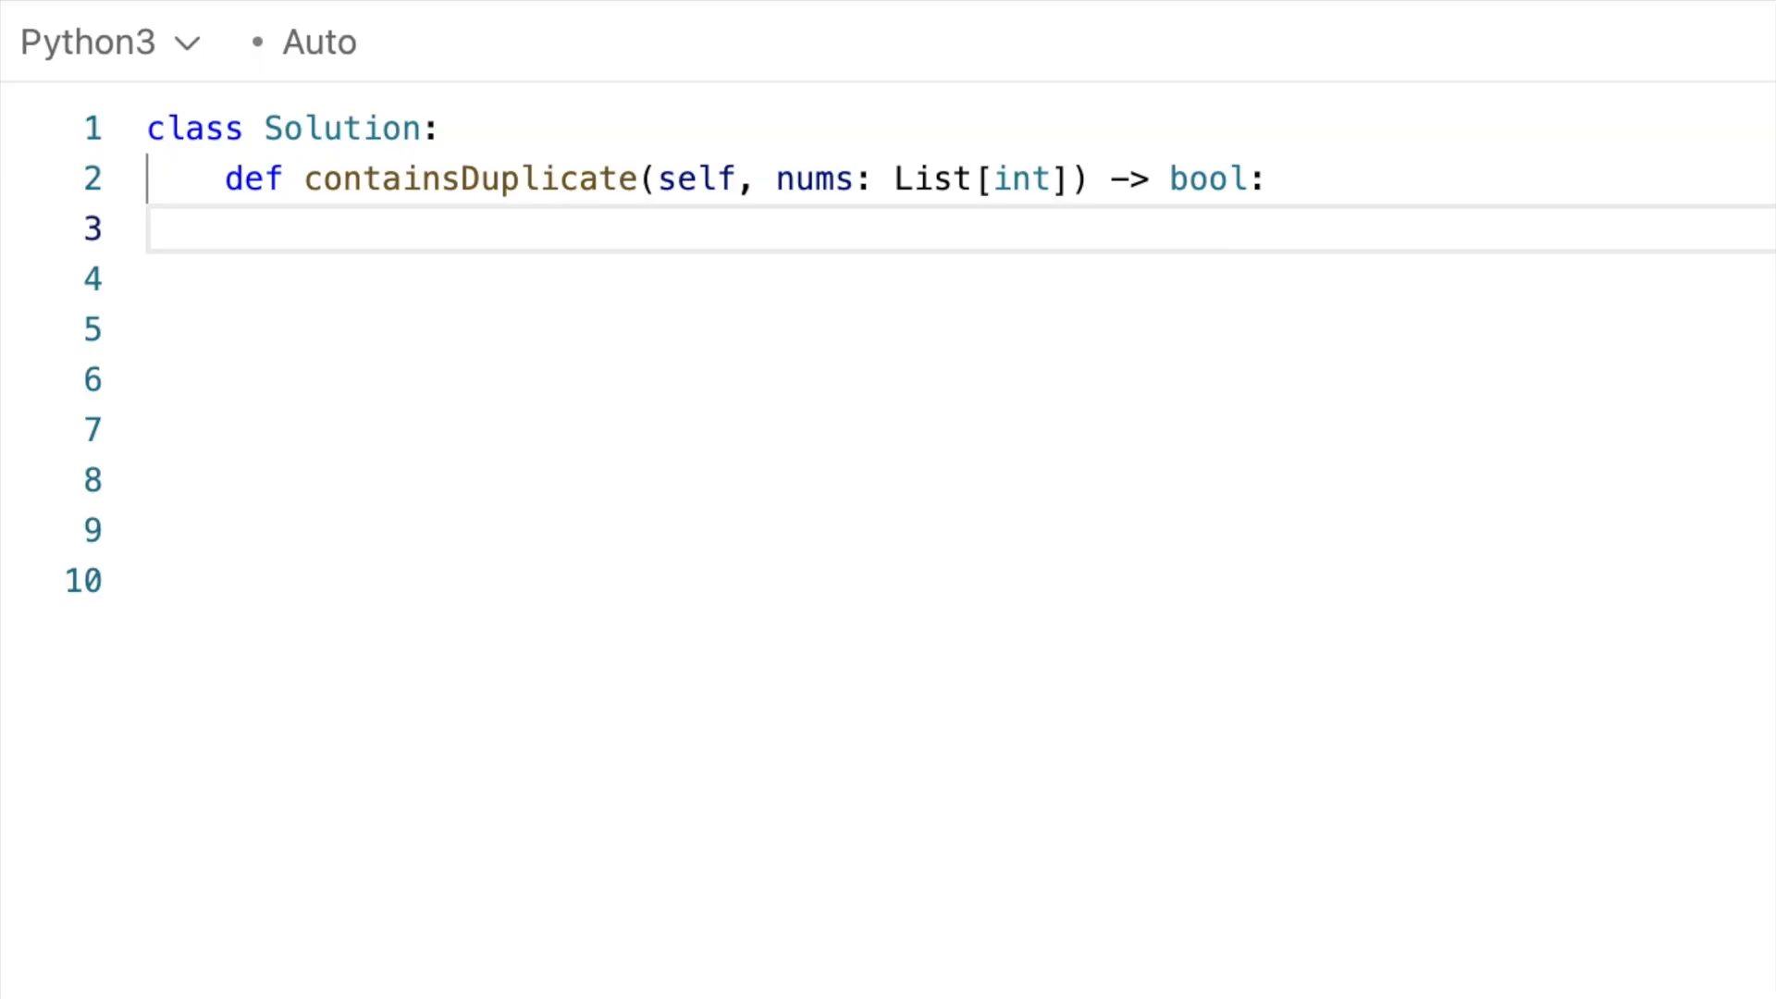
- Sort nums, loop to len(nums) - 1, and return True when nums[i] equals nums[i + 1]
{"action": "type", "text": "nums.sort()"}
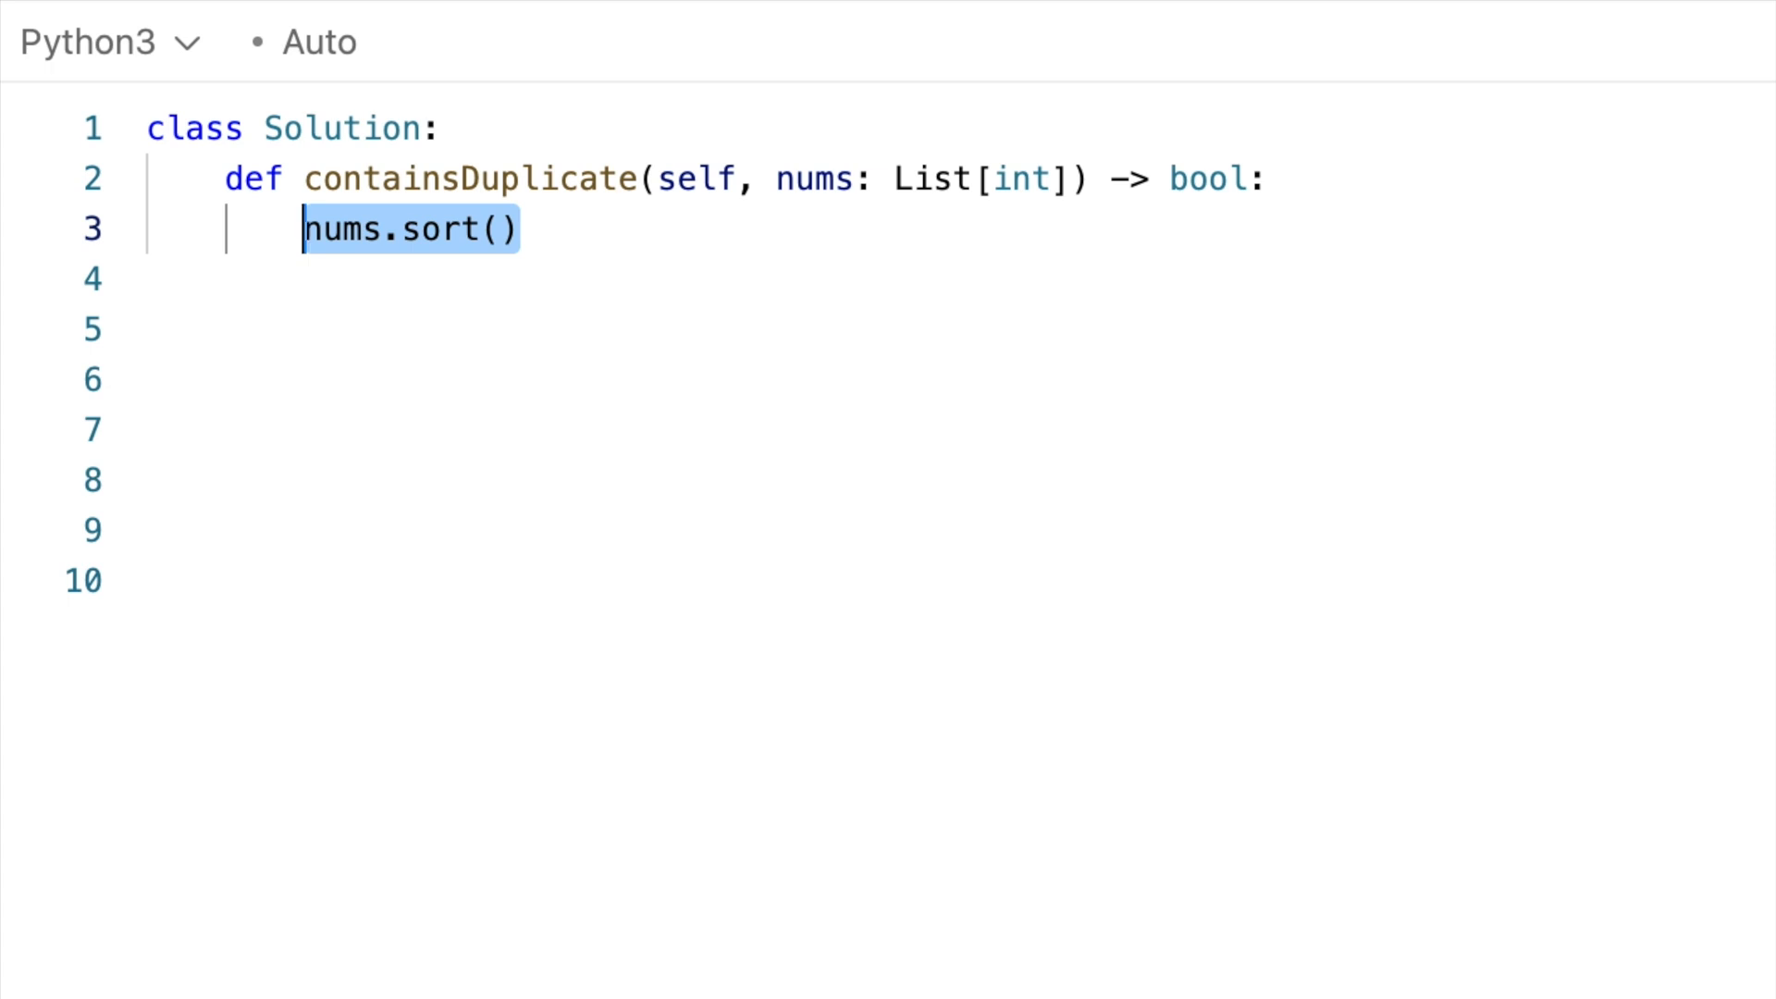
{"action": "type", "text": "for i in range(0, len(nums) - 1):"}
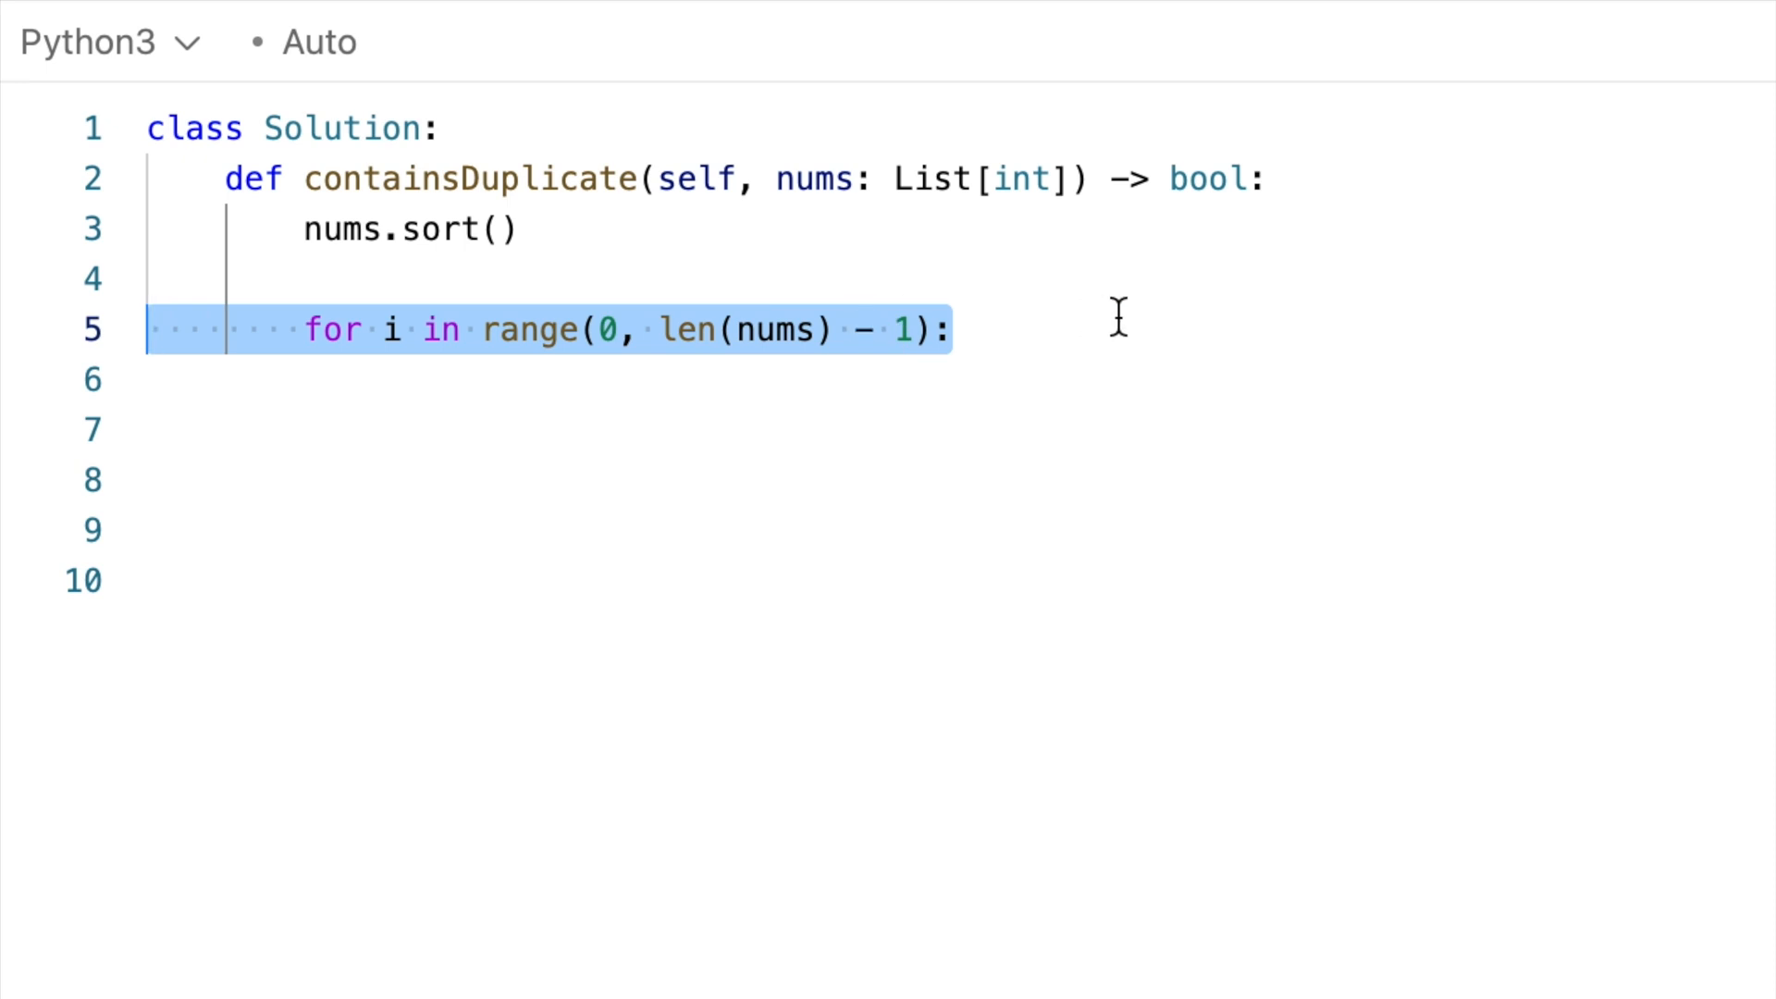
{"action": "type", "text": "if nums[i] == nums[i + 1]:"}
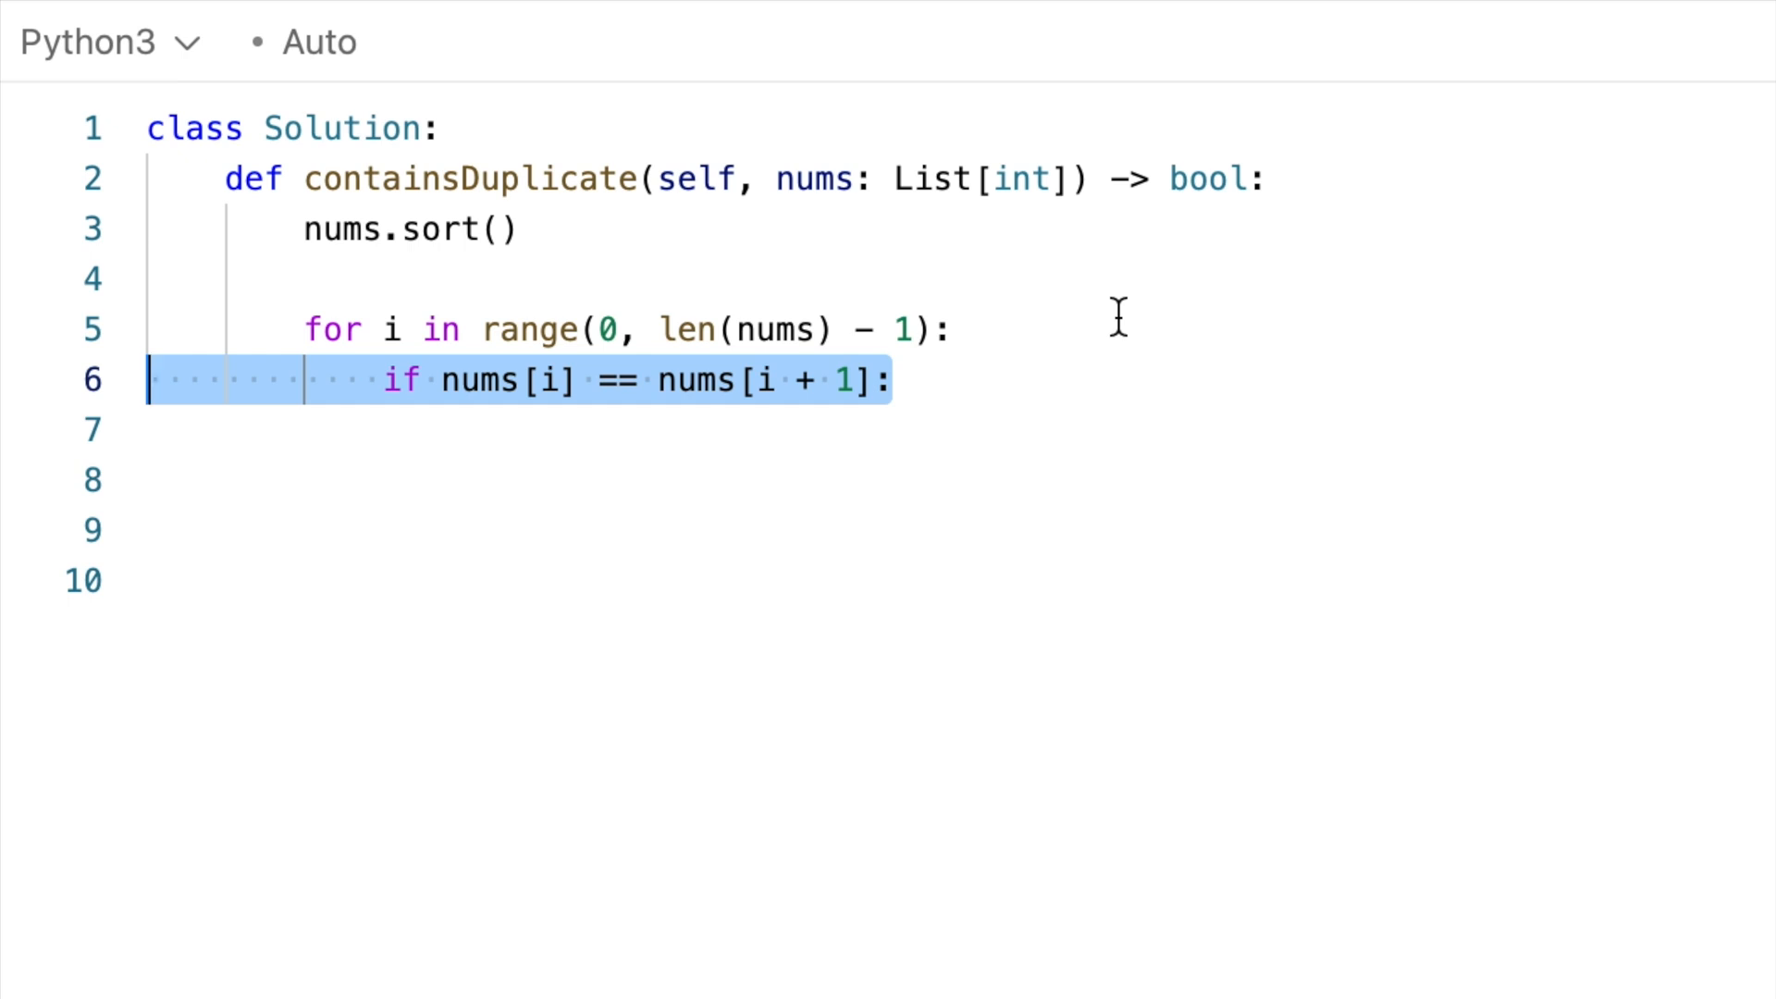
{"action": "type", "text": "return True"}
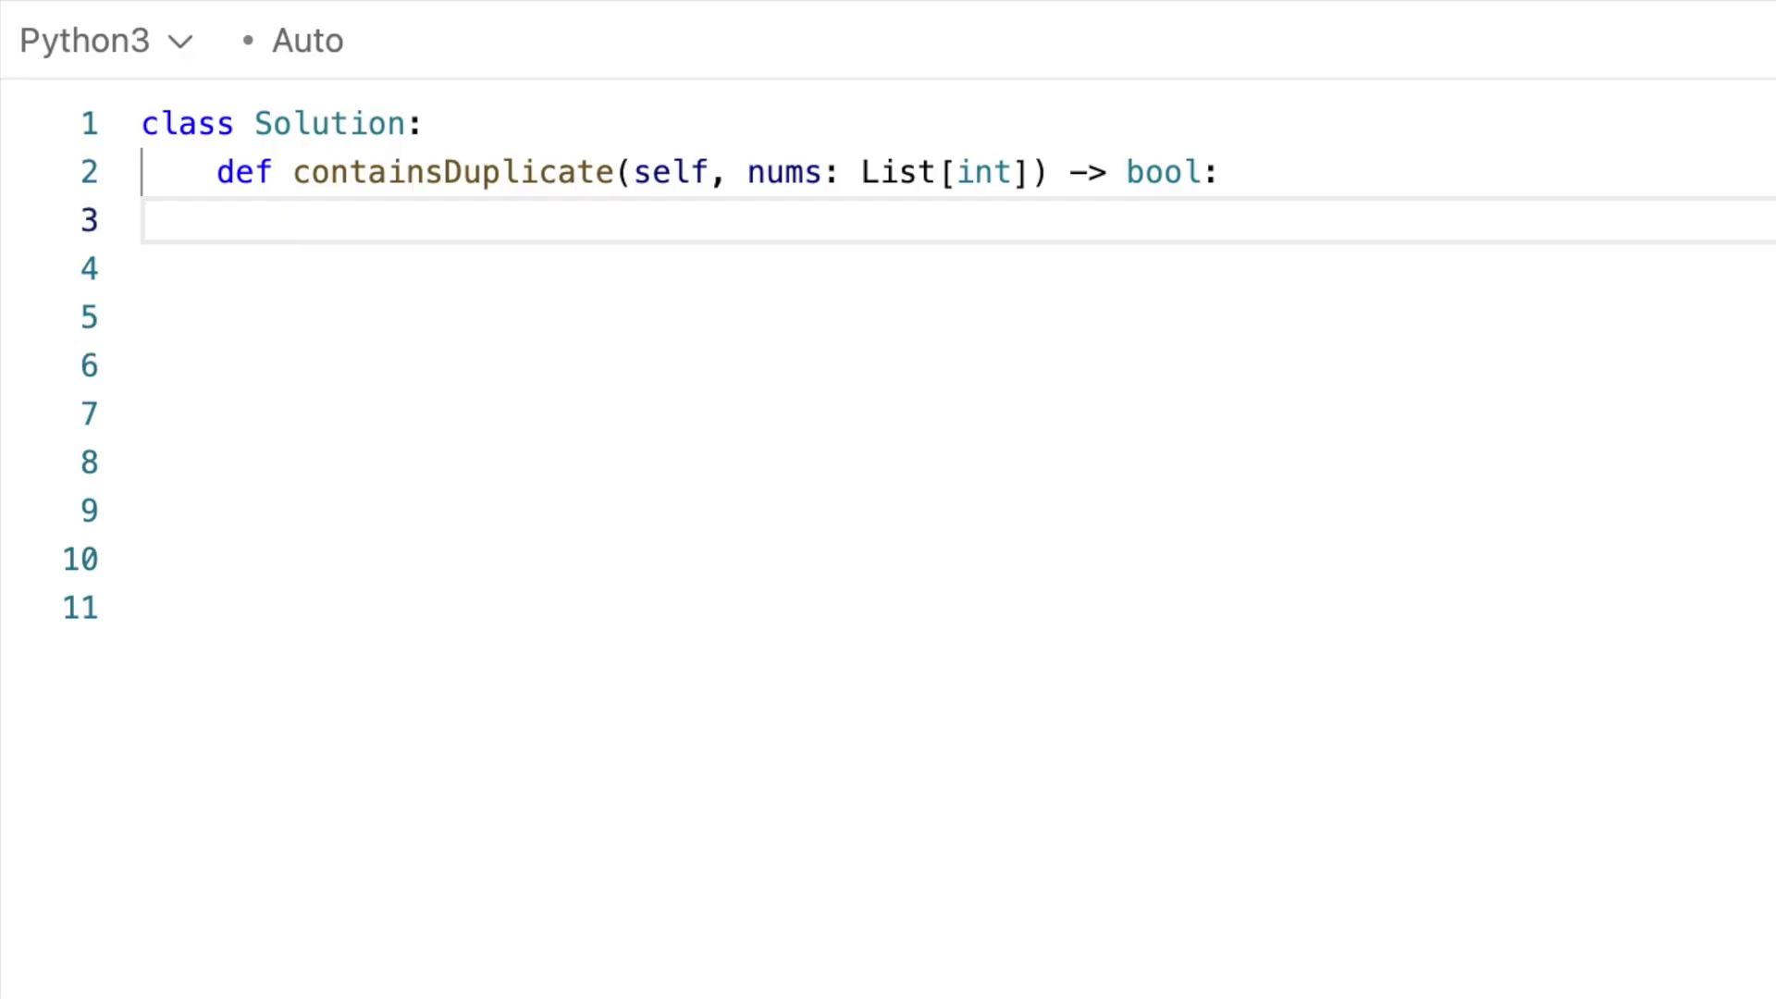
- Write the number_counts dictionary loop, returning True on a repeated number and False otherwise
{"action": "type", "text": "number_counts = {}"}
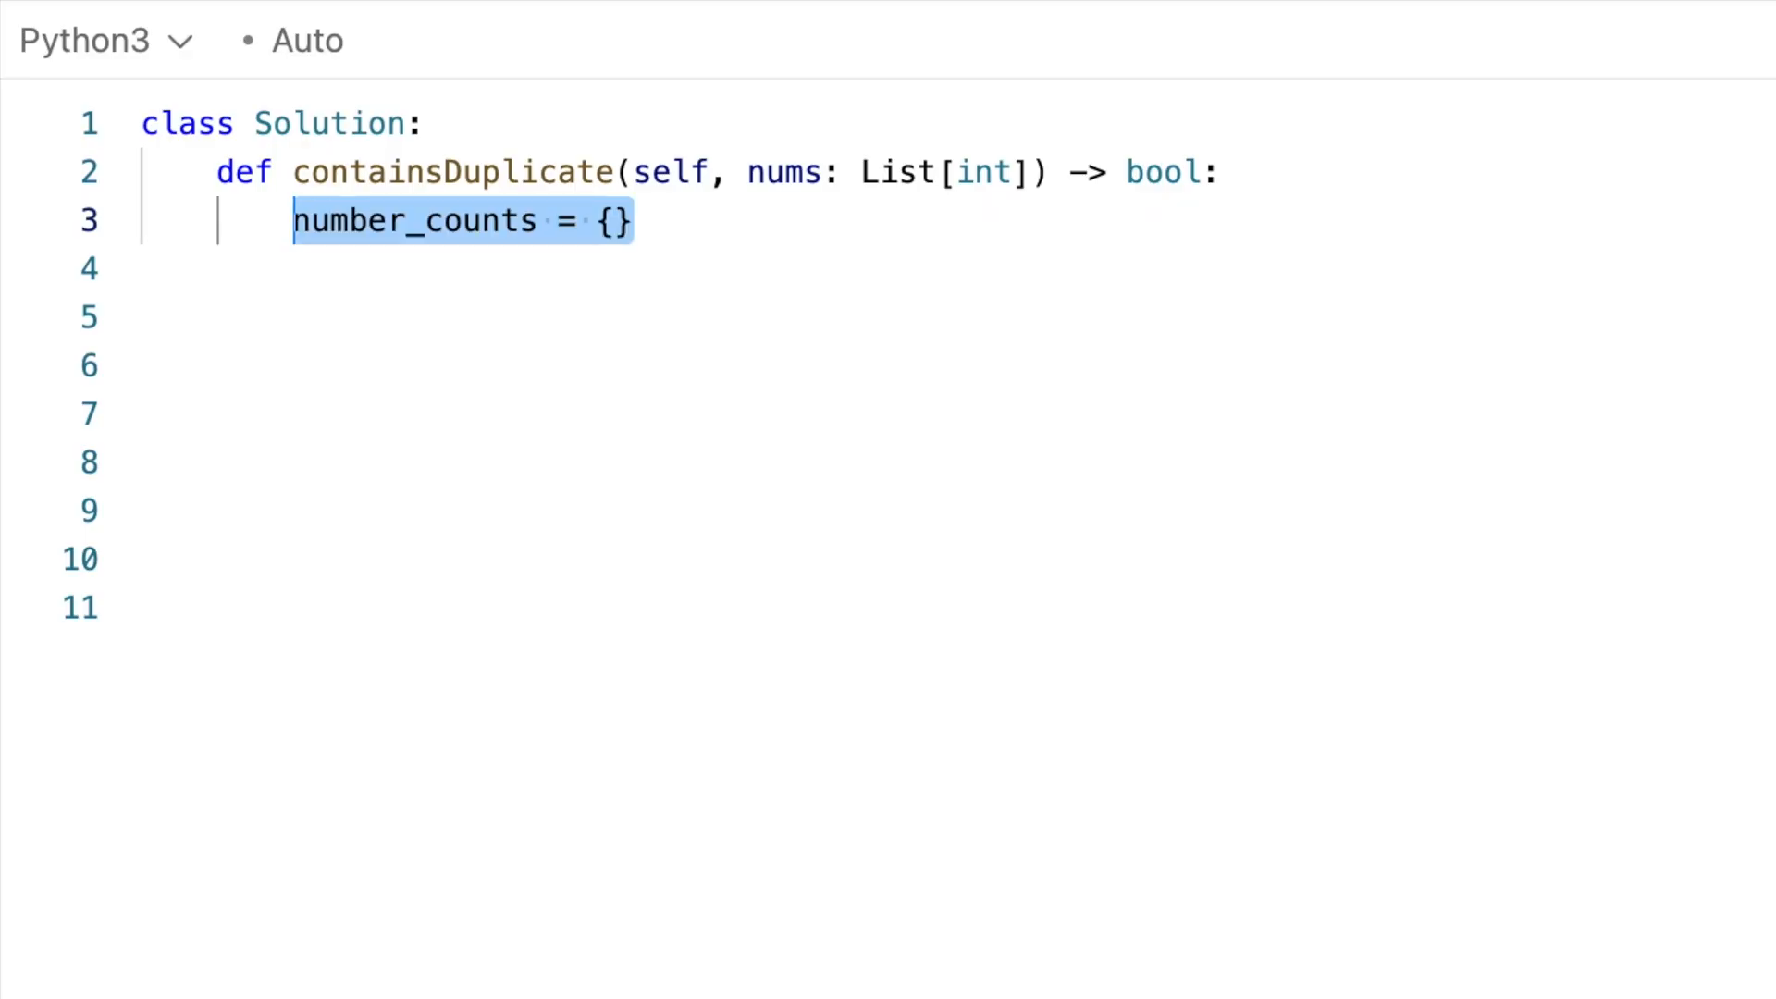
{"action": "type", "text": "for number in nums:"}
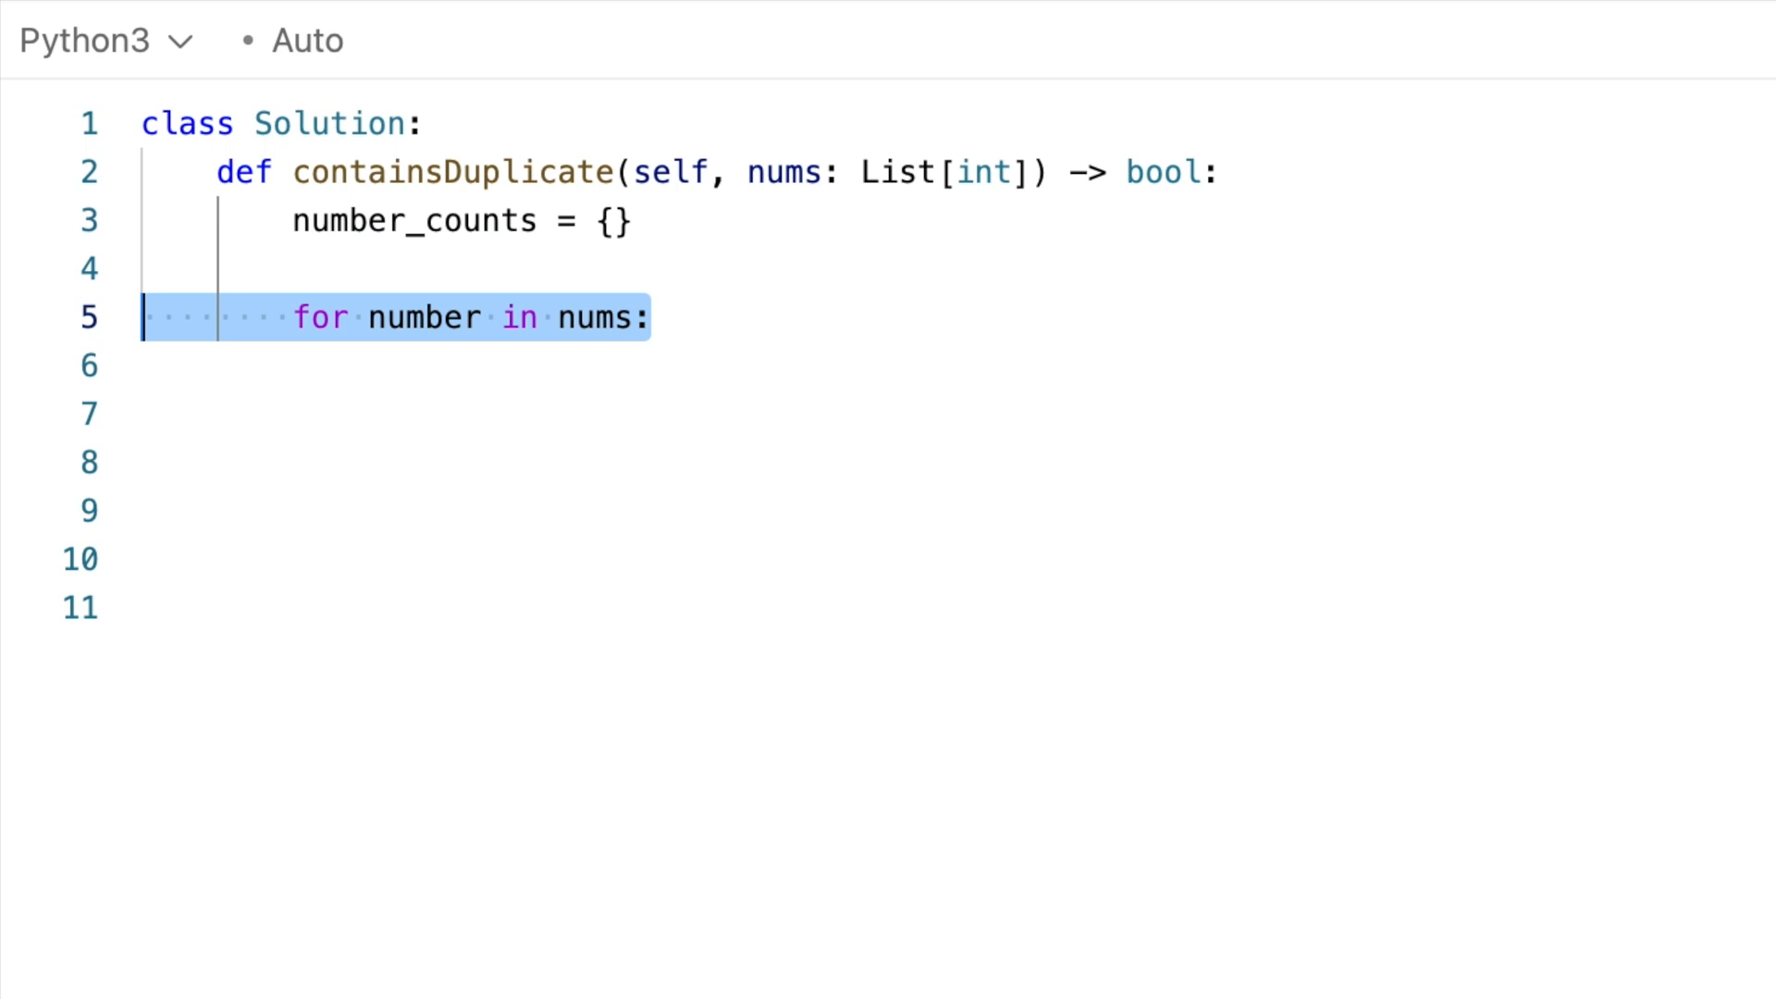
{"action": "type", "text": "if number not in number_counts:"}
{"action": "left_click", "coordinate": [957, 463]}
{"action": "type", "text": "else:"}
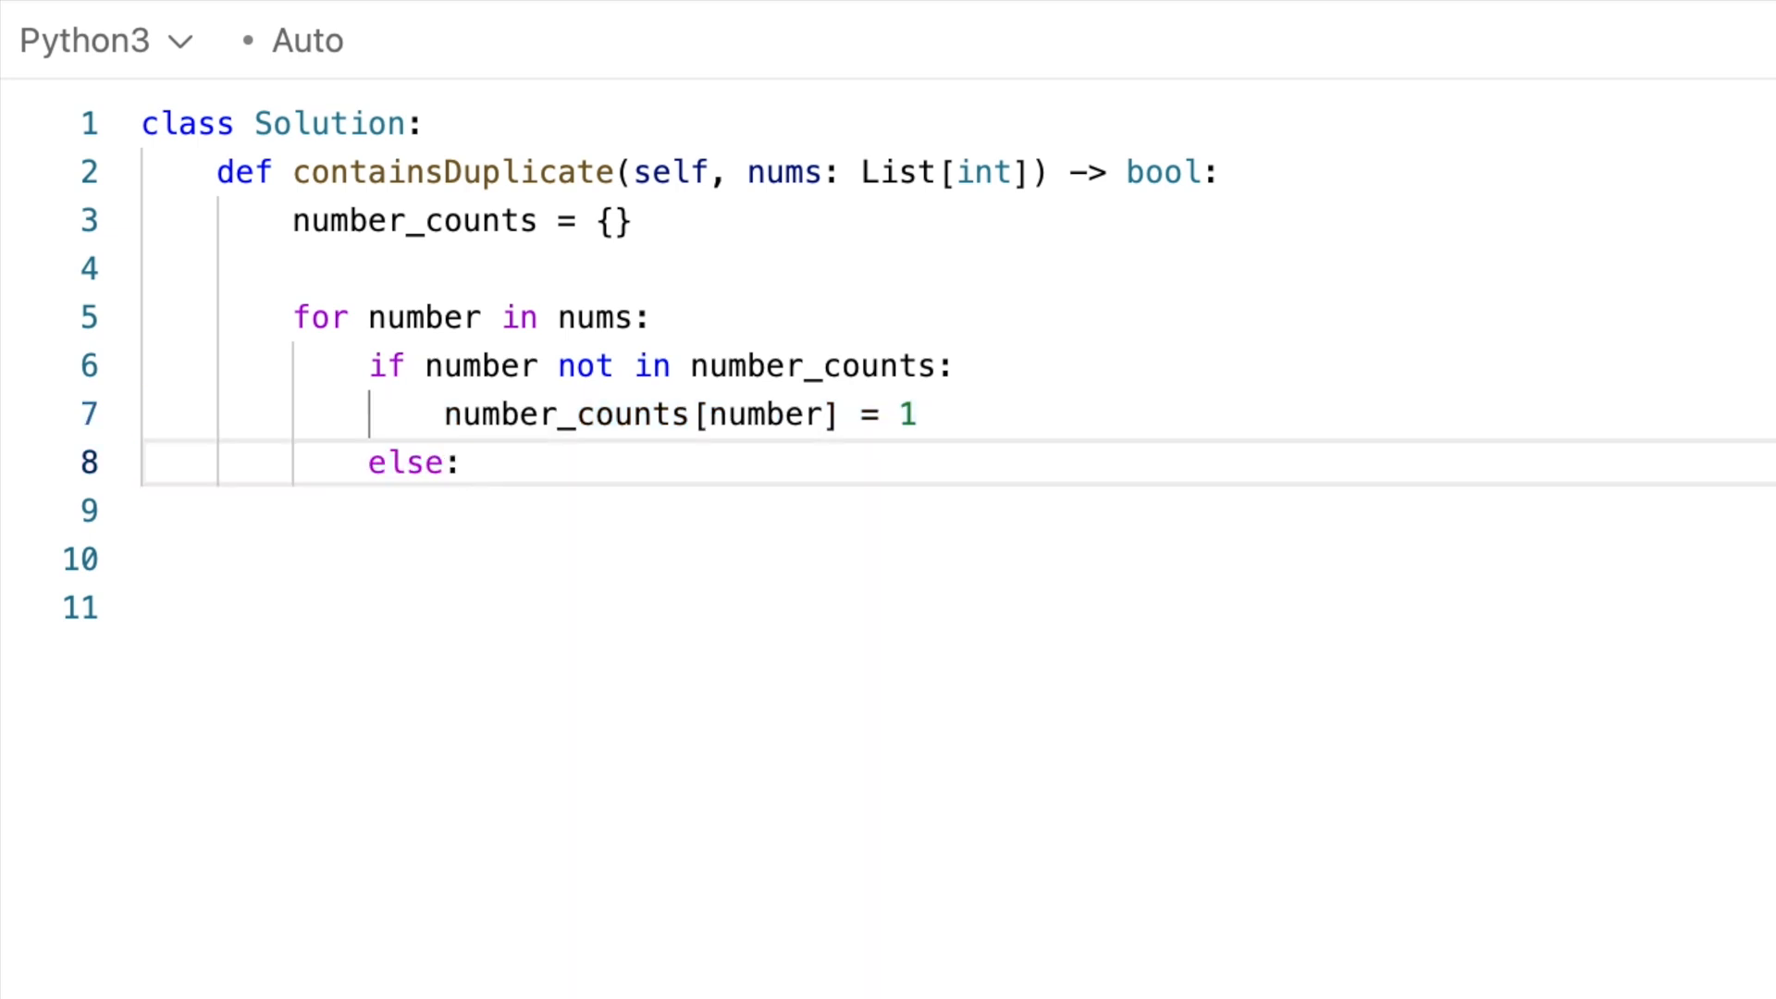
{"action": "double_click", "coordinate": [402, 463]}
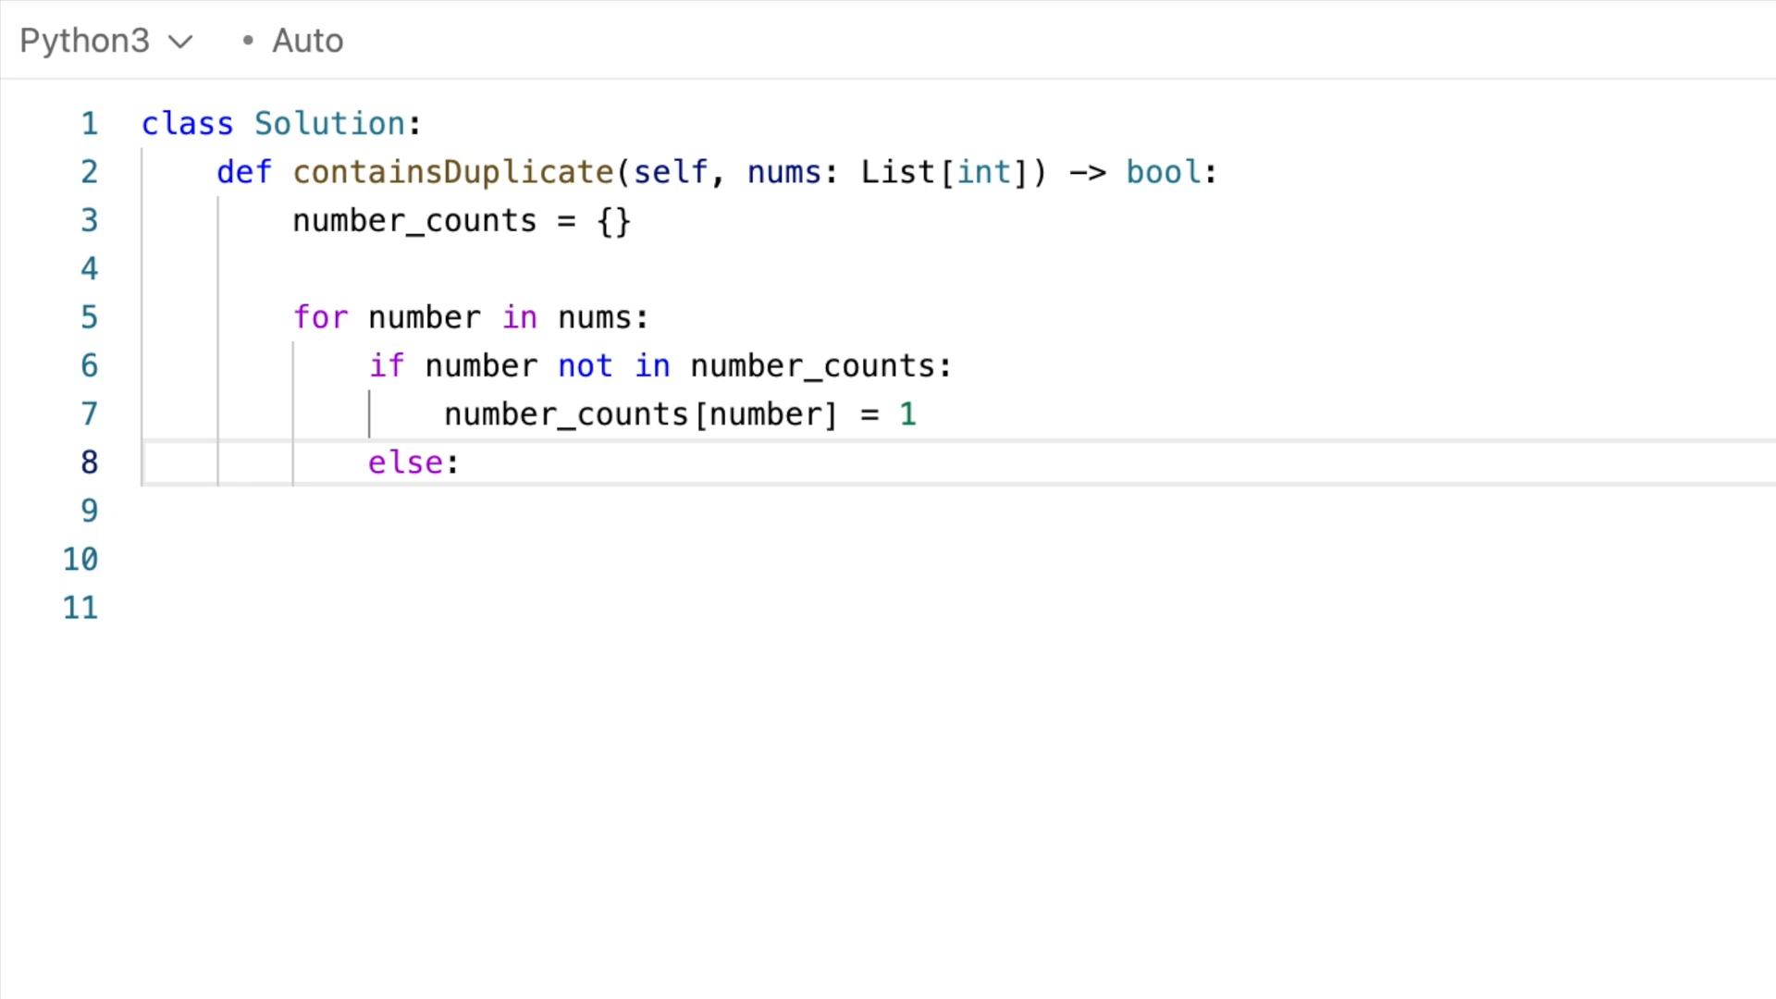
{"action": "type", "text": "return True"}
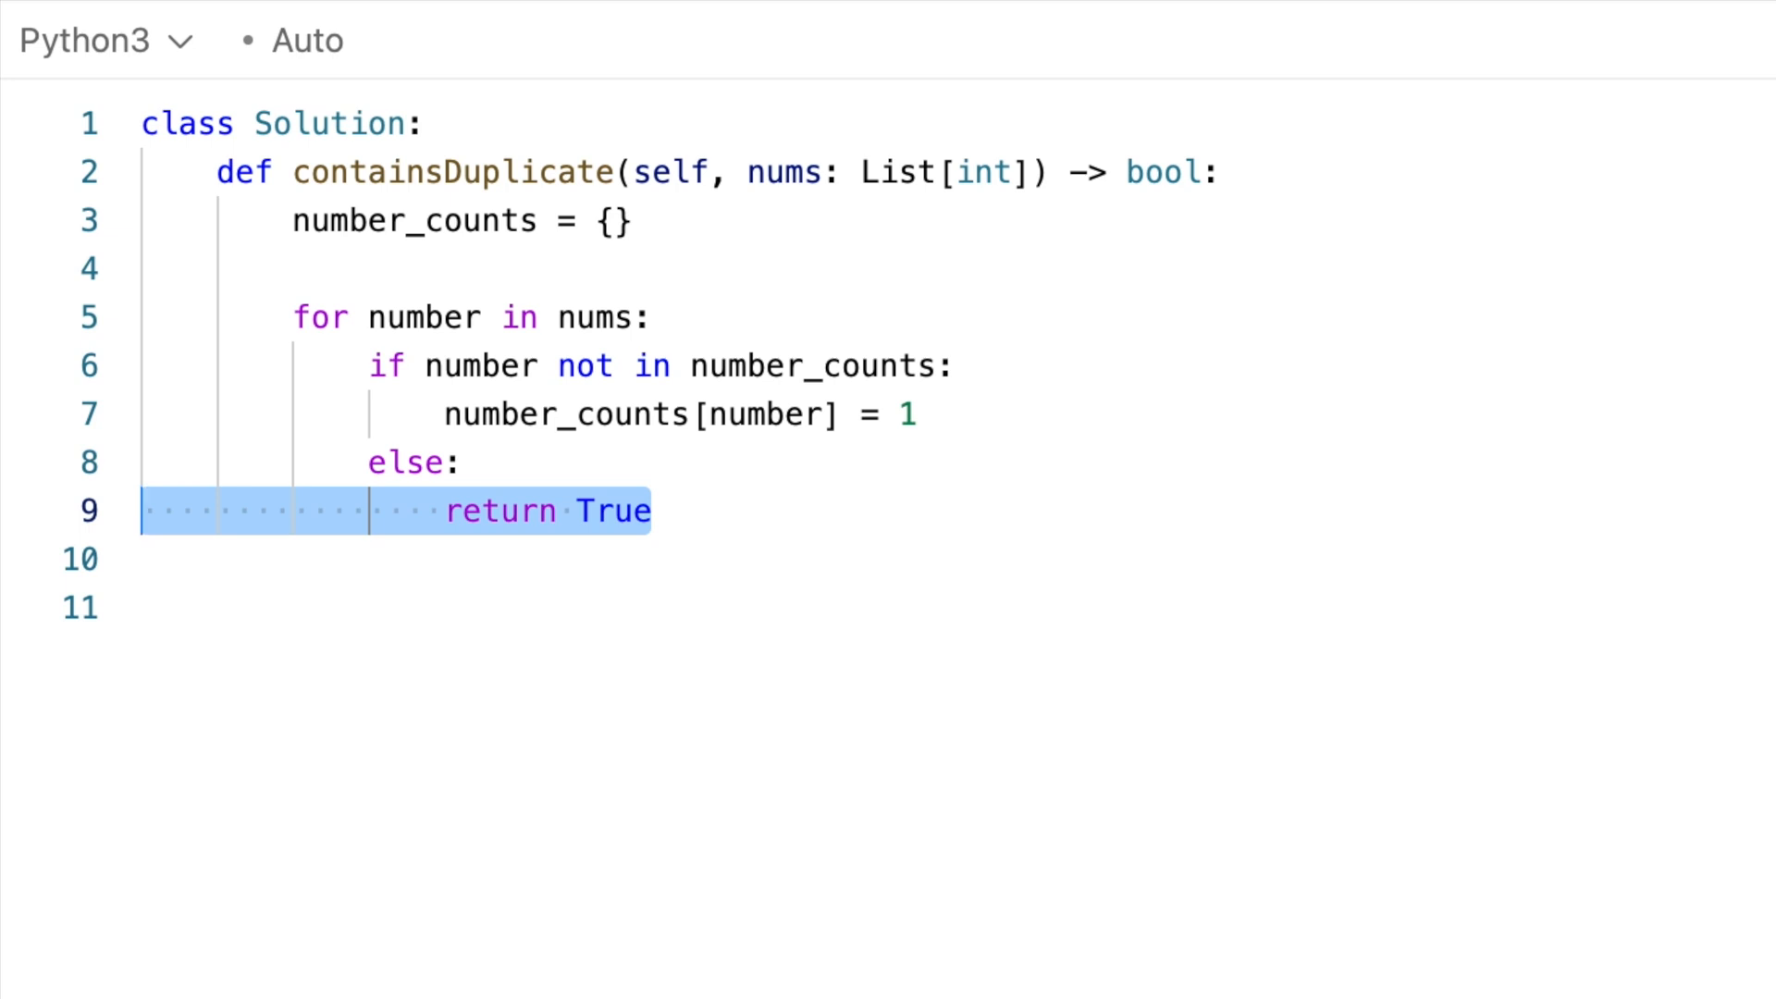
{"action": "type", "text": "return False"}
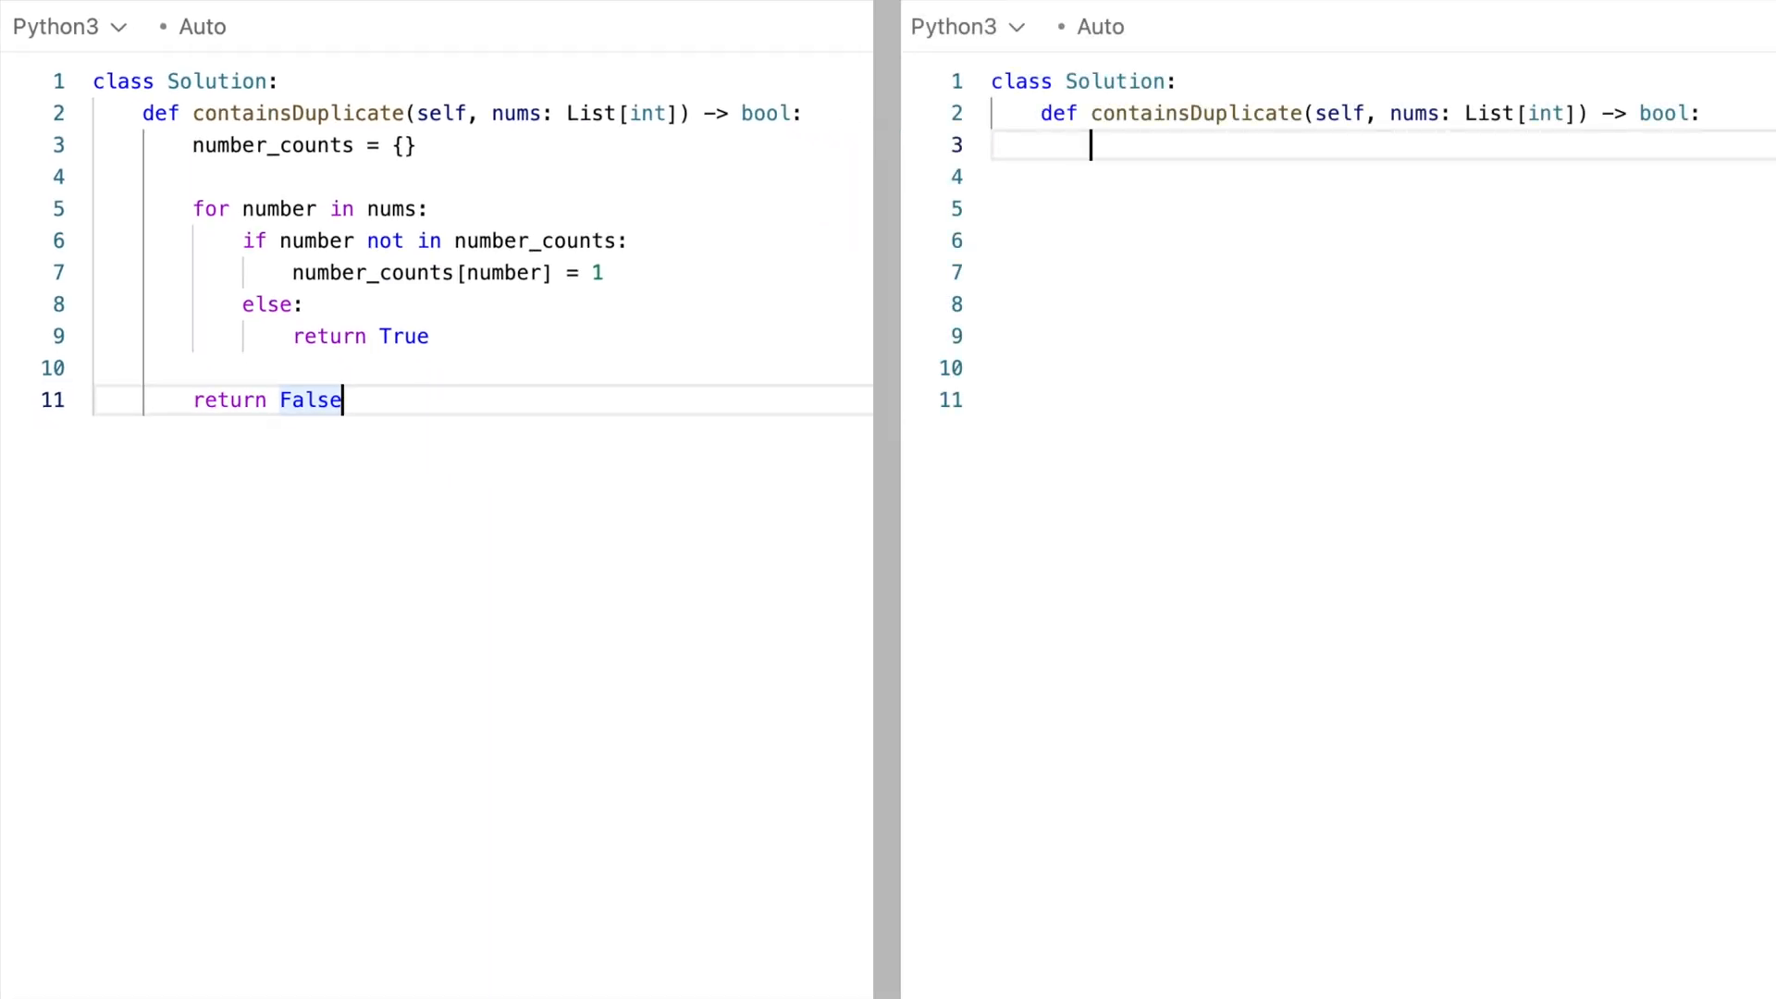
- Type number_set = set() with a loop adding unseen numbers and an else branch
{"action": "type", "text": "number_set = set()"}
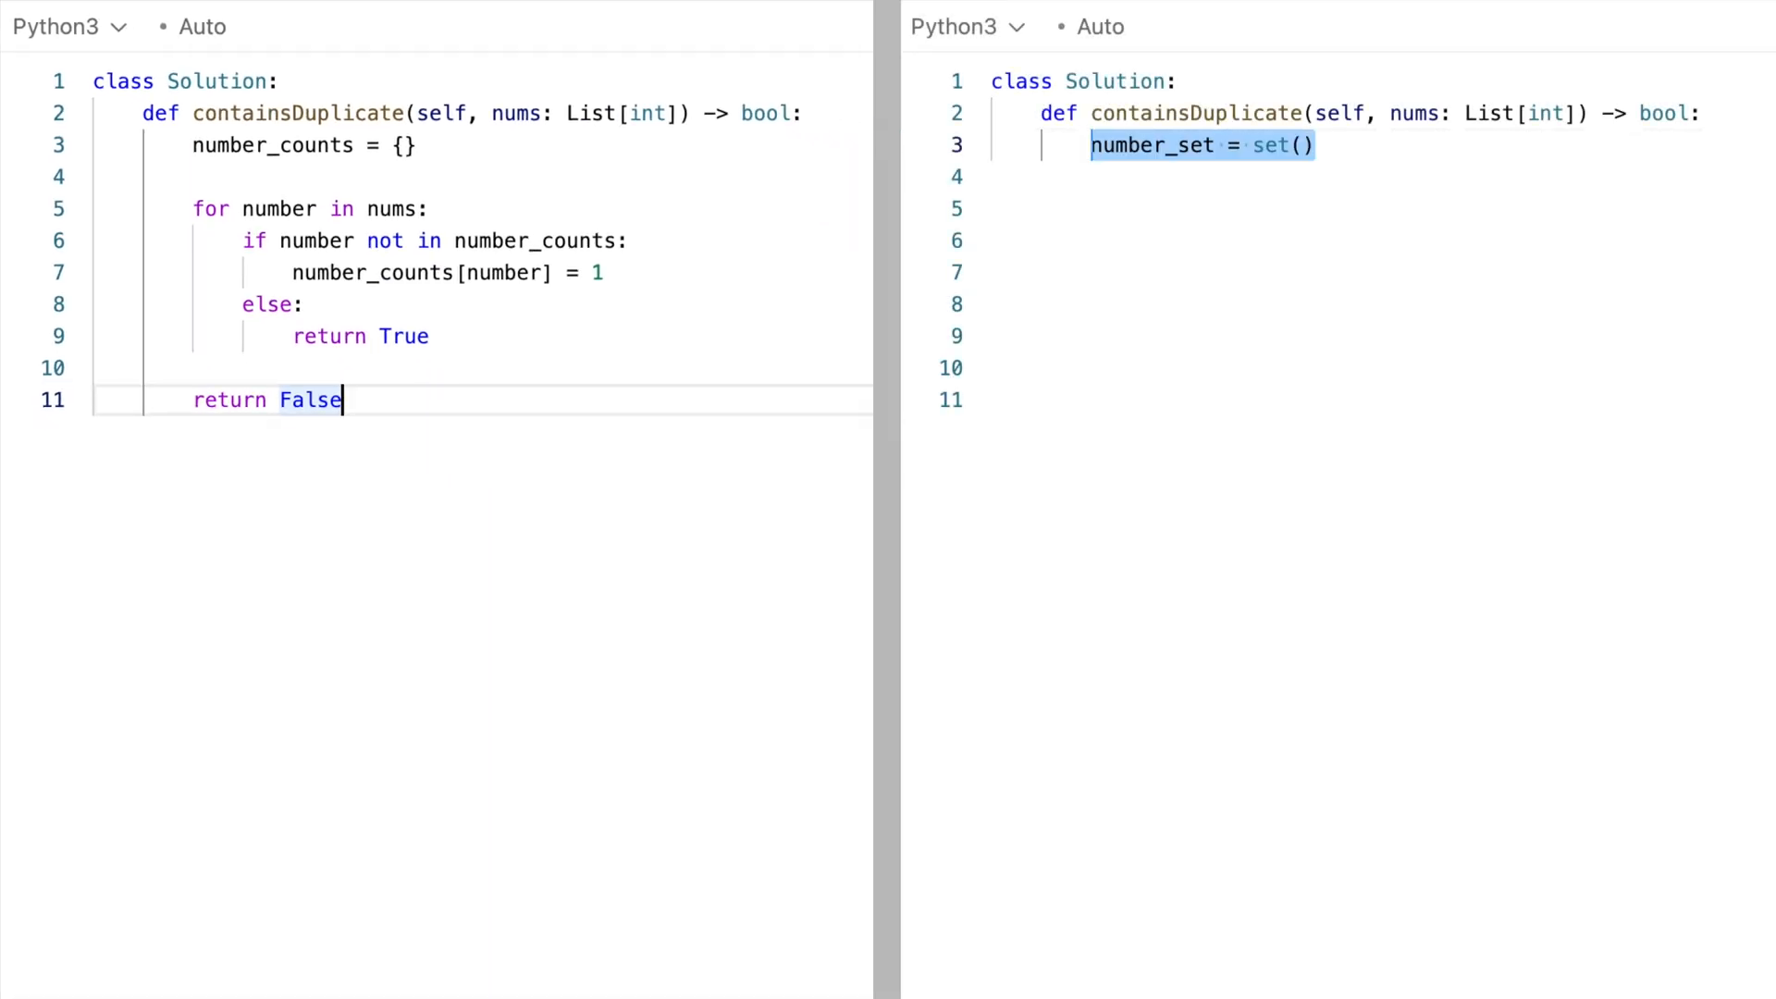
{"action": "type", "text": "for number in nums:"}
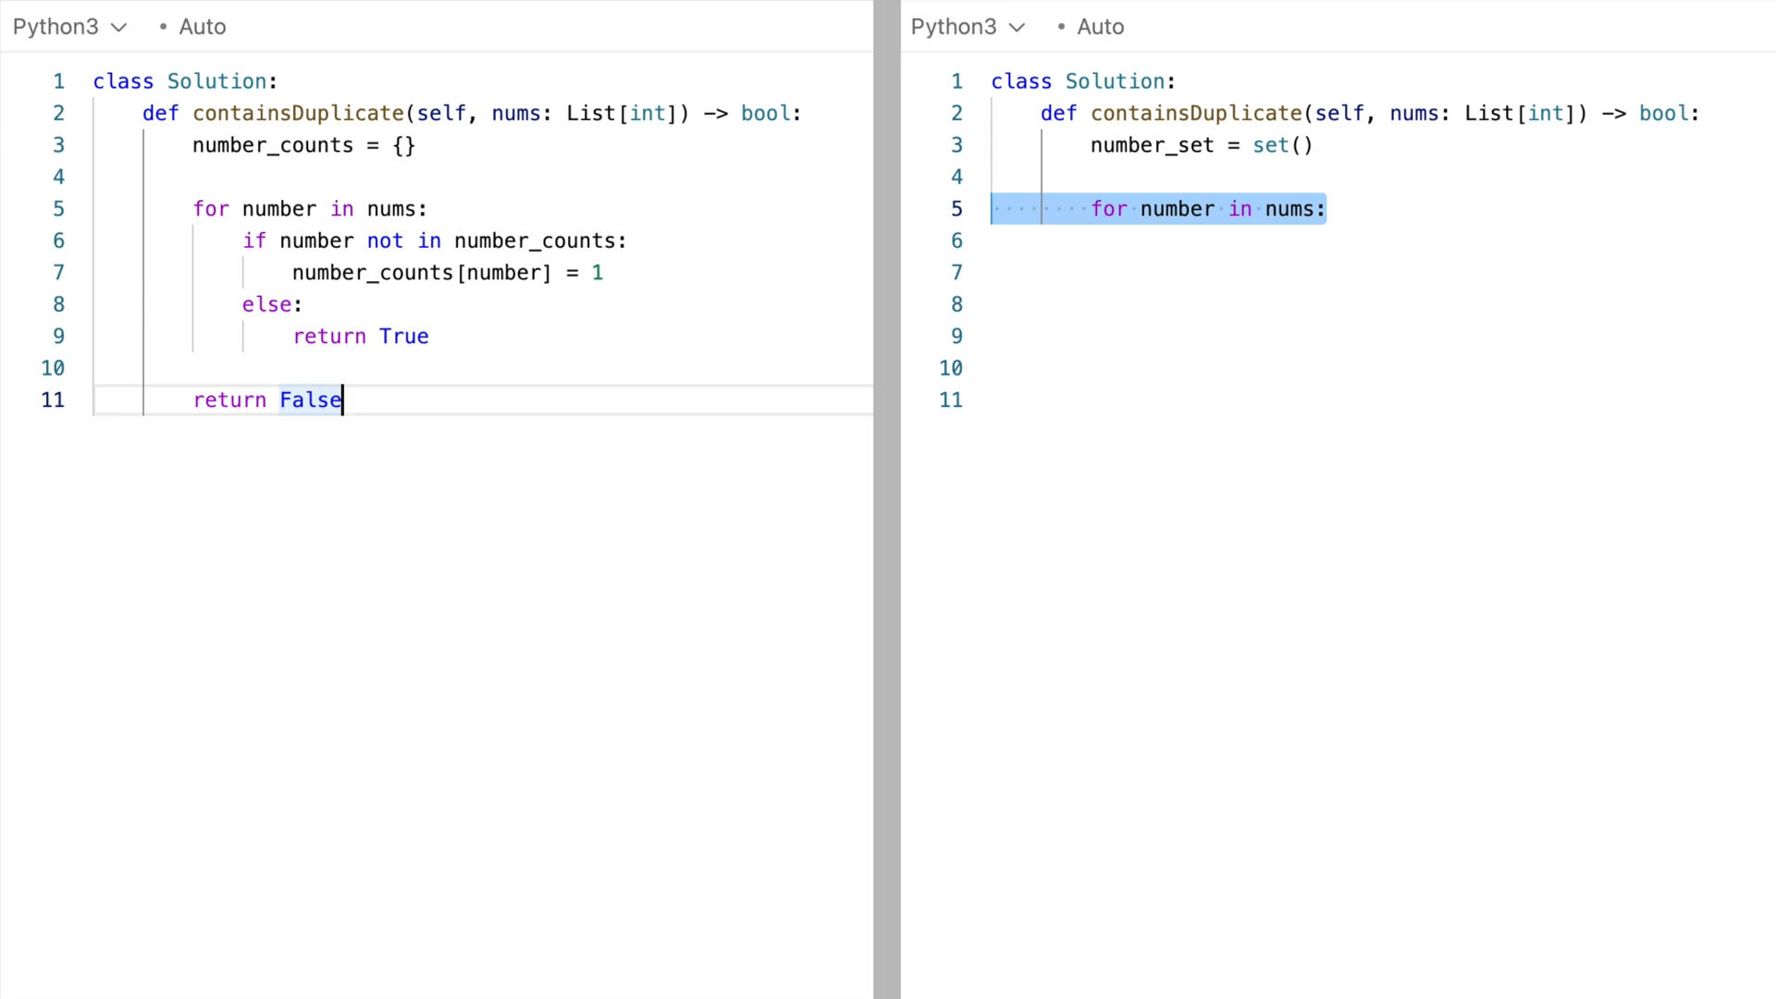
{"action": "type", "text": "if number not in number_set:"}
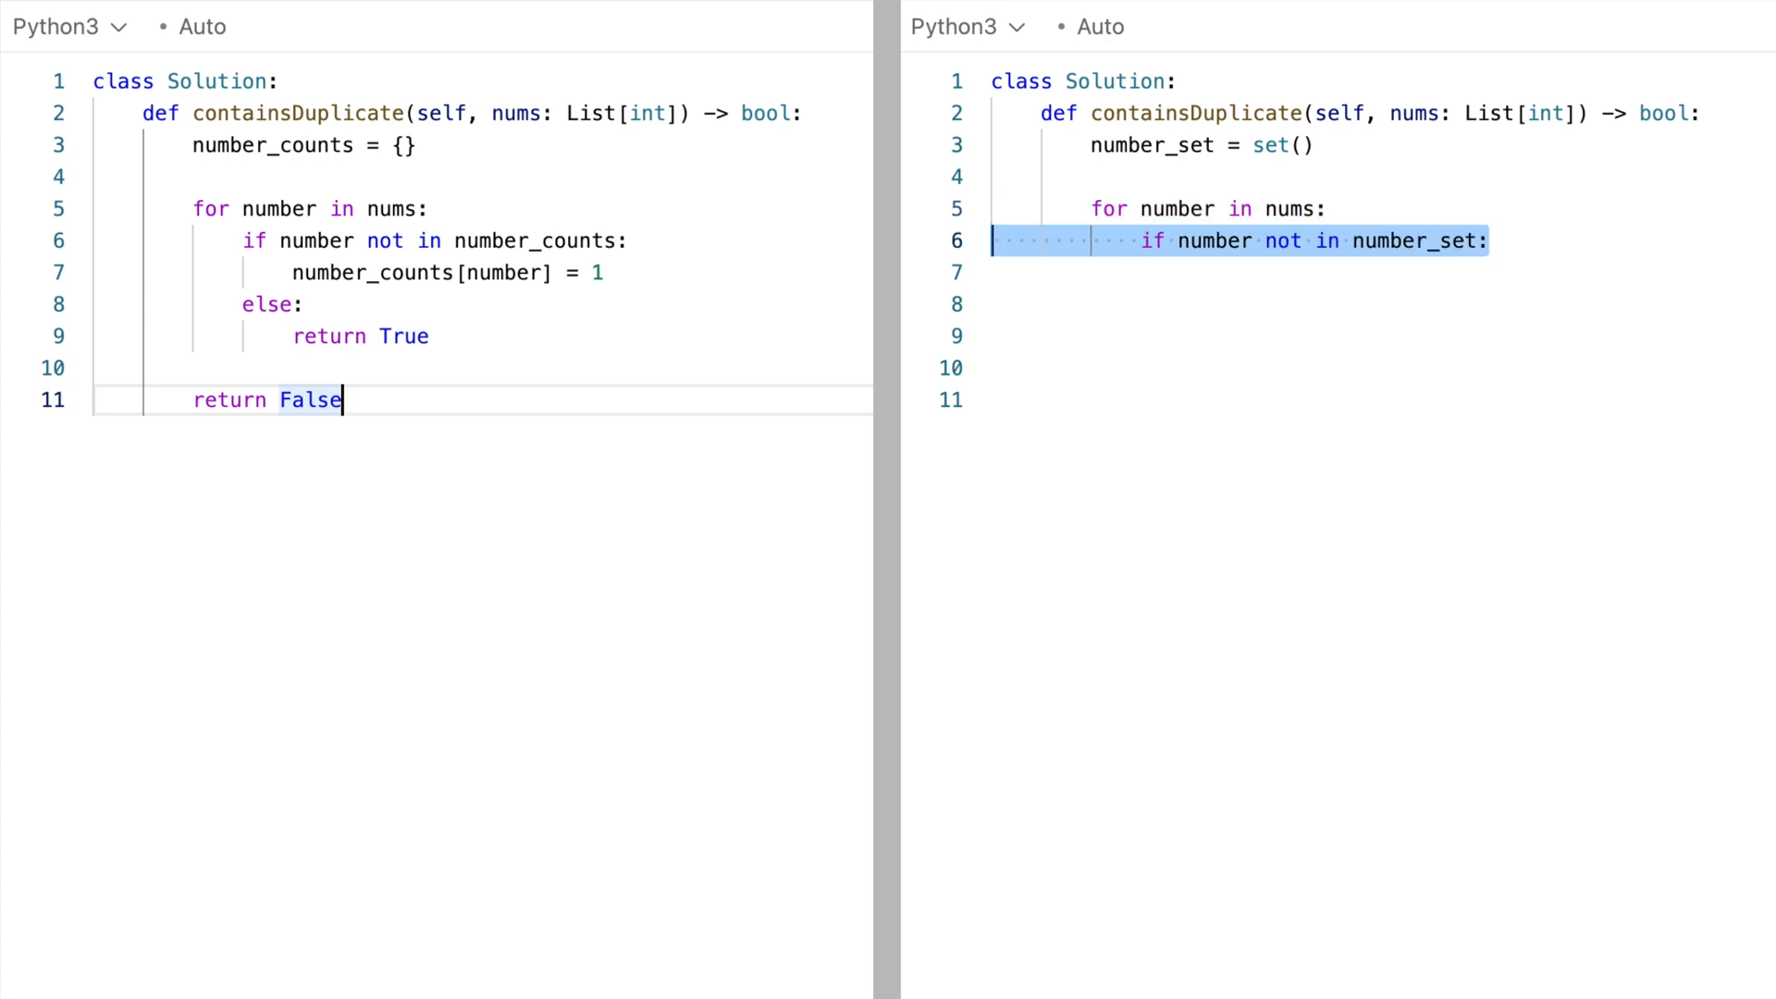
{"action": "type", "text": "number_set.add(number)"}
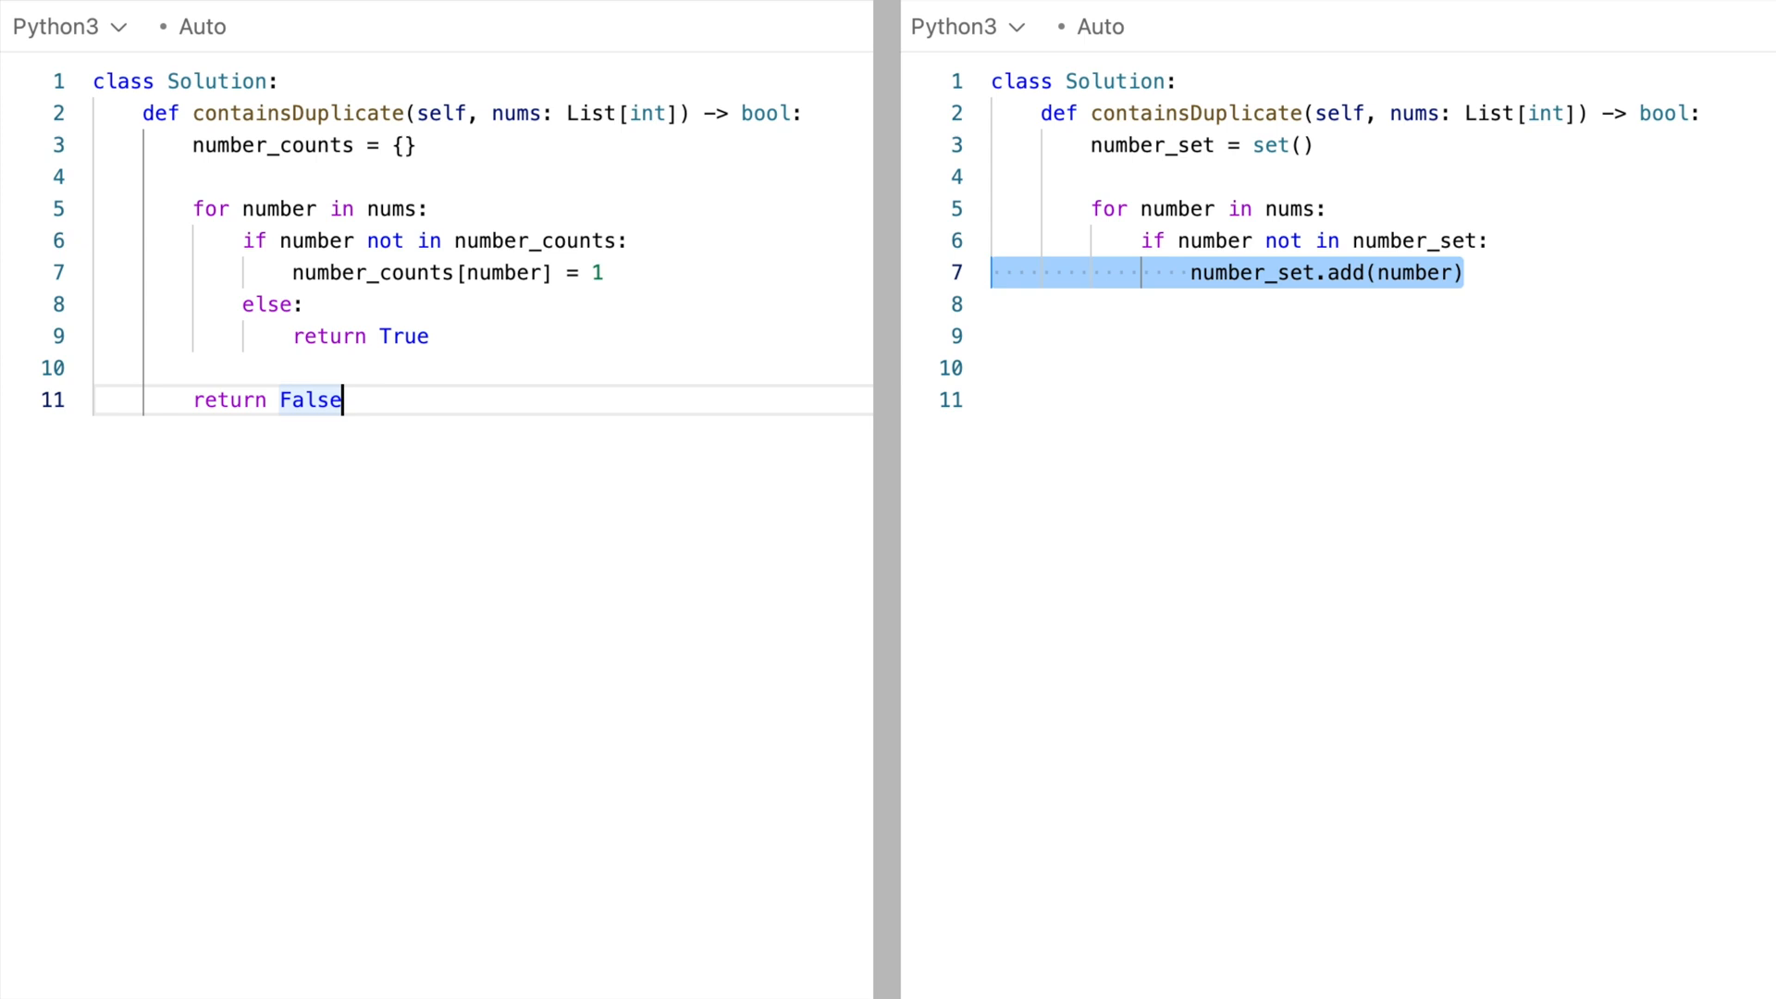
{"action": "type", "text": "else:"}
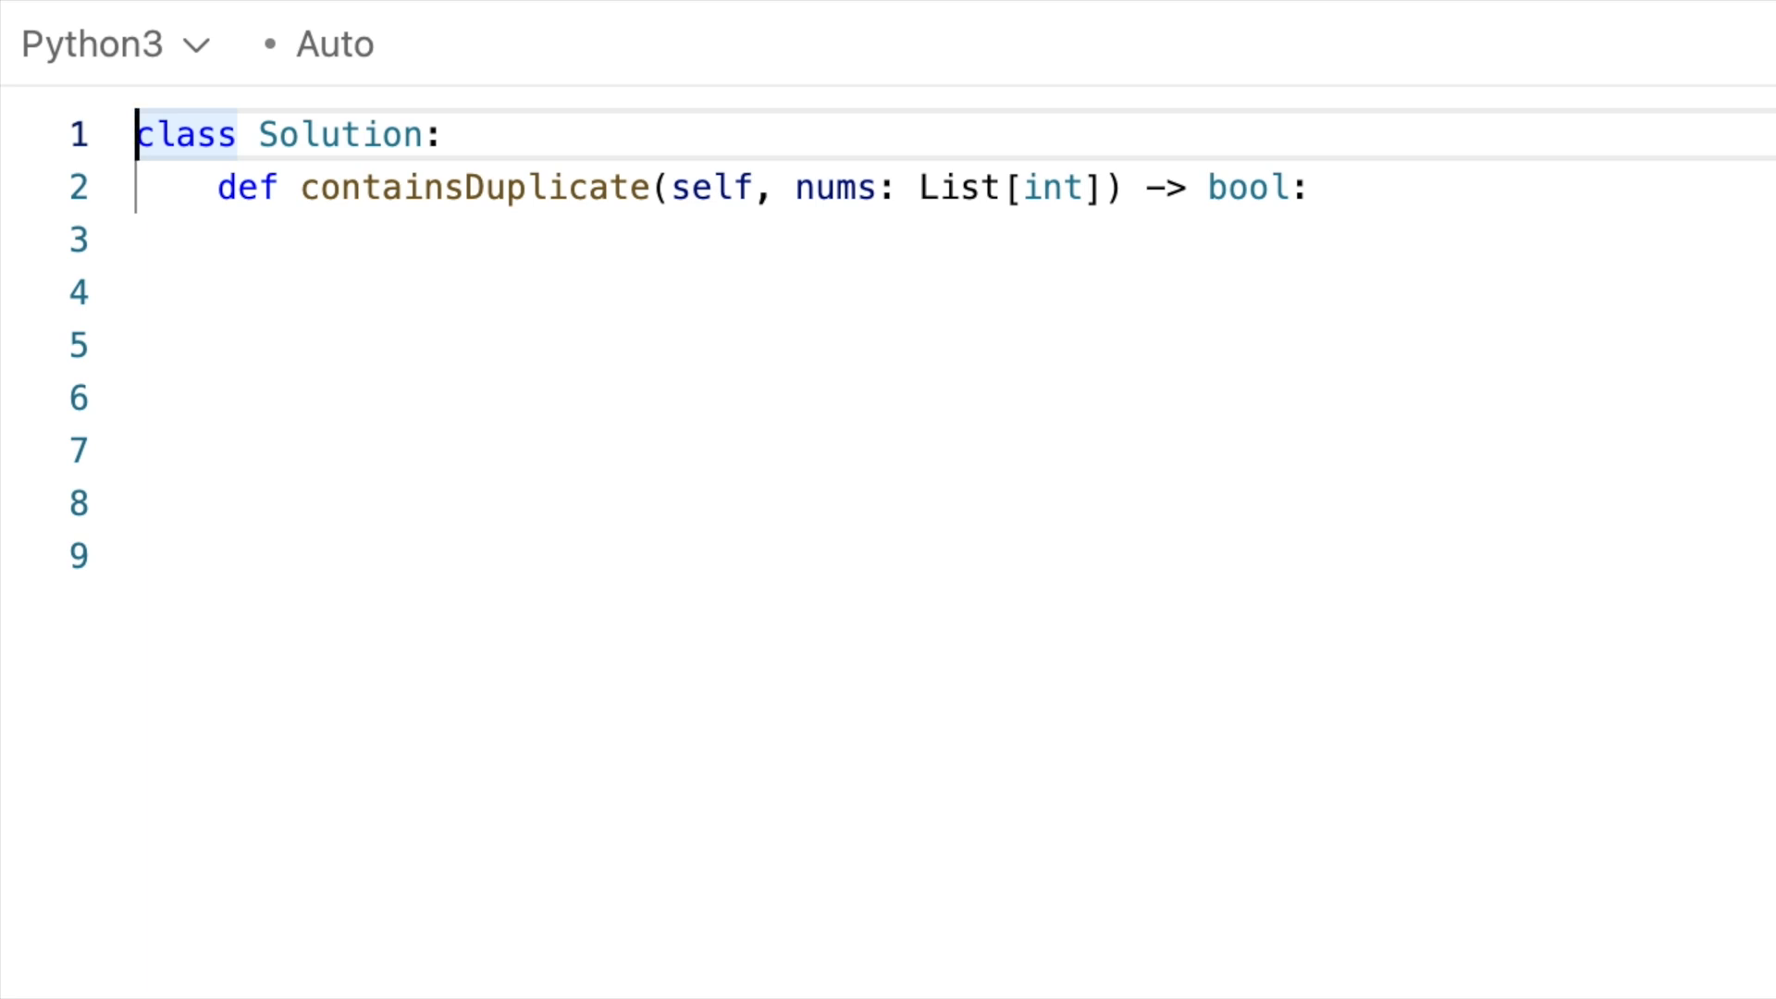
- Import Counter, set number_counts = Counter(nums), and return True for any count > 1, else False
{"action": "type", "text": "from collections import Counter"}
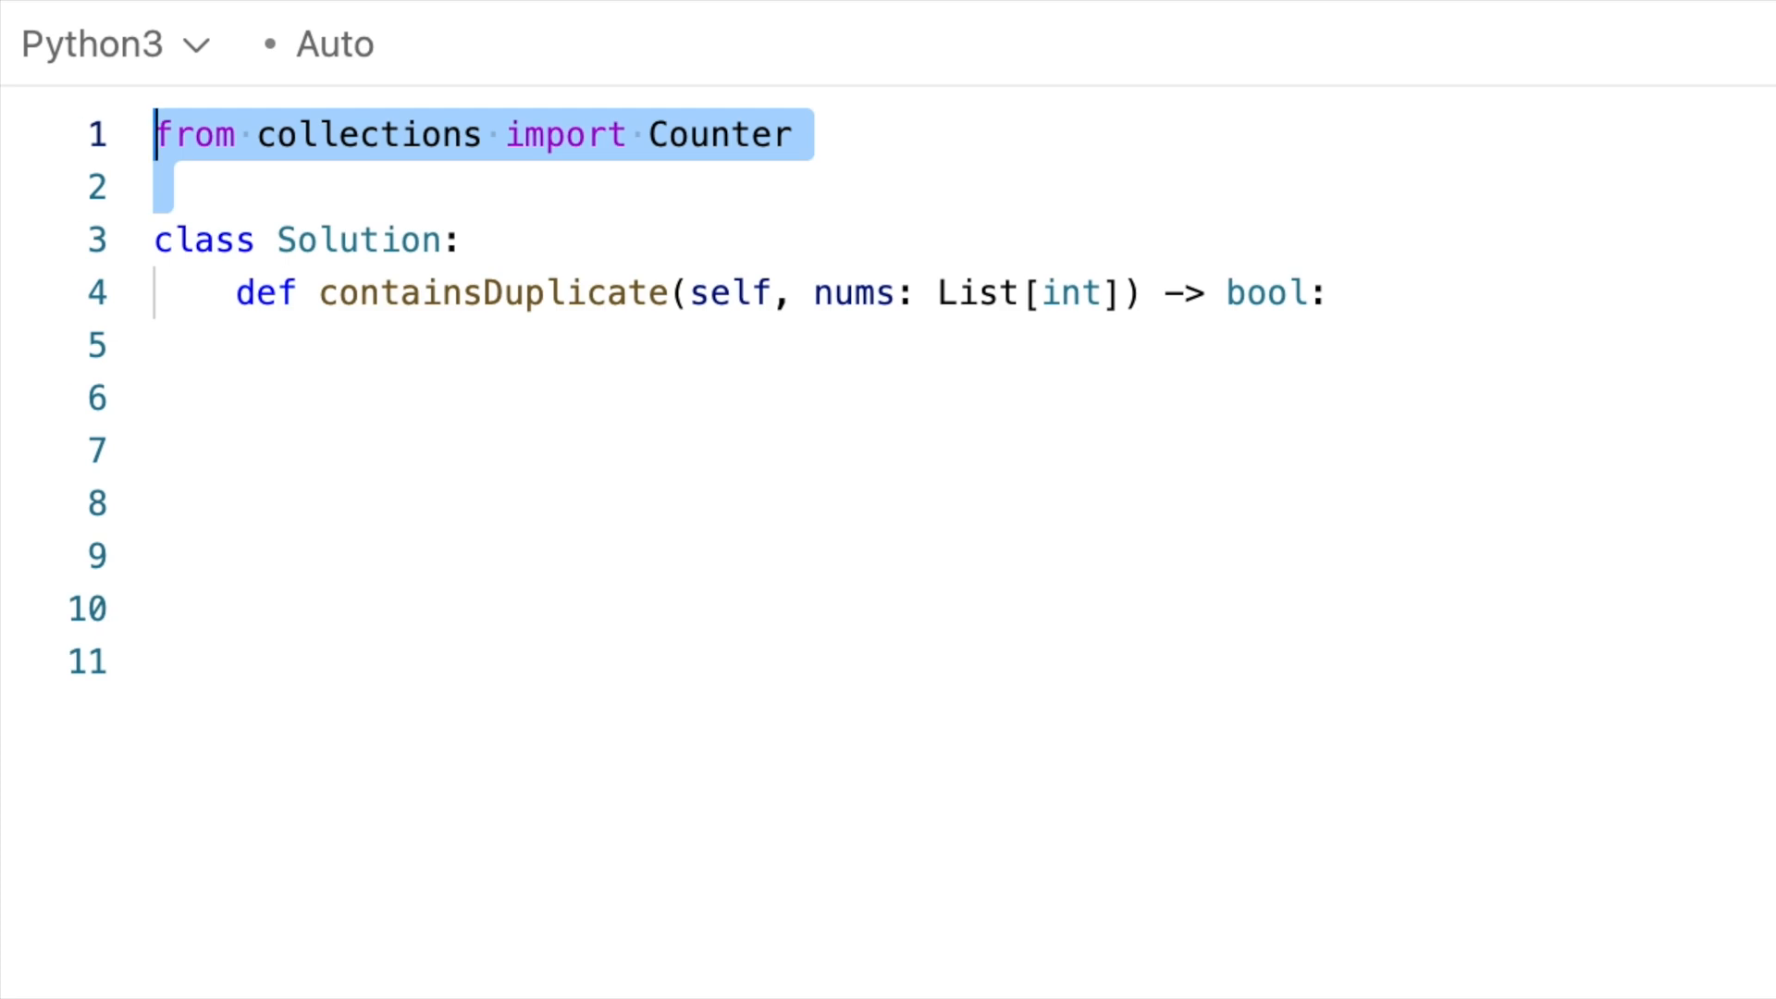
{"action": "type", "text": "Counter(nums)"}
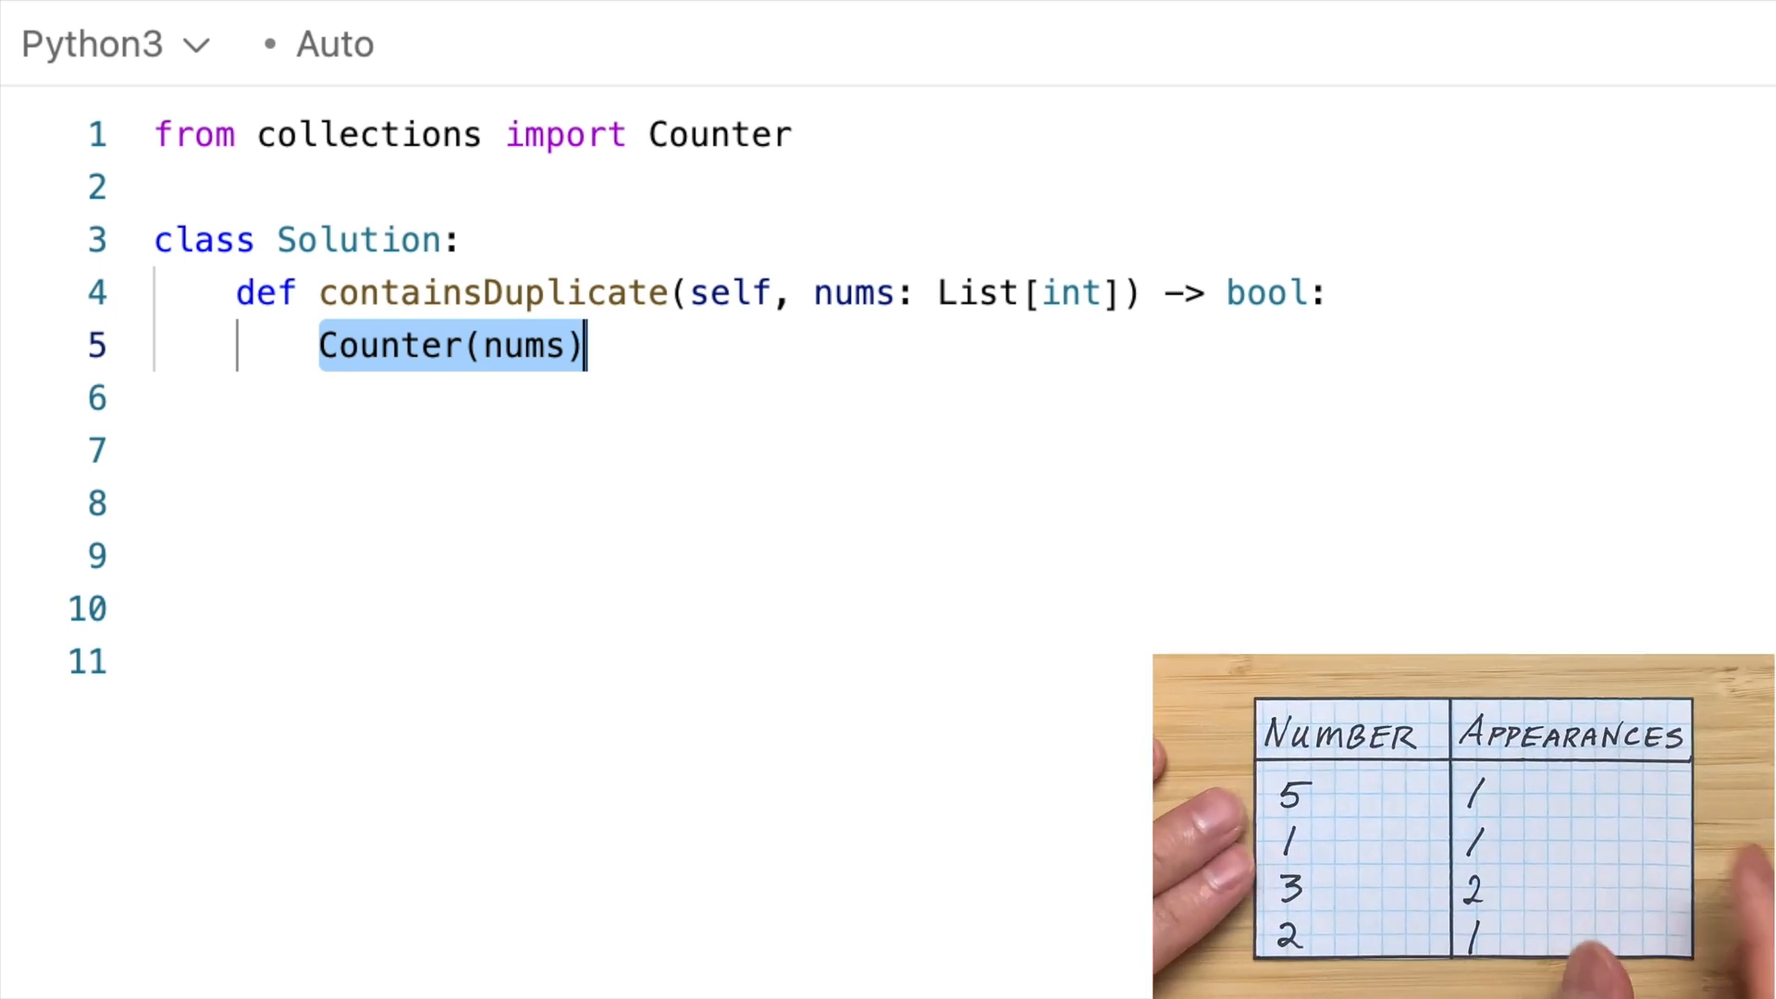
{"action": "type", "text": "number_counts ="}
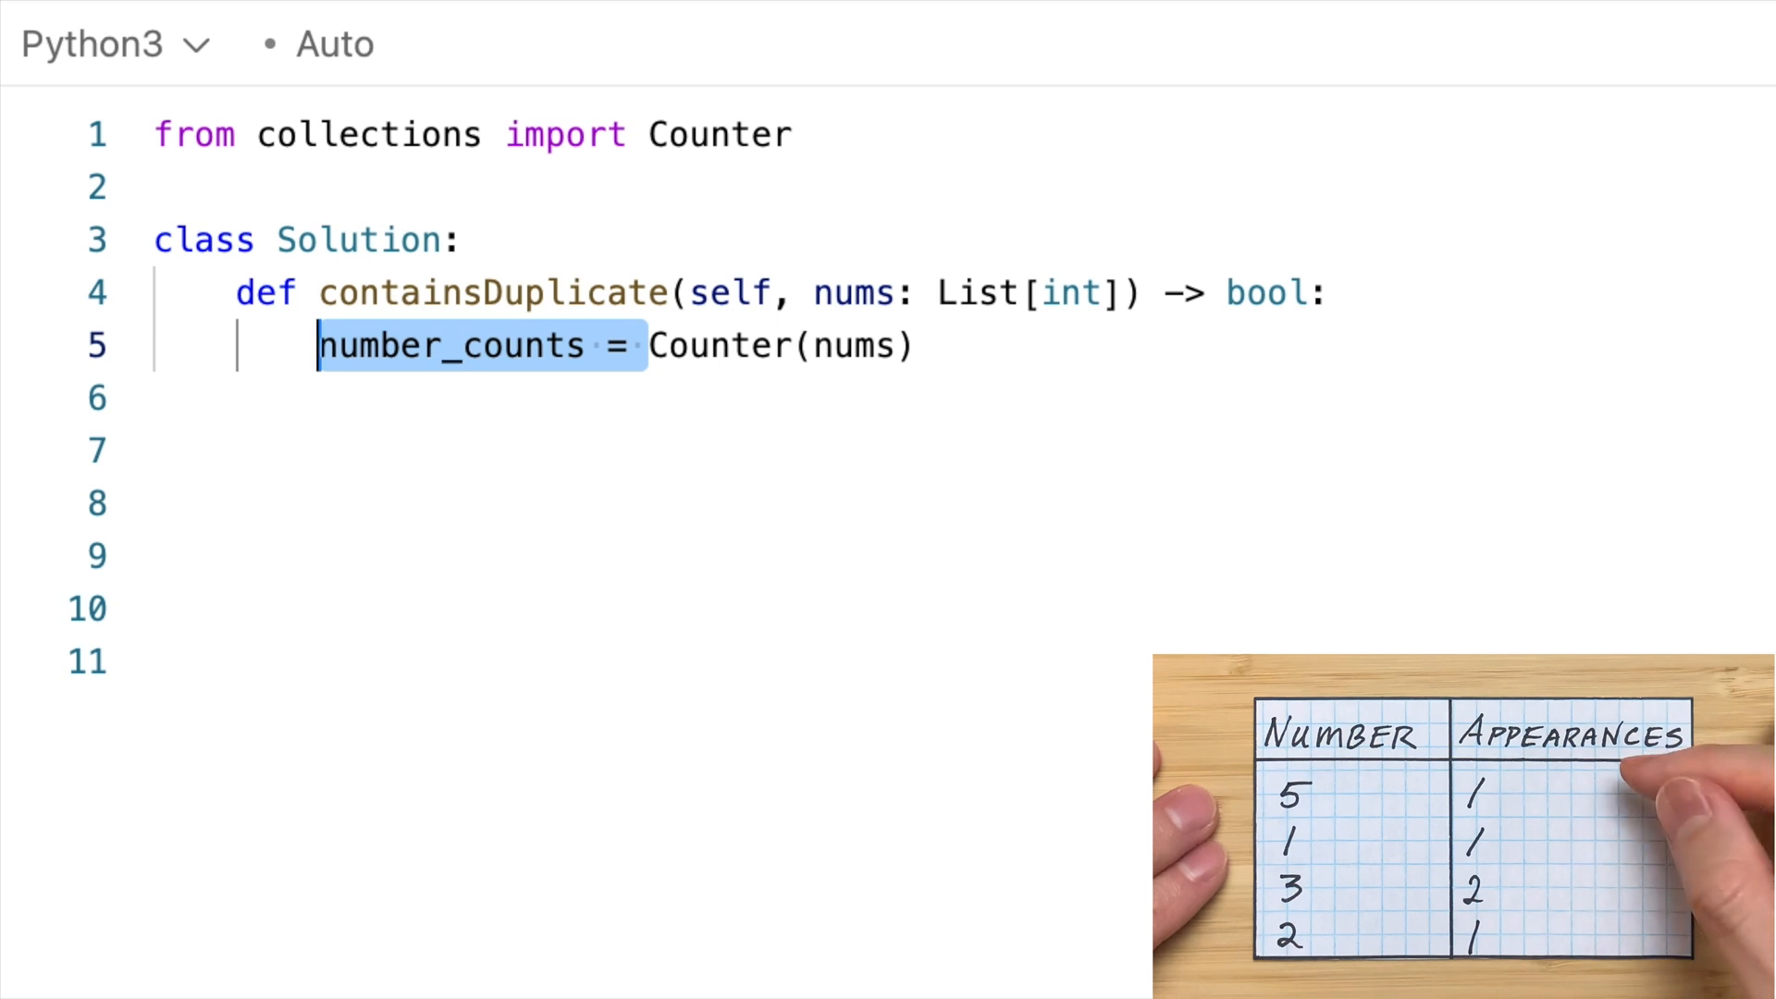
{"action": "type", "text": "for count in number_counts.values():"}
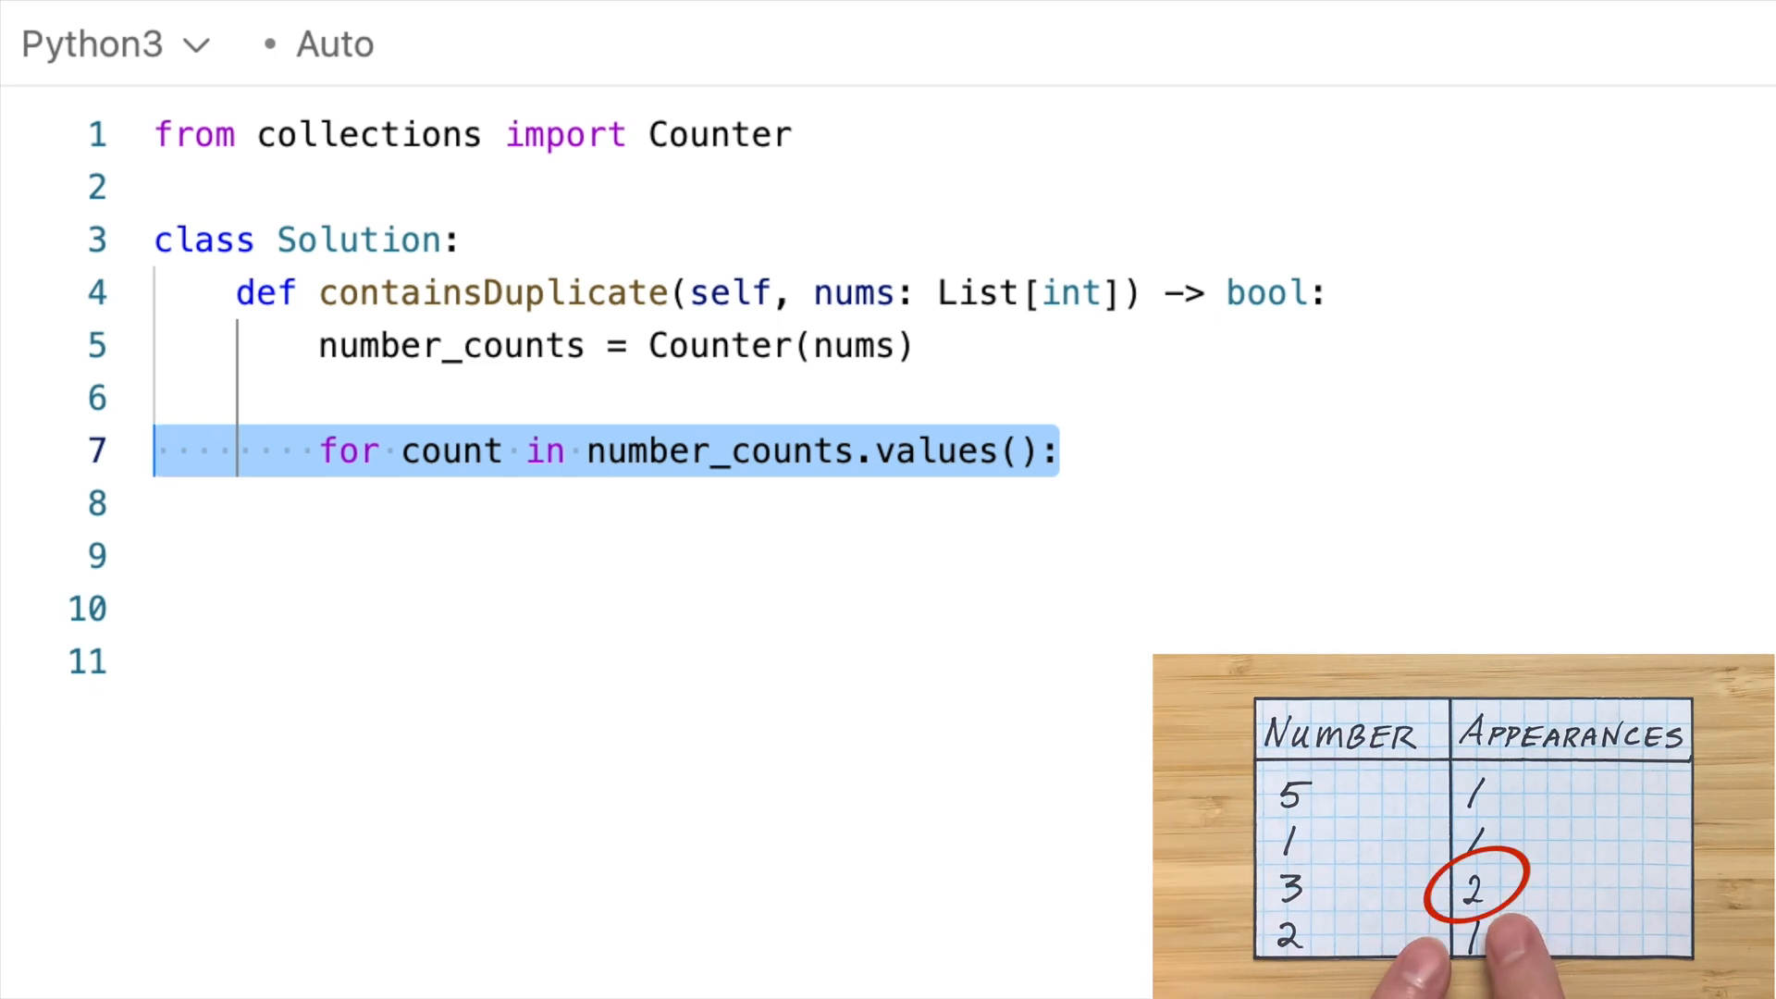
{"action": "type", "text": "if count > 1:"}
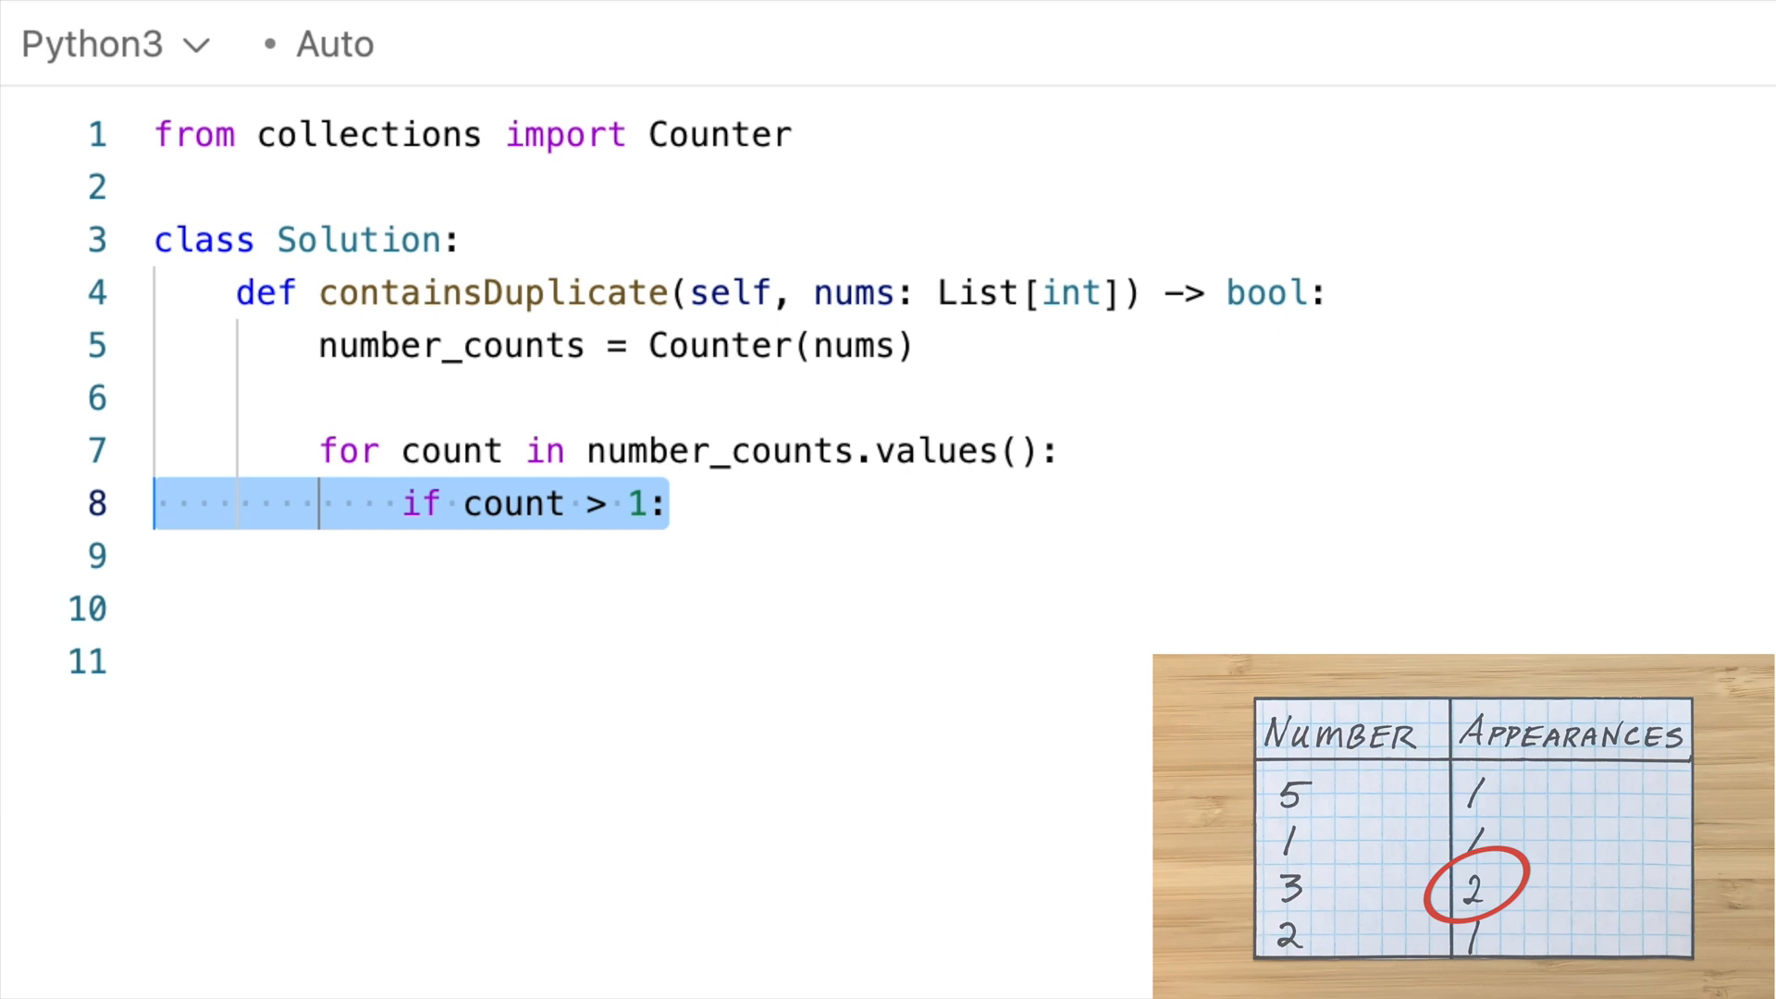
{"action": "type", "text": "return True"}
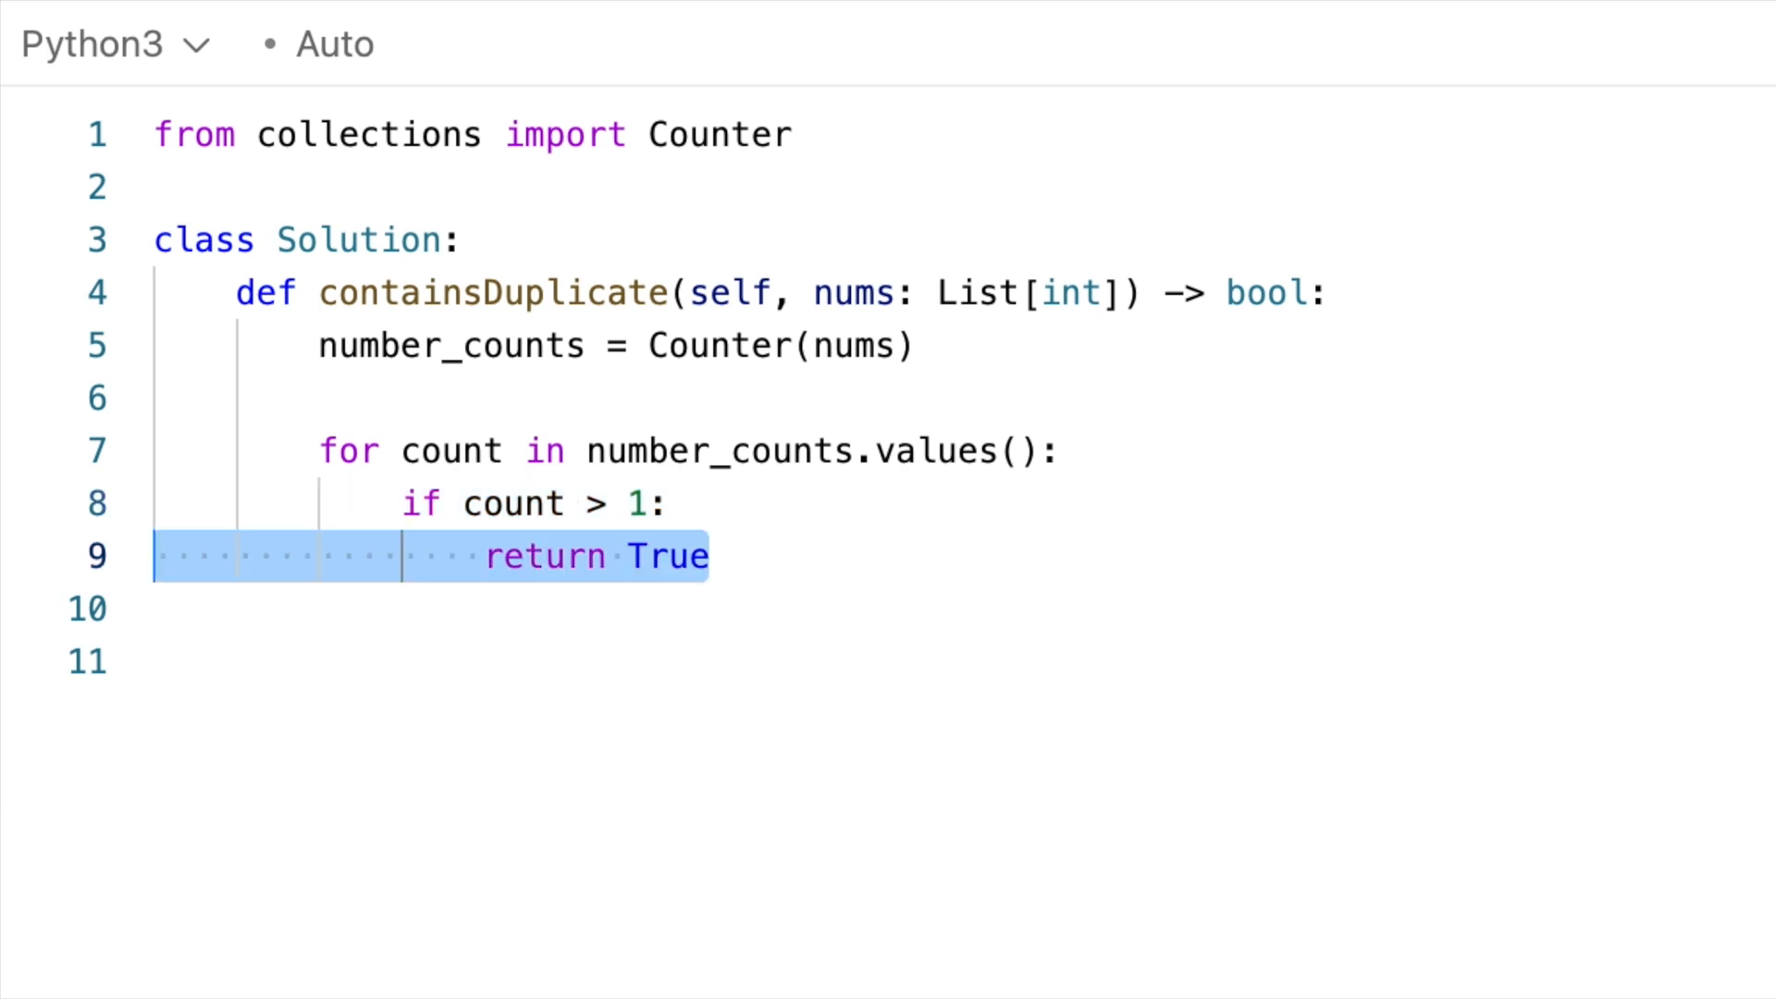
{"action": "type", "text": "return False"}
{"action": "type", "text": "'''"}
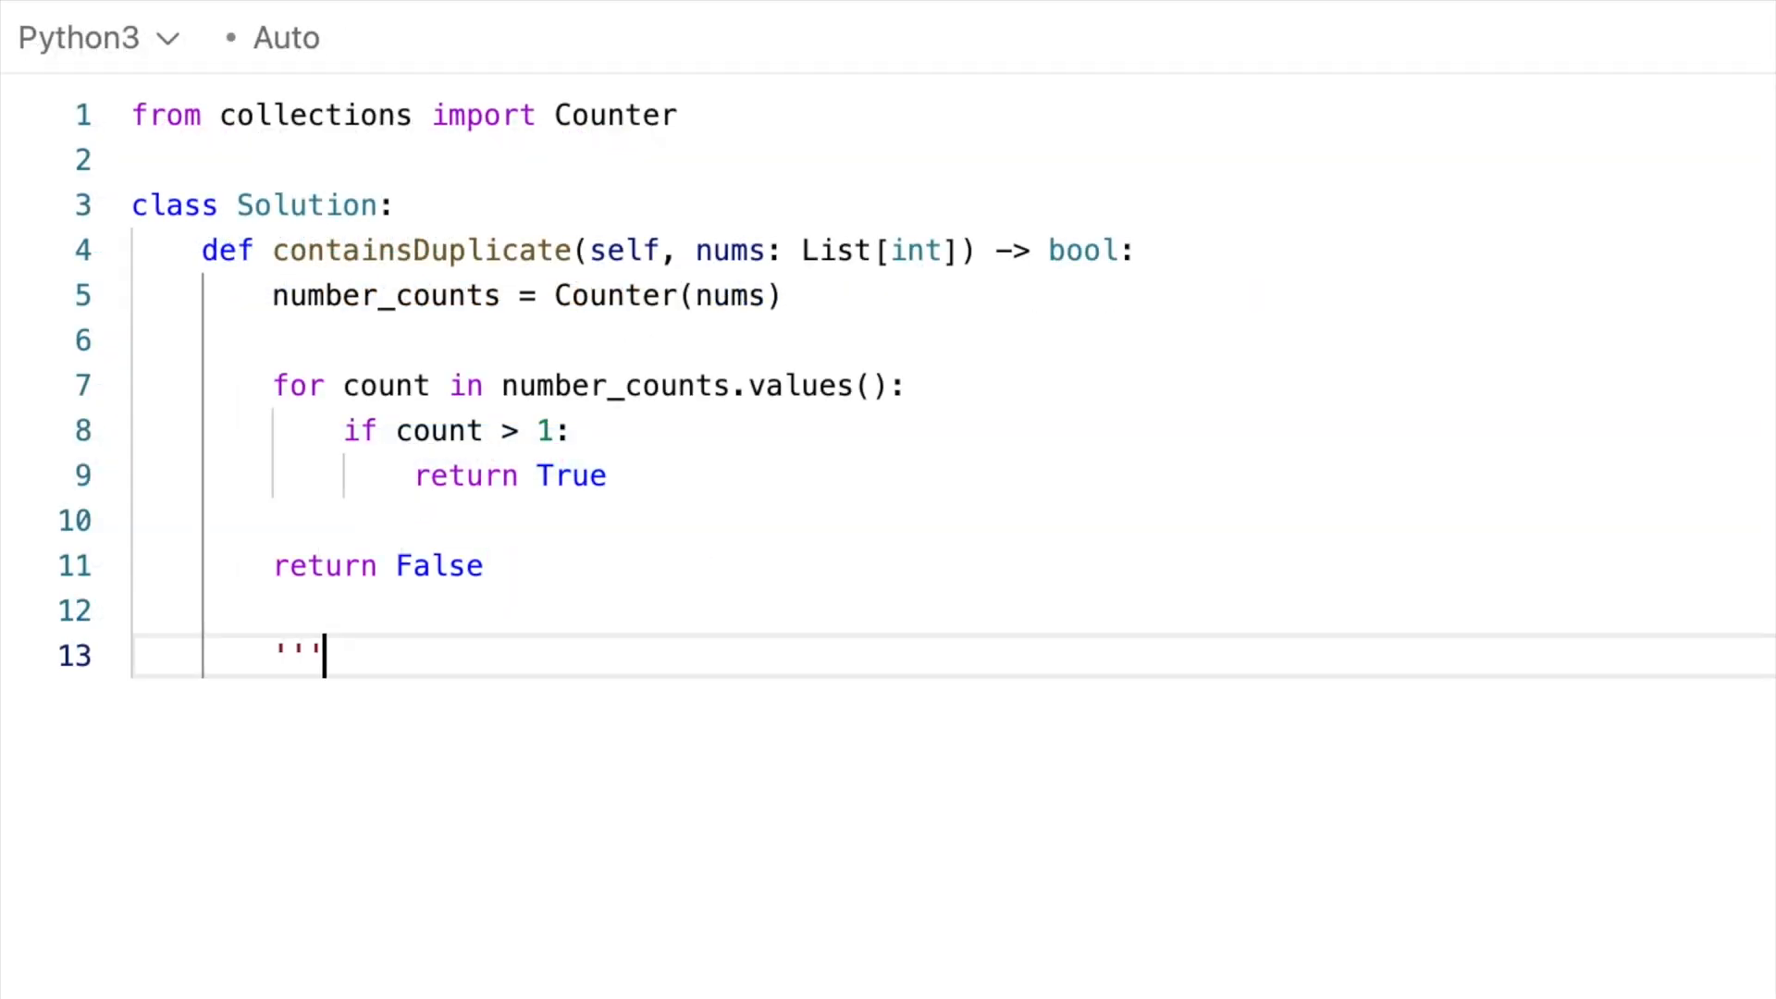
{"action": "key", "text": "Enter"}
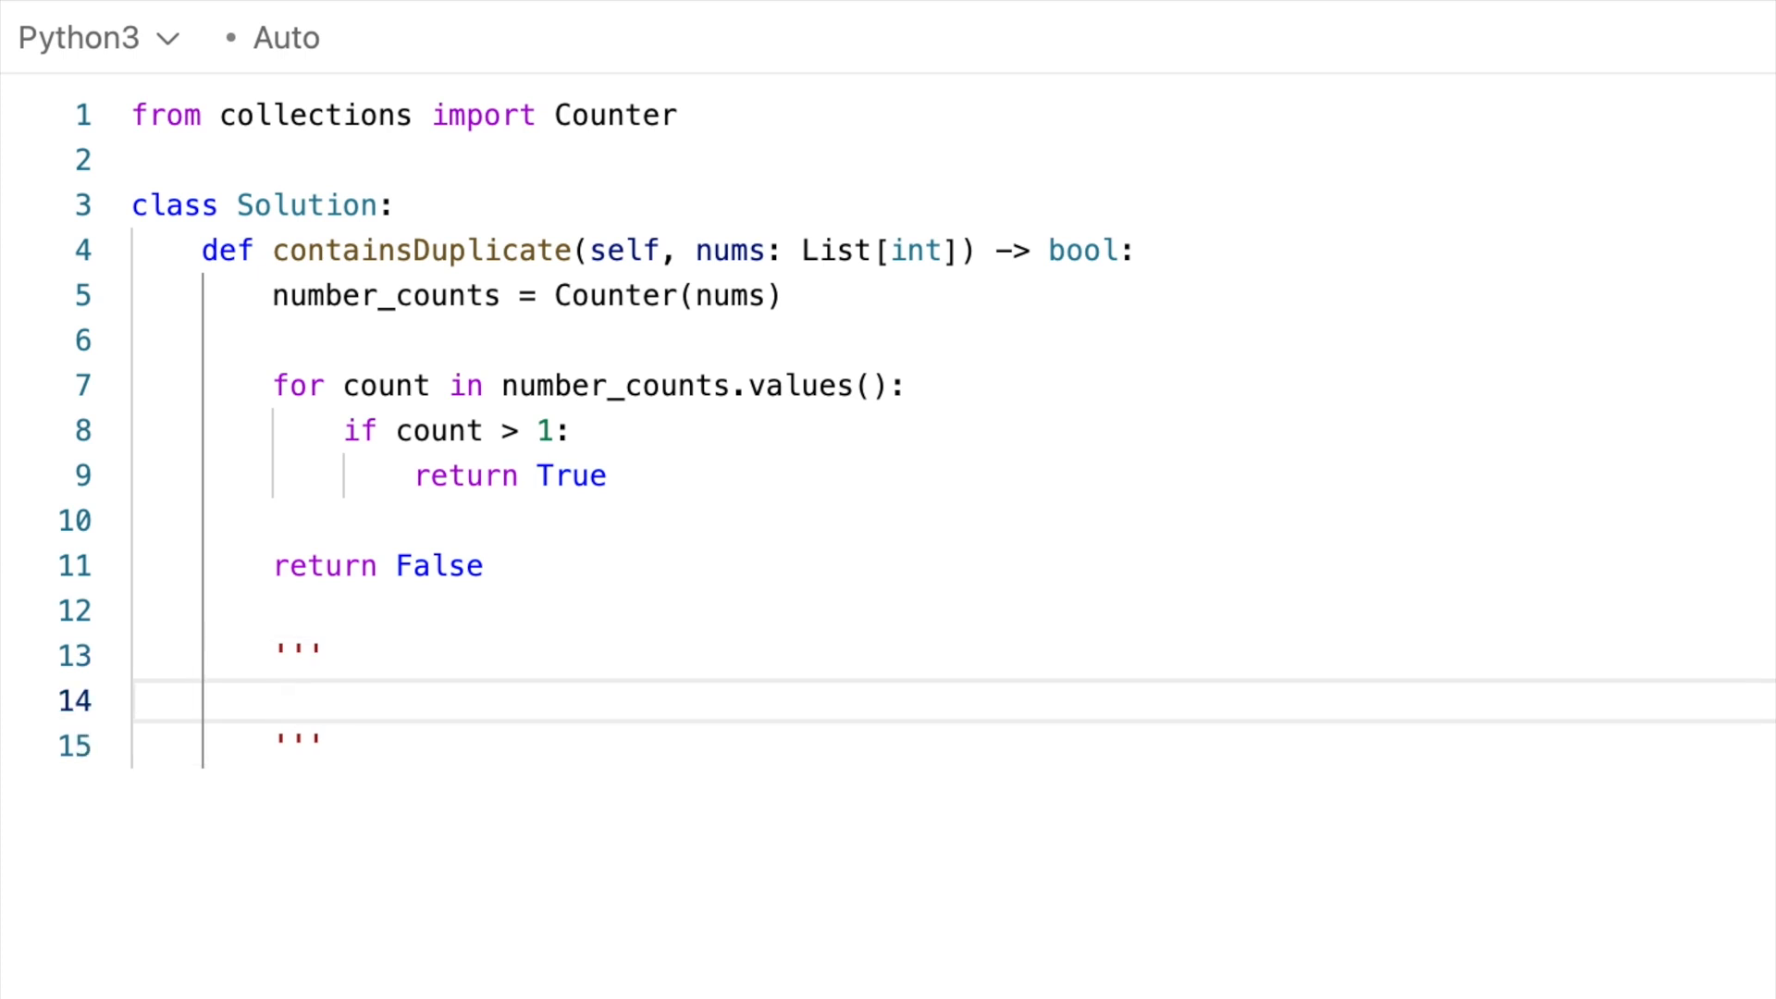
- Note in the docstring that key_count ALWAYS EQUALS distinct_count
{"action": "type", "text": "k"}
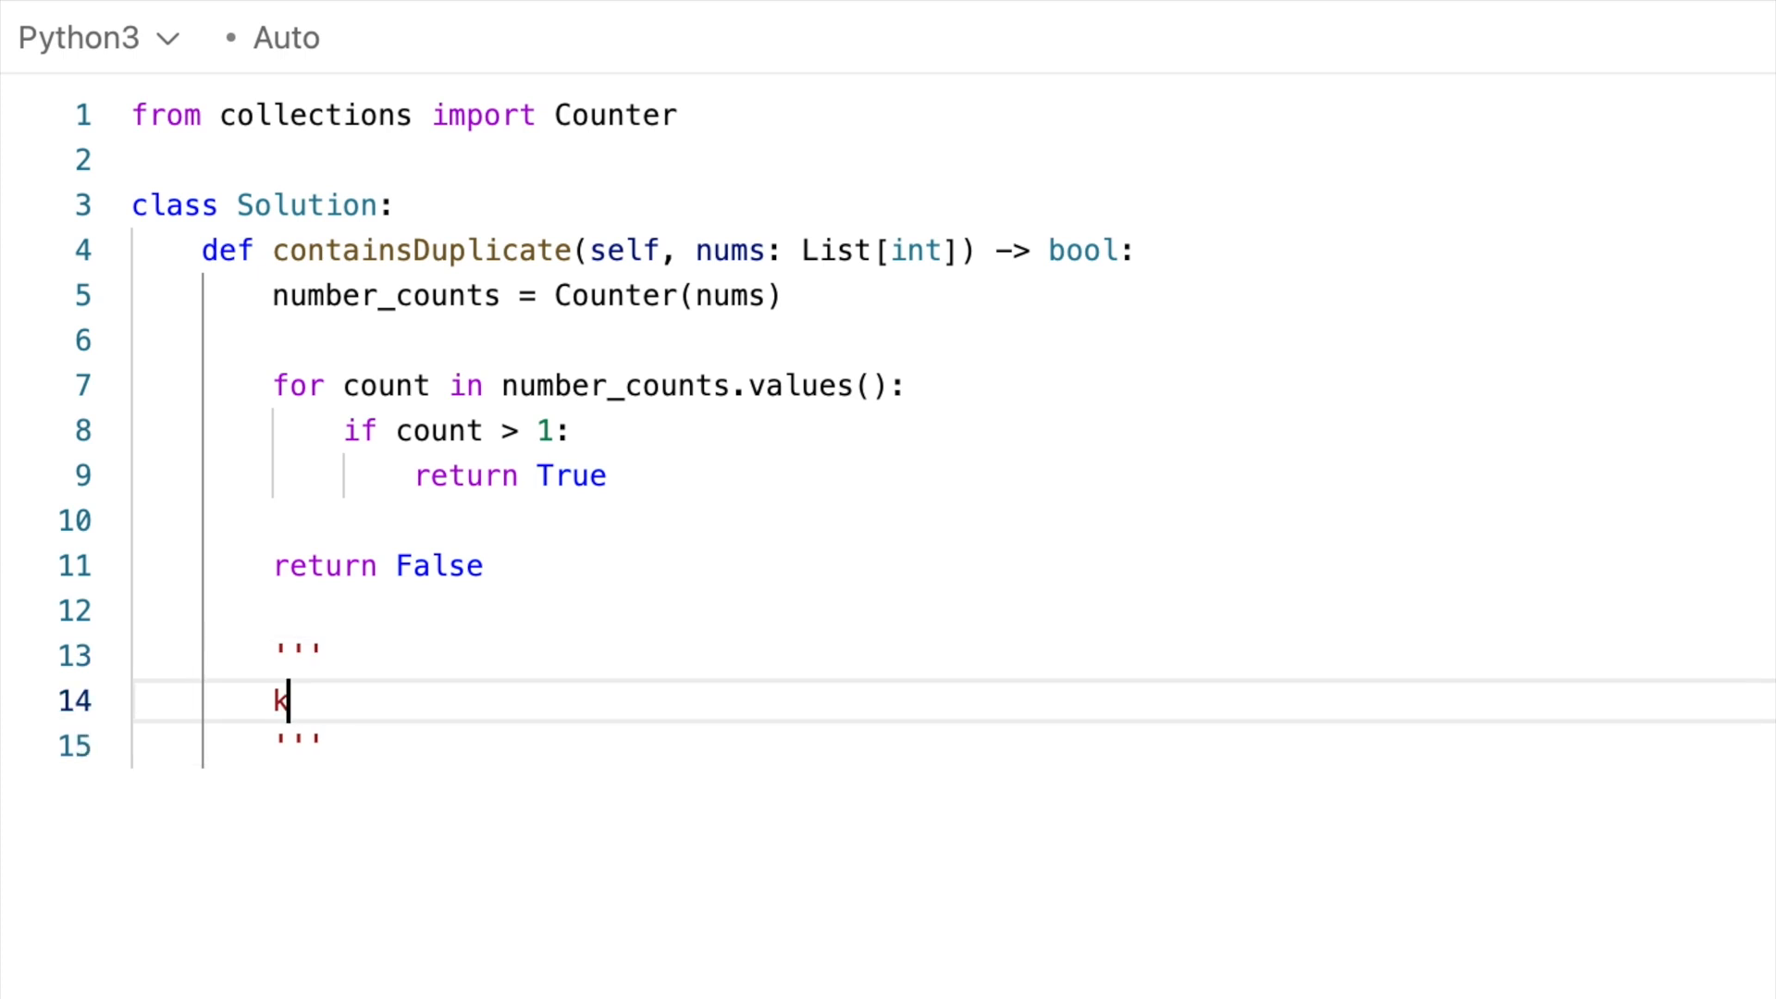
{"action": "type", "text": "ey_count"}
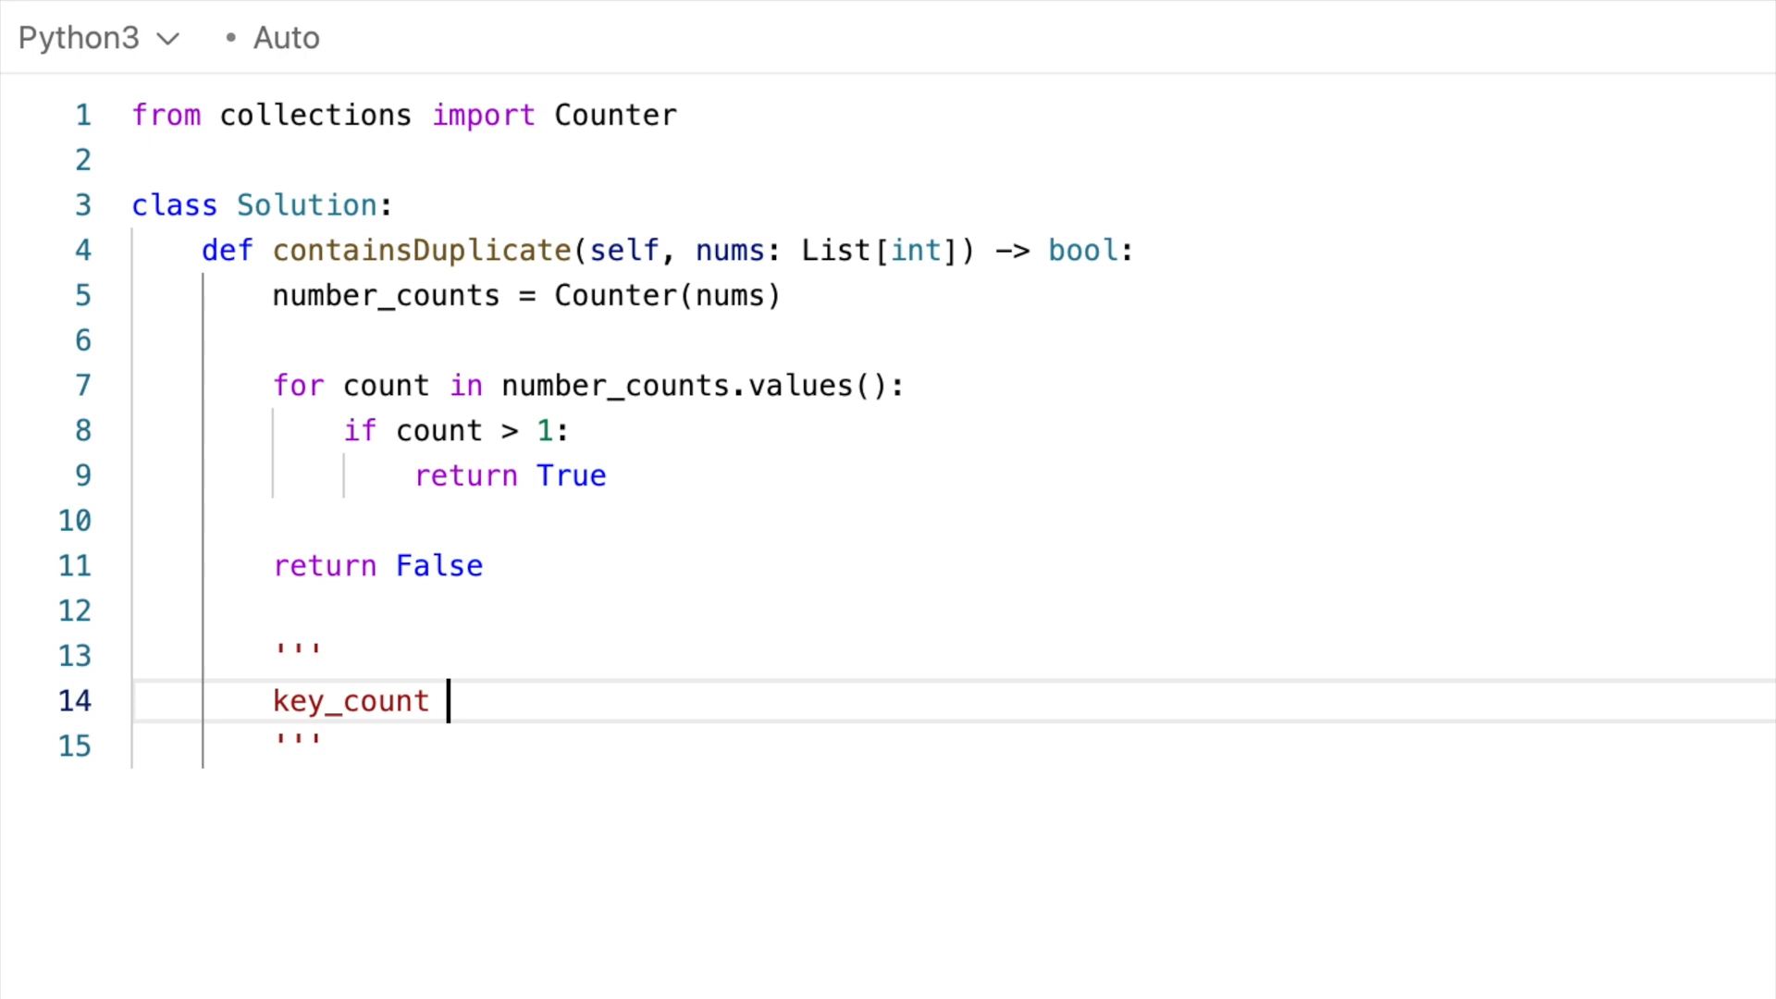
{"action": "type", "text": "ALWAYS EQ"}
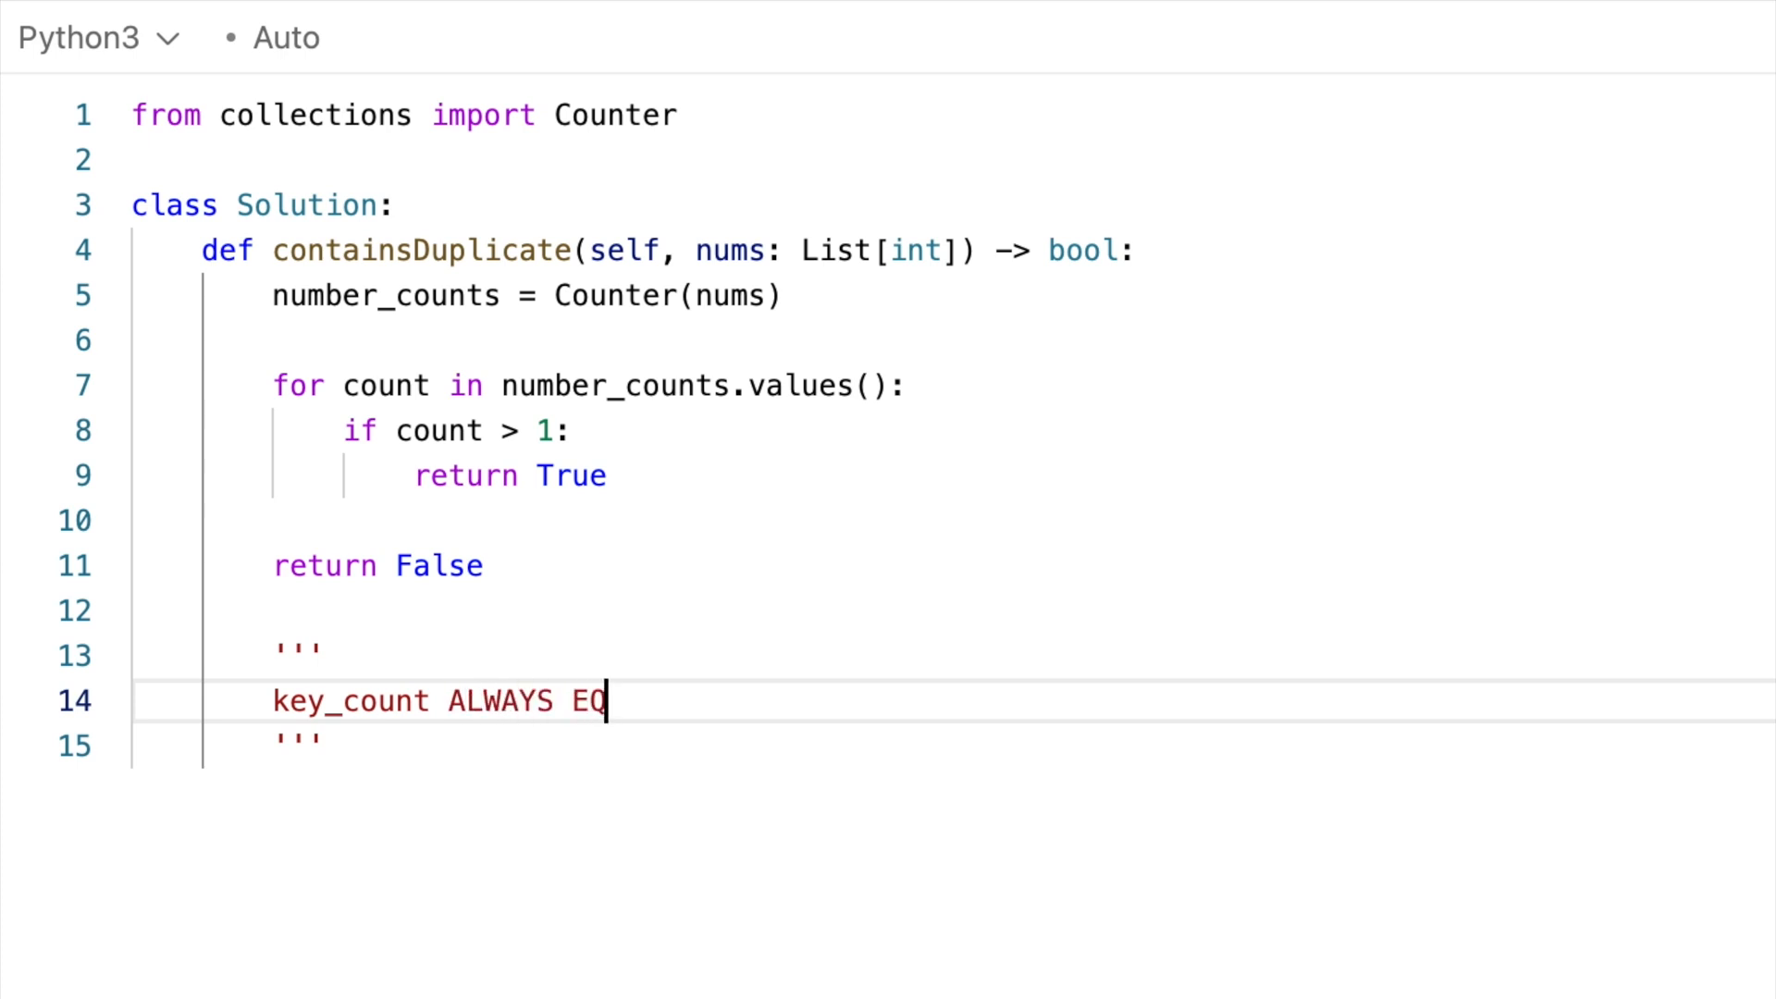
{"action": "type", "text": "UAL dis"}
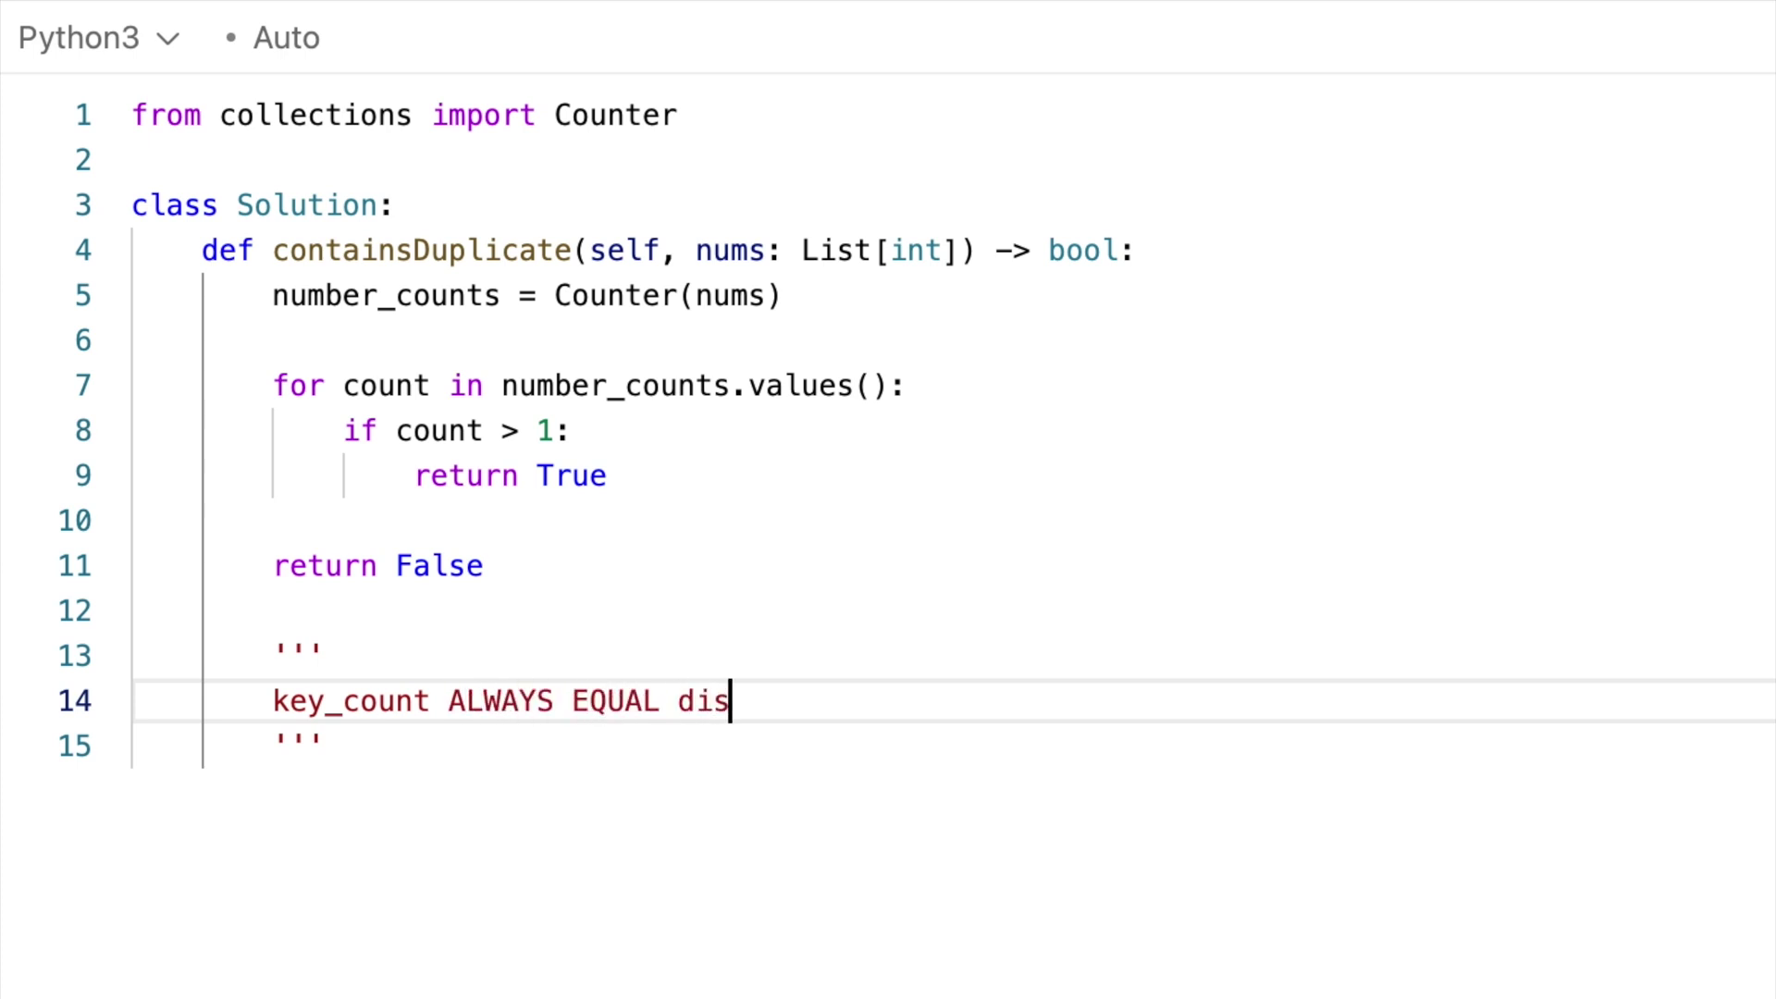
{"action": "type", "text": "tinct_count"}
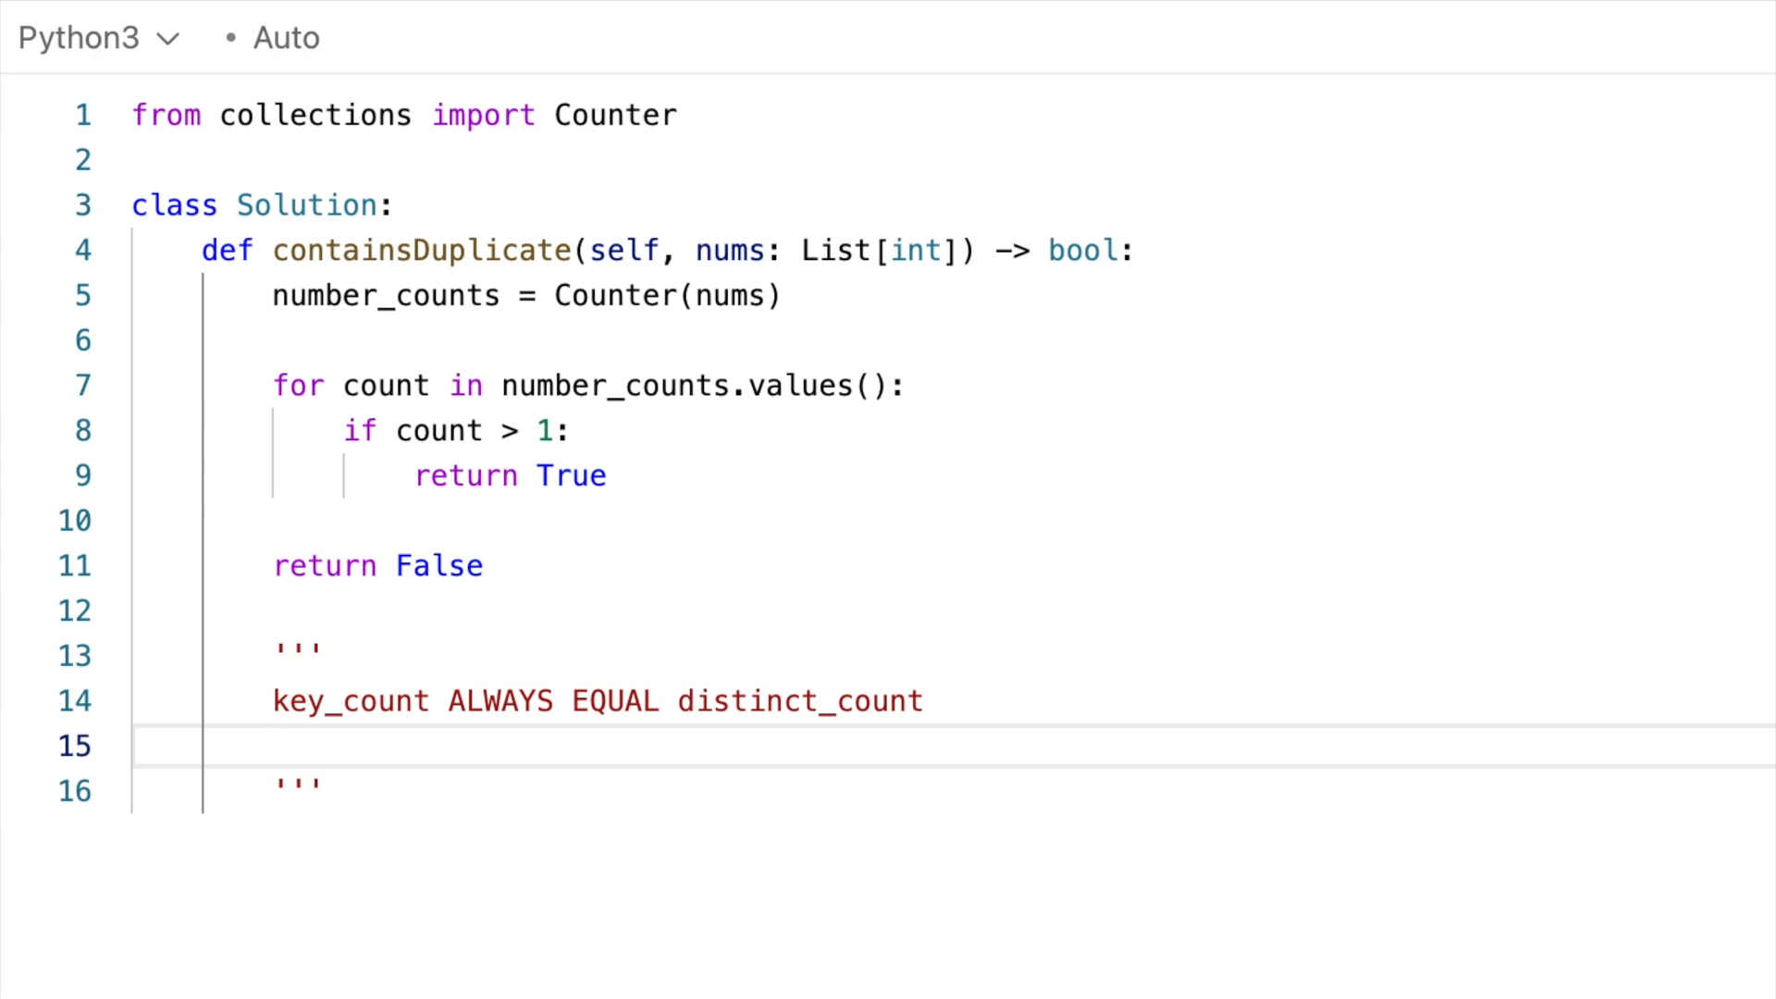
- Add the line 'IF len(nums) == distinct_count THEN no duplicates'
{"action": "type", "text": "IF le"}
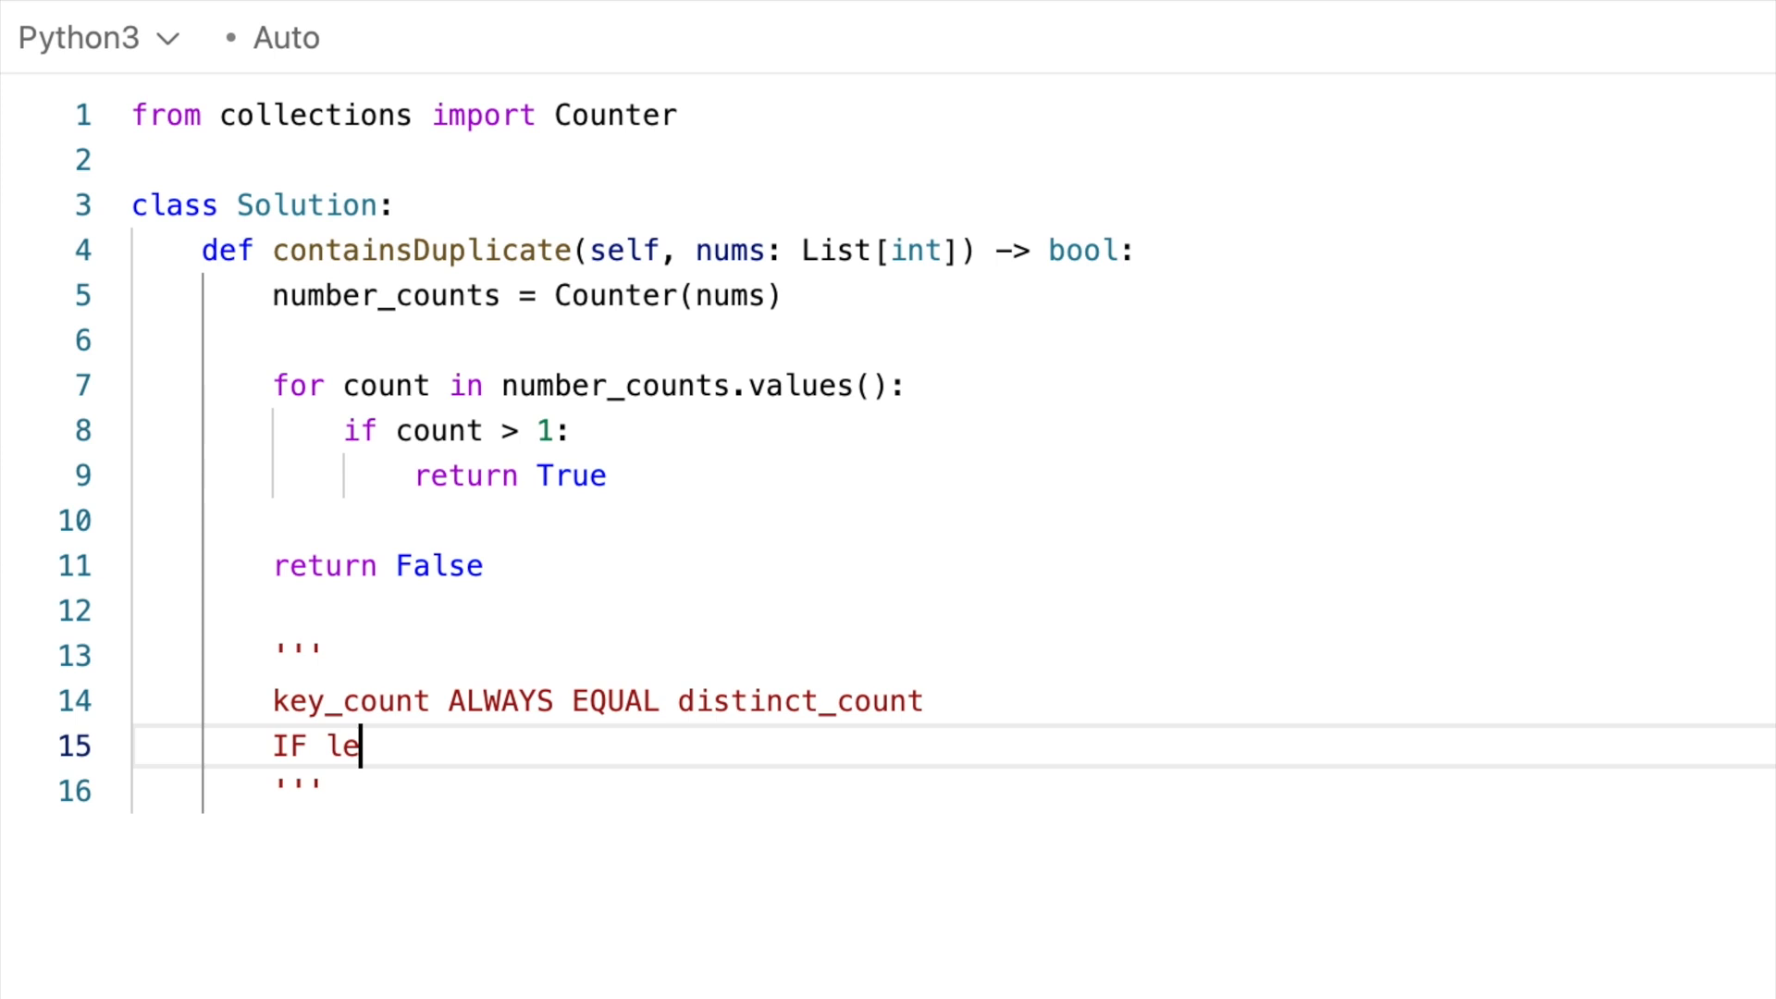
{"action": "type", "text": "n(nums) =="}
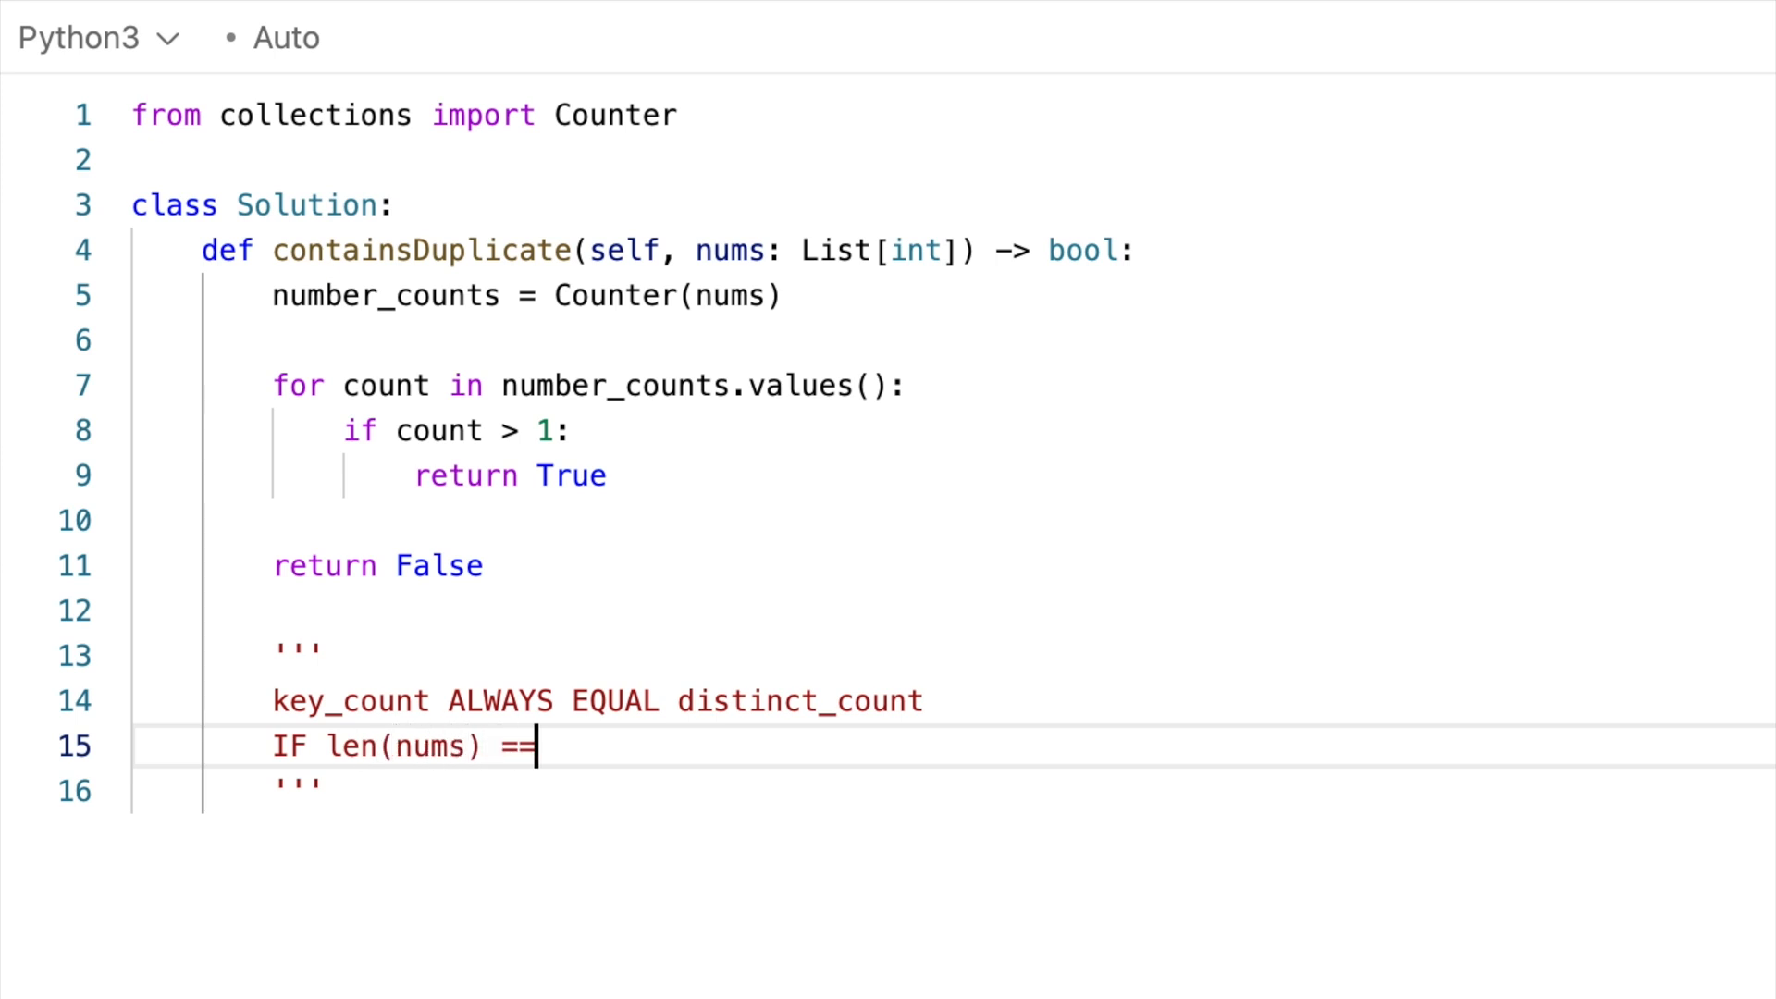
{"action": "type", "text": "distinct_c"}
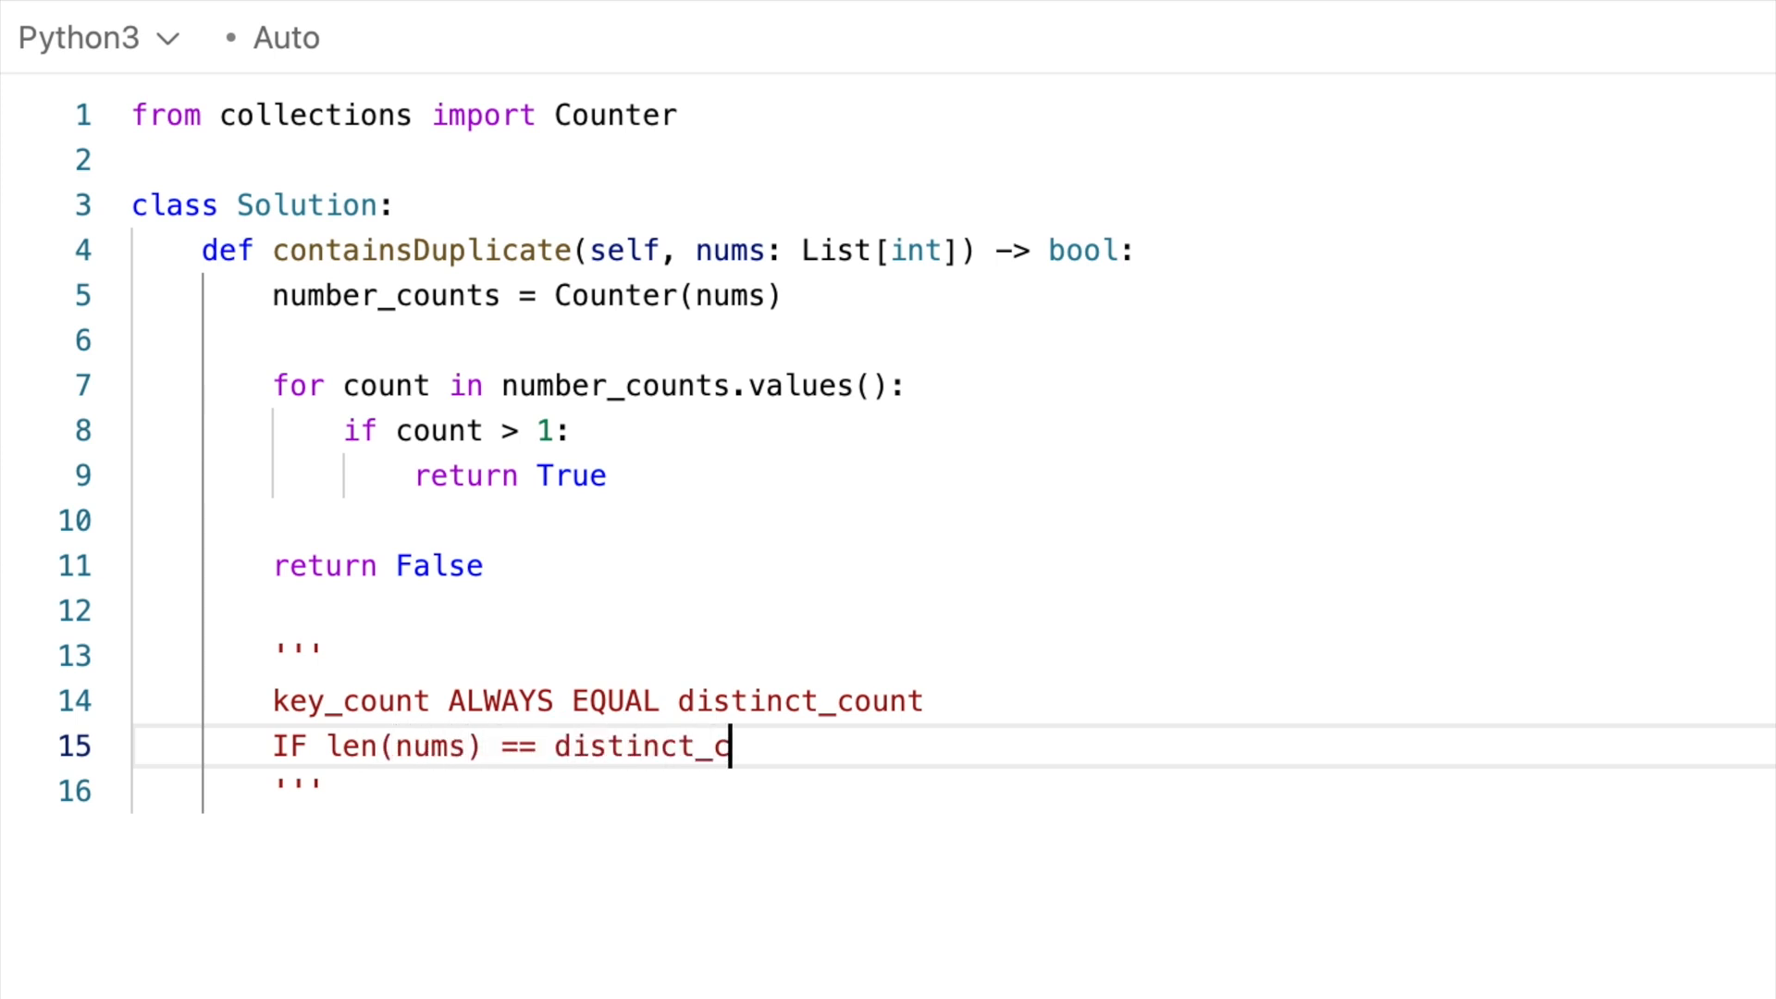
{"action": "type", "text": "ount THEN"}
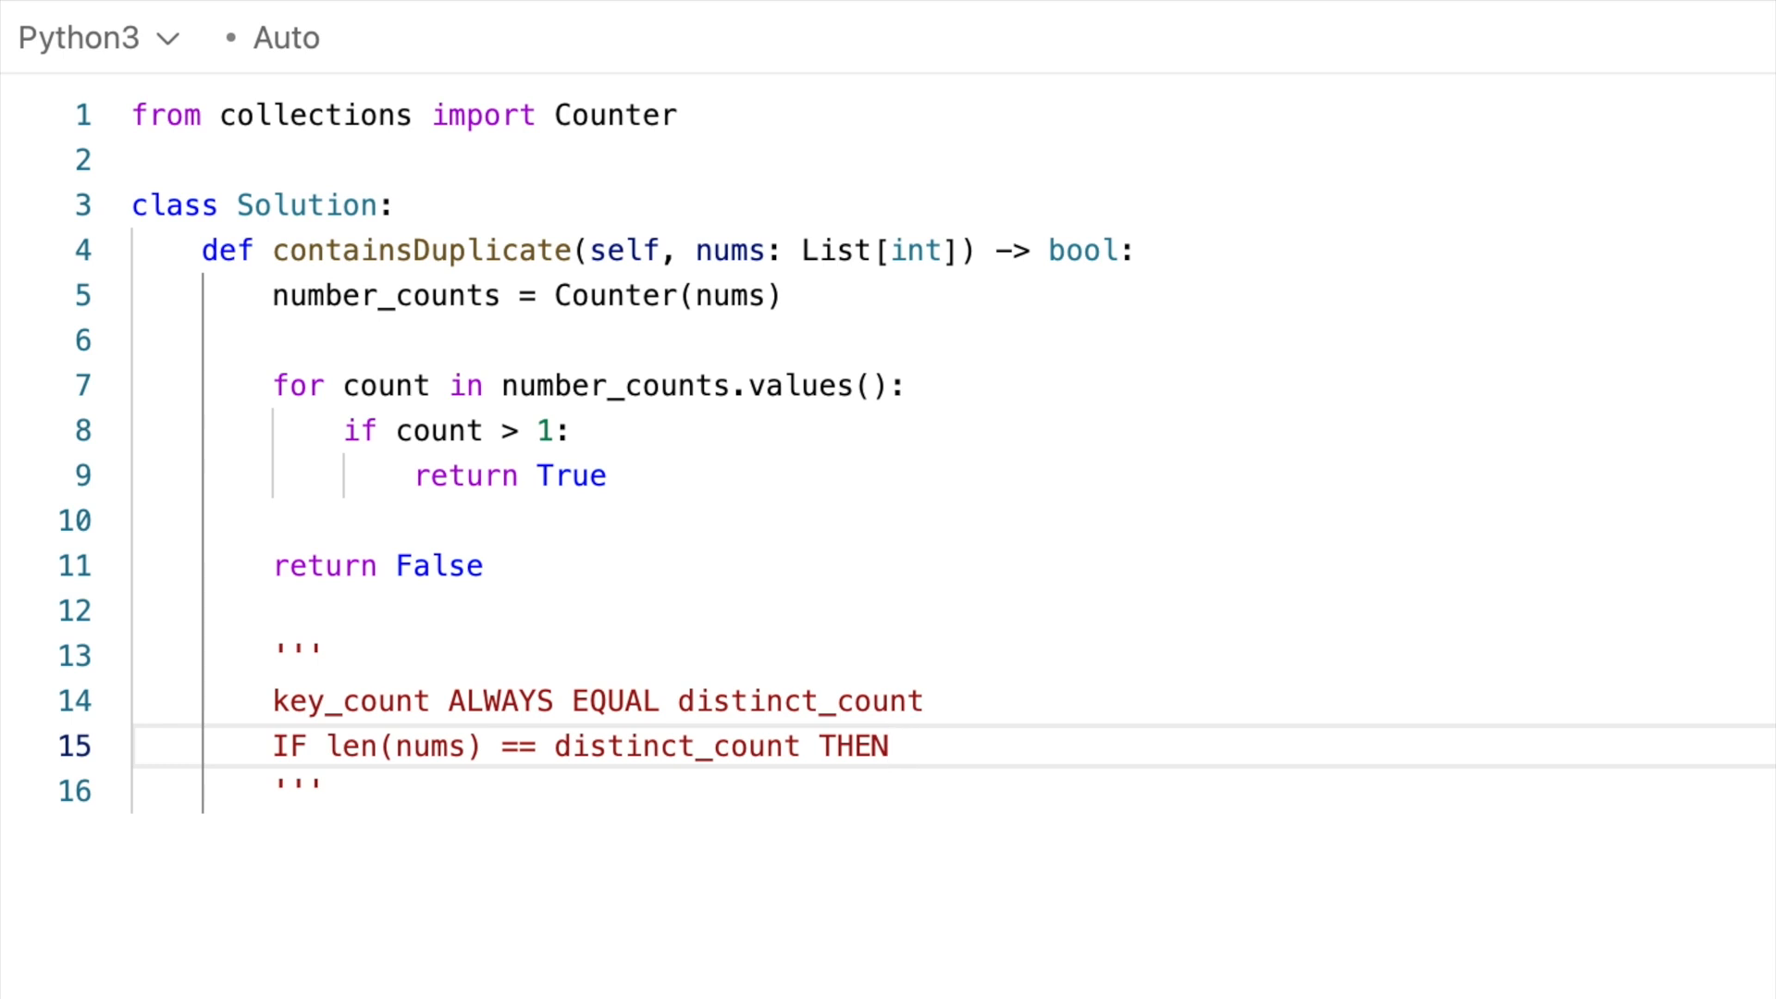
{"action": "type", "text": "no duplicat"}
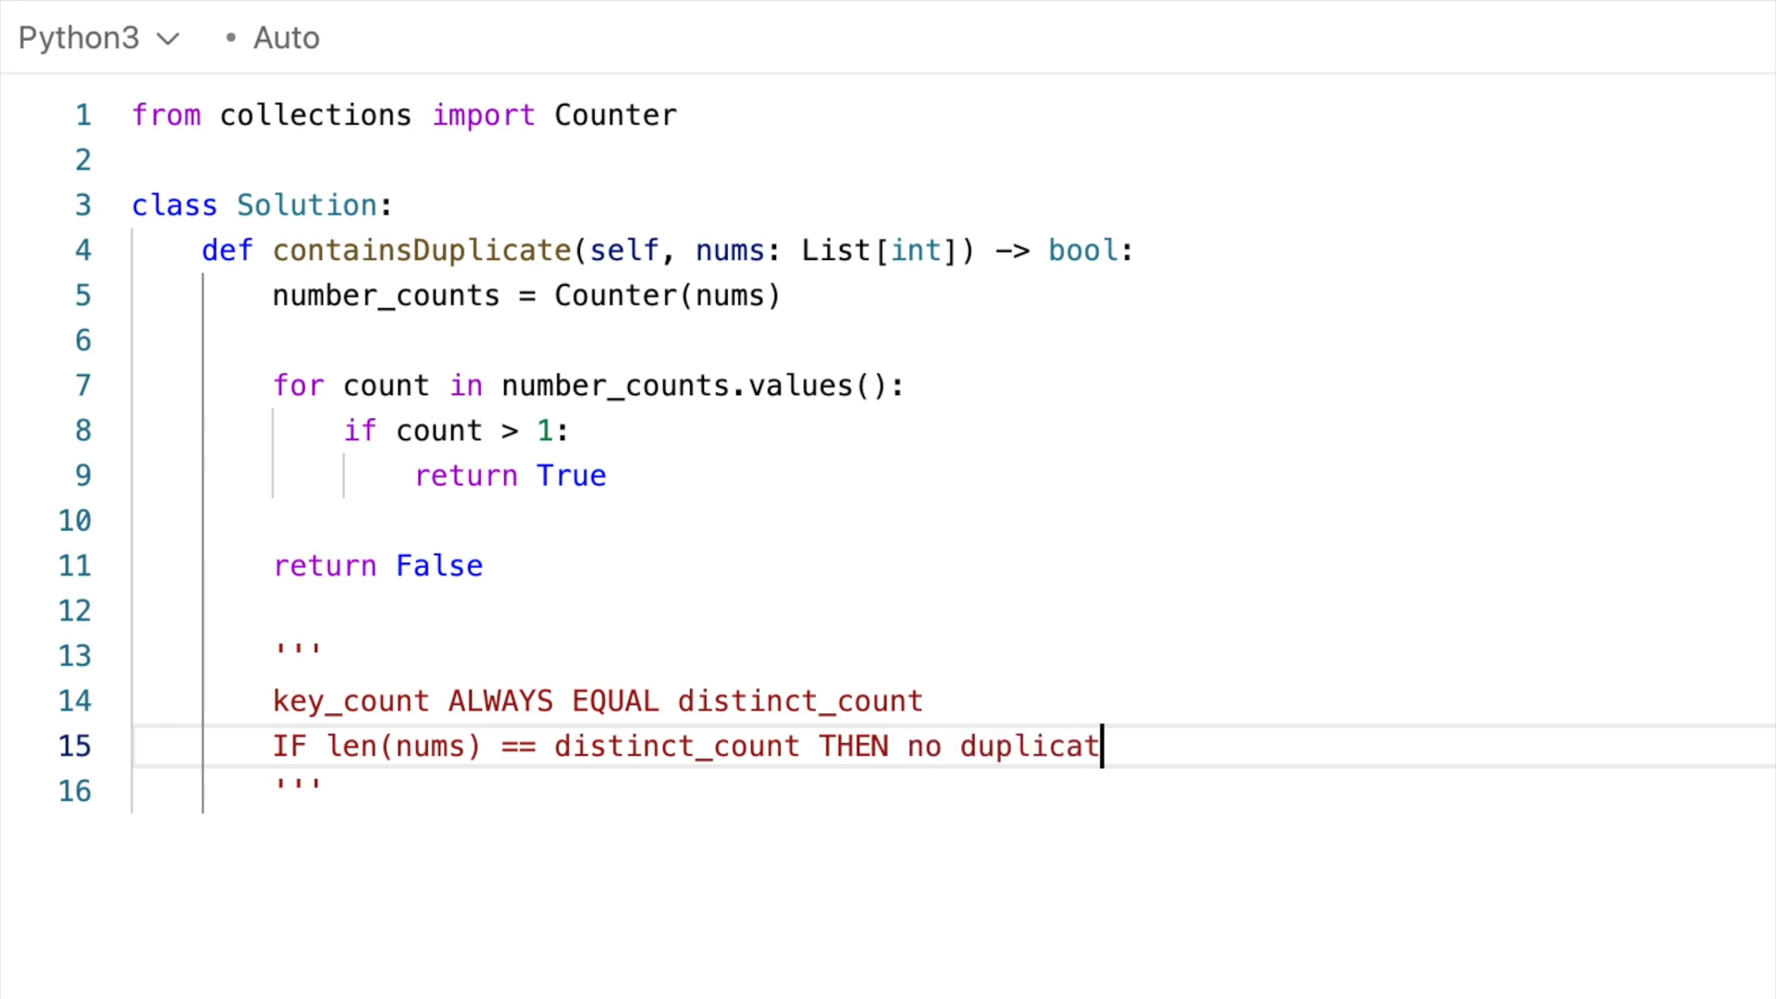
{"action": "type", "text": "es"}
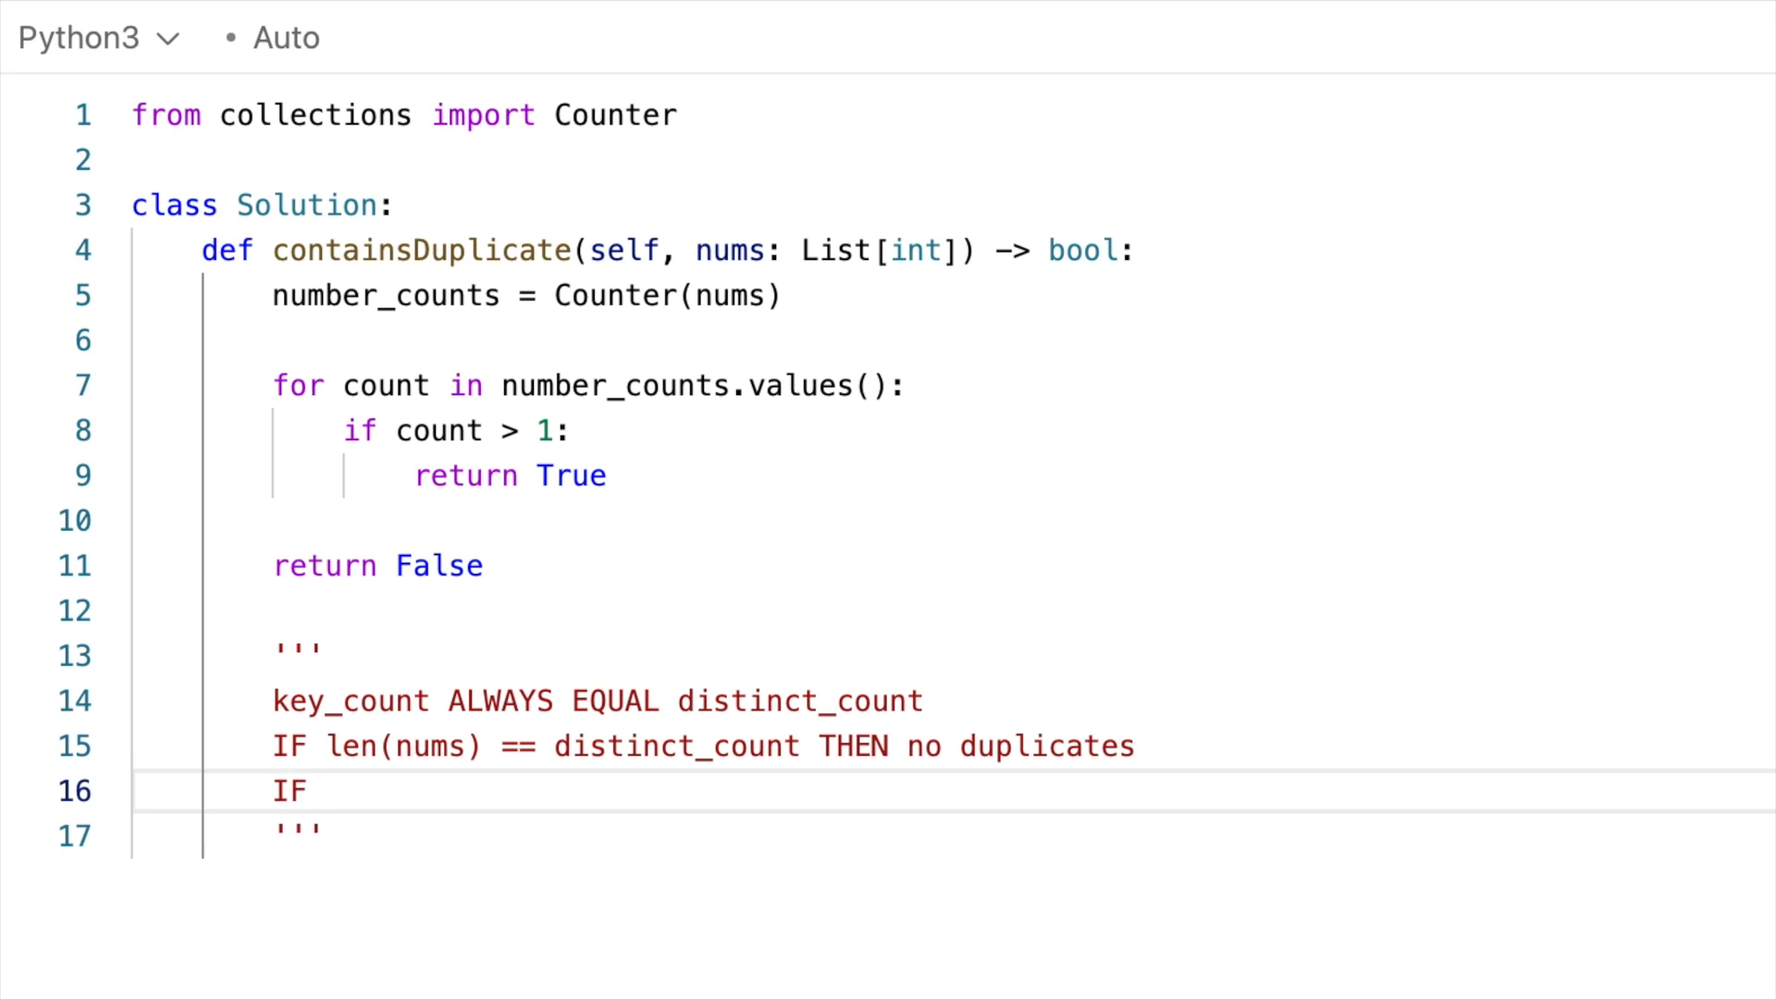
- Add the line 'len(nums) > distinct_count' means at least one dupe
{"action": "type", "text": "len(nums)"}
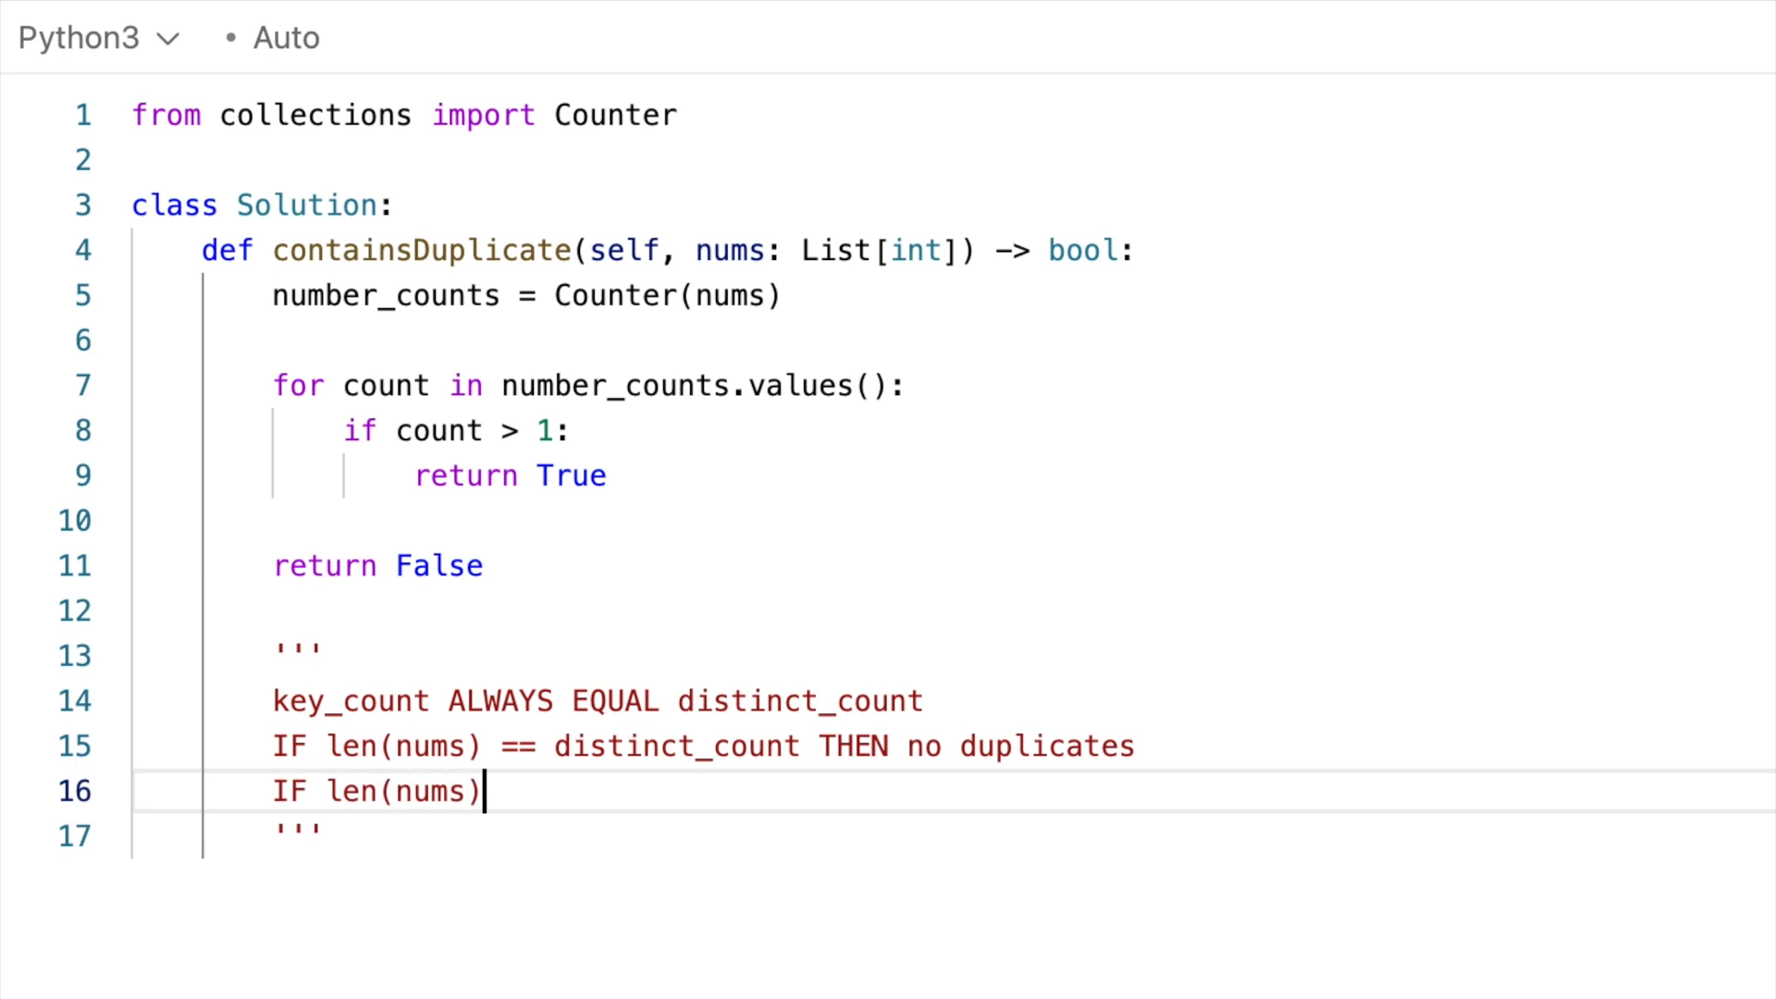
{"action": "type", "text": "> distinct_count THEN"}
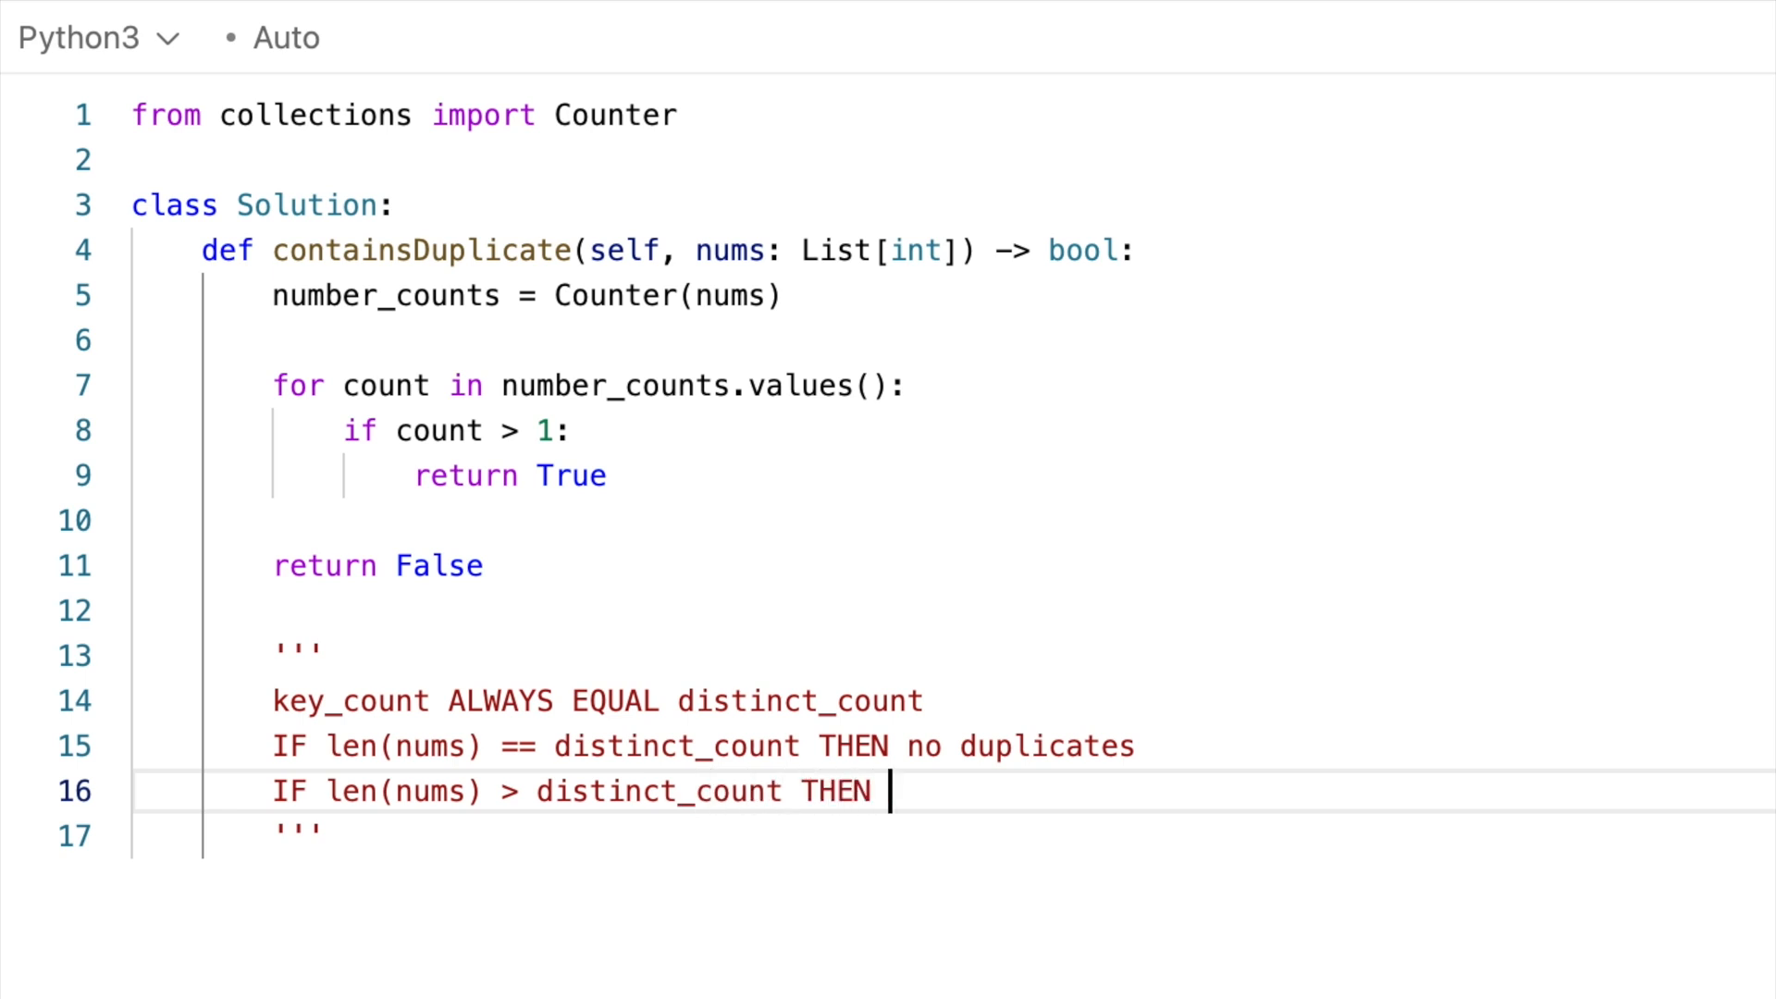
{"action": "type", "text": "at least one dupe"}
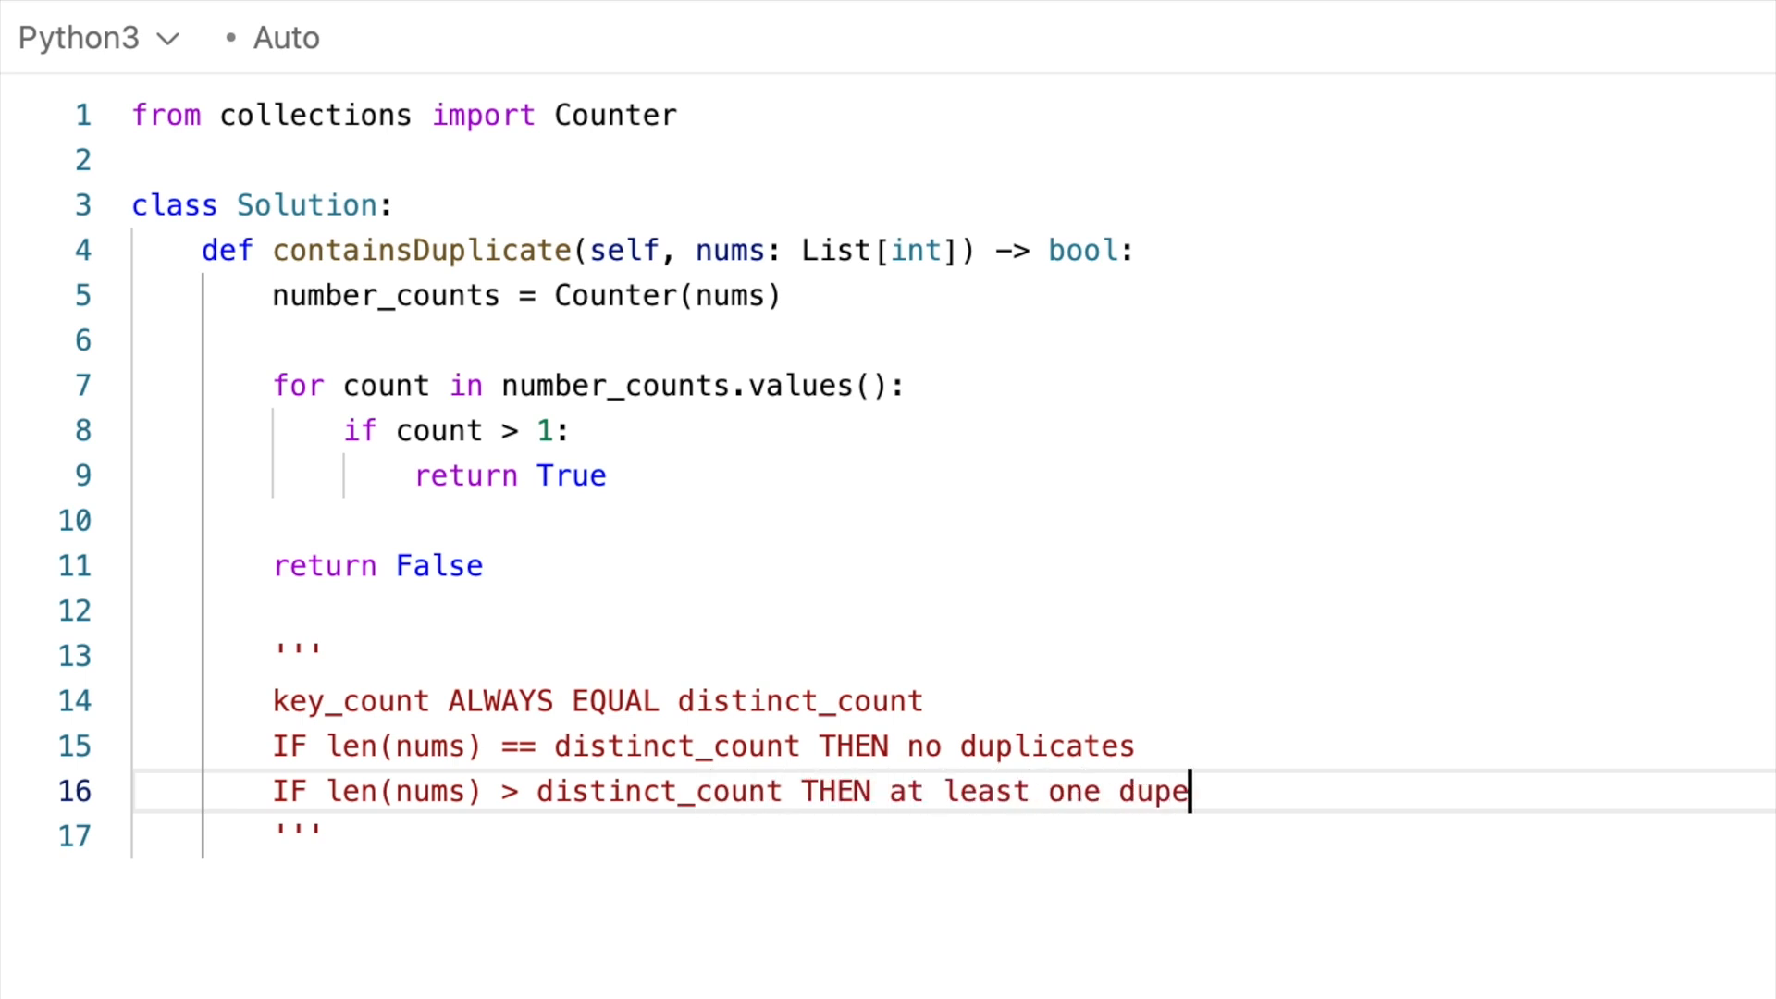
- Select the counting loop from the for line through return False
{"action": "triple_click", "coordinate": [674, 747]}
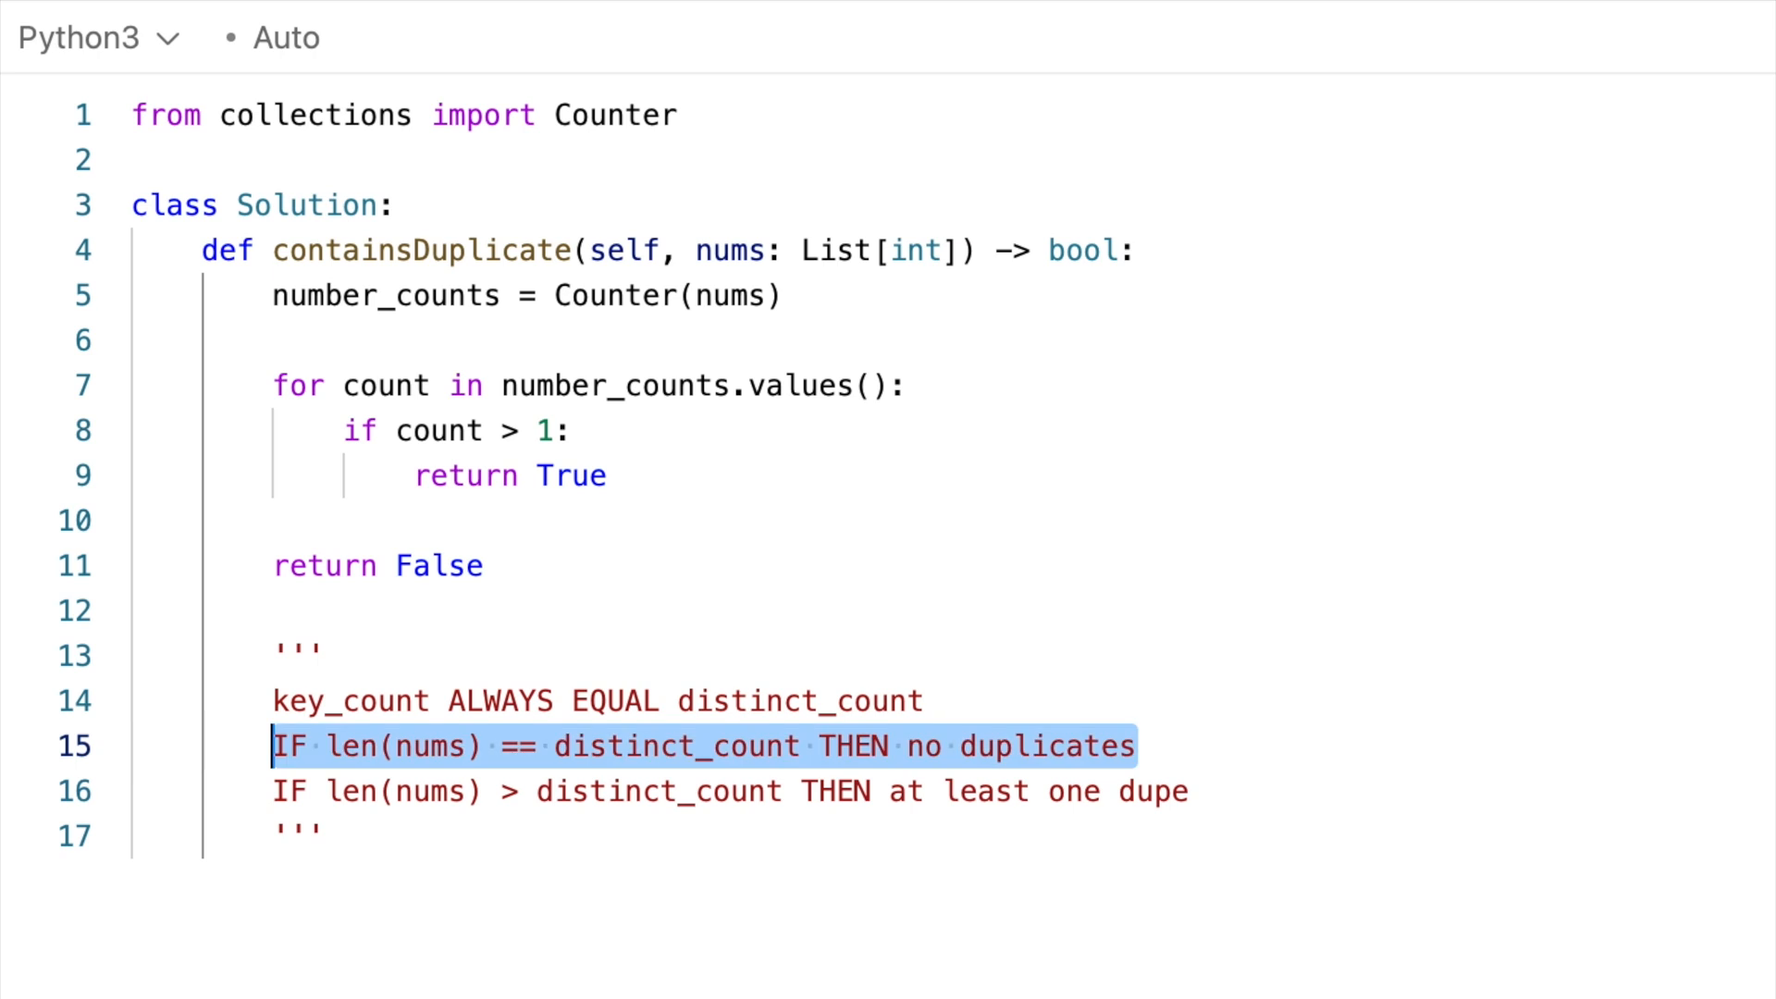
{"action": "left_click", "coordinate": [1184, 791]}
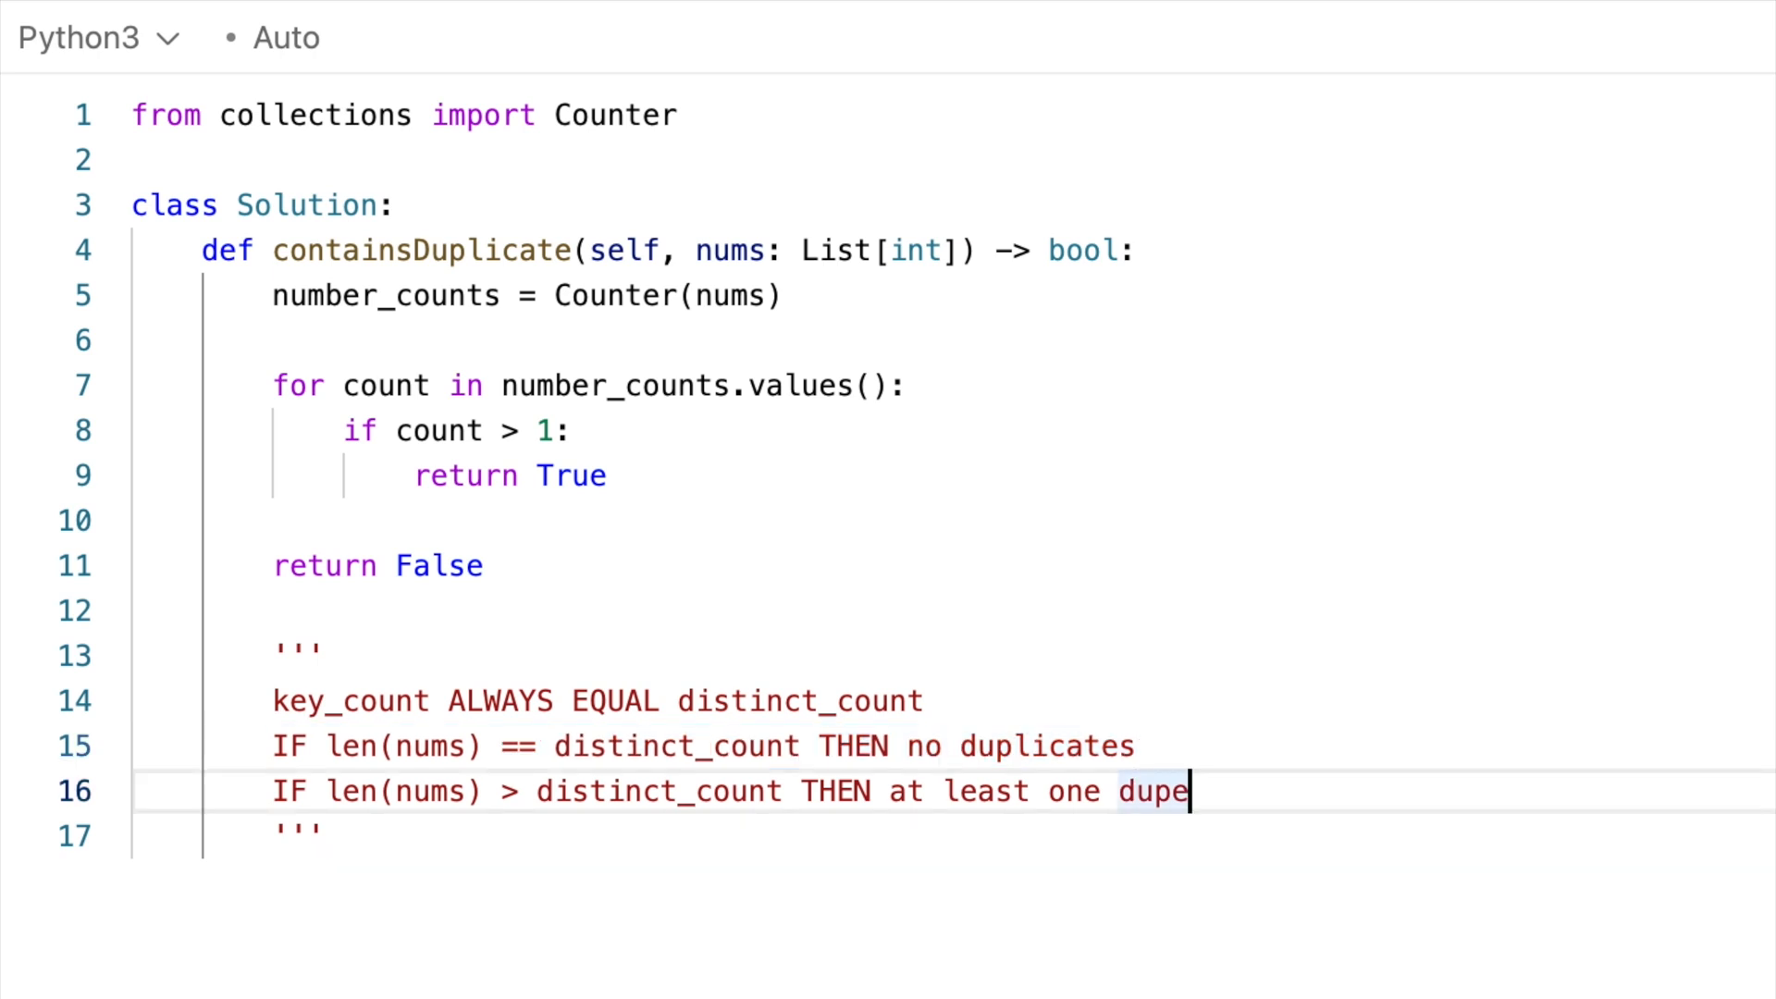
{"action": "left_click_drag", "start_coordinate": [1190, 791], "coordinate": [272, 791]}
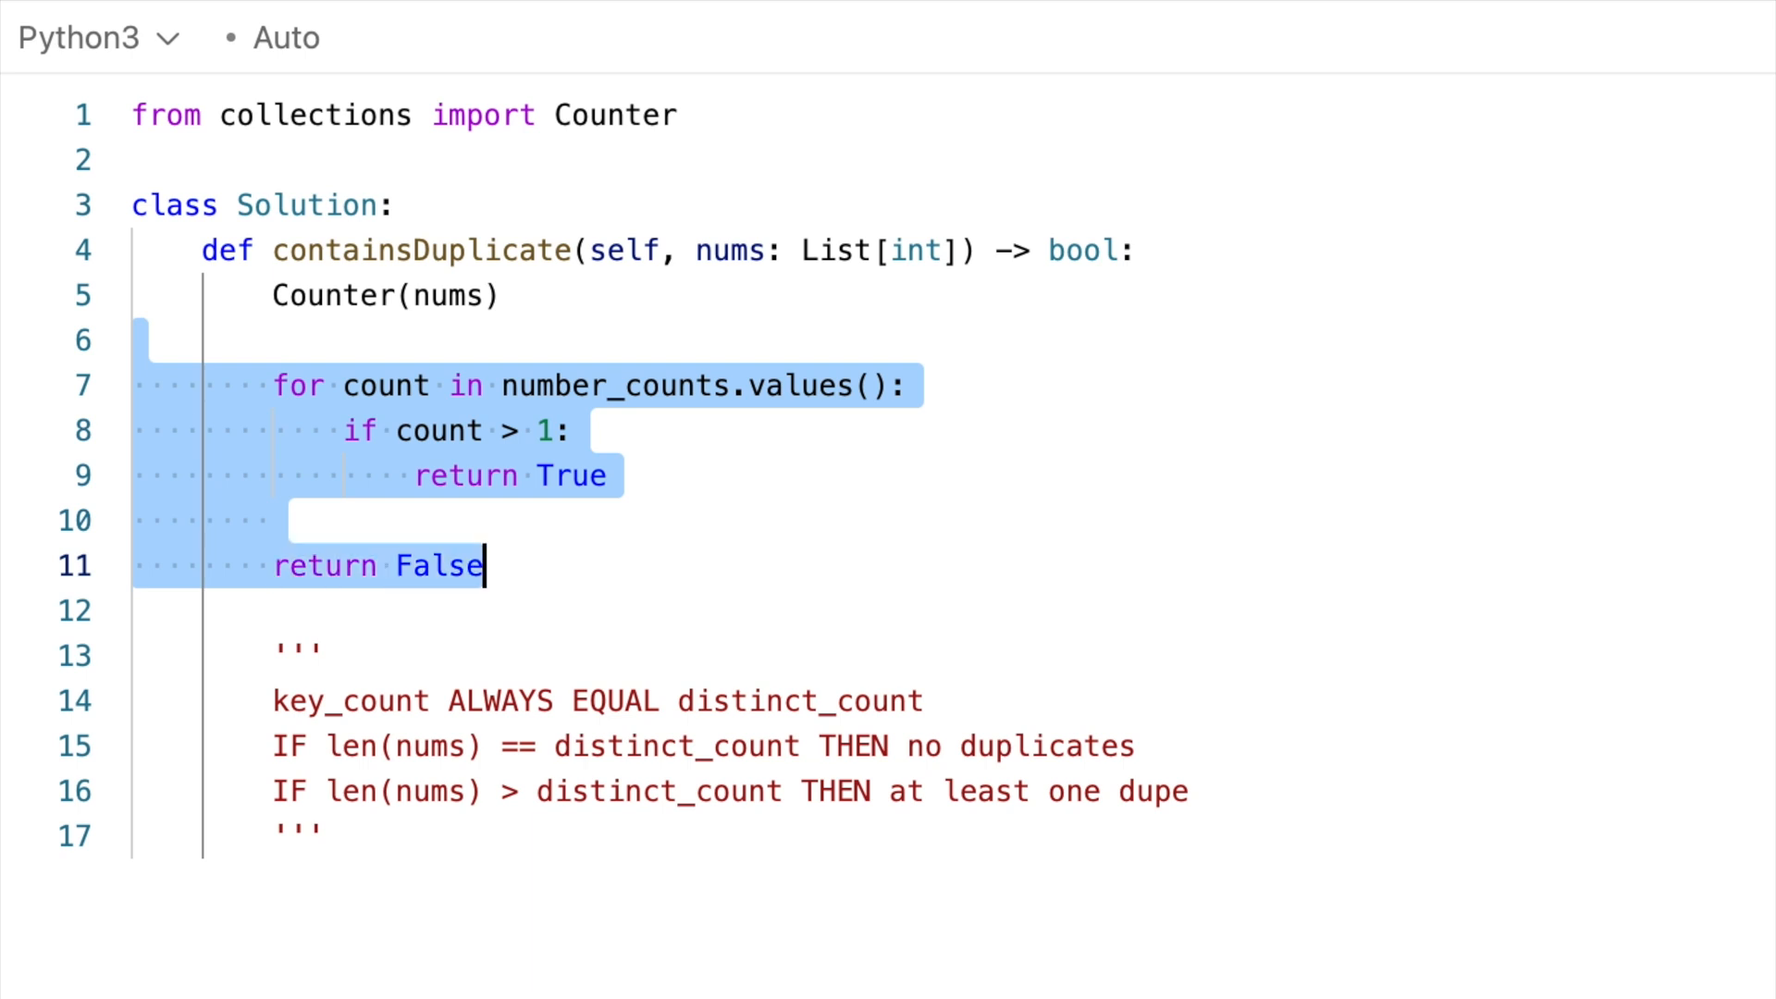
- Replace the loop with distinct_count = len(Counter(nums)) and return len(nums) > distinct_count
{"action": "key", "text": "Delete"}
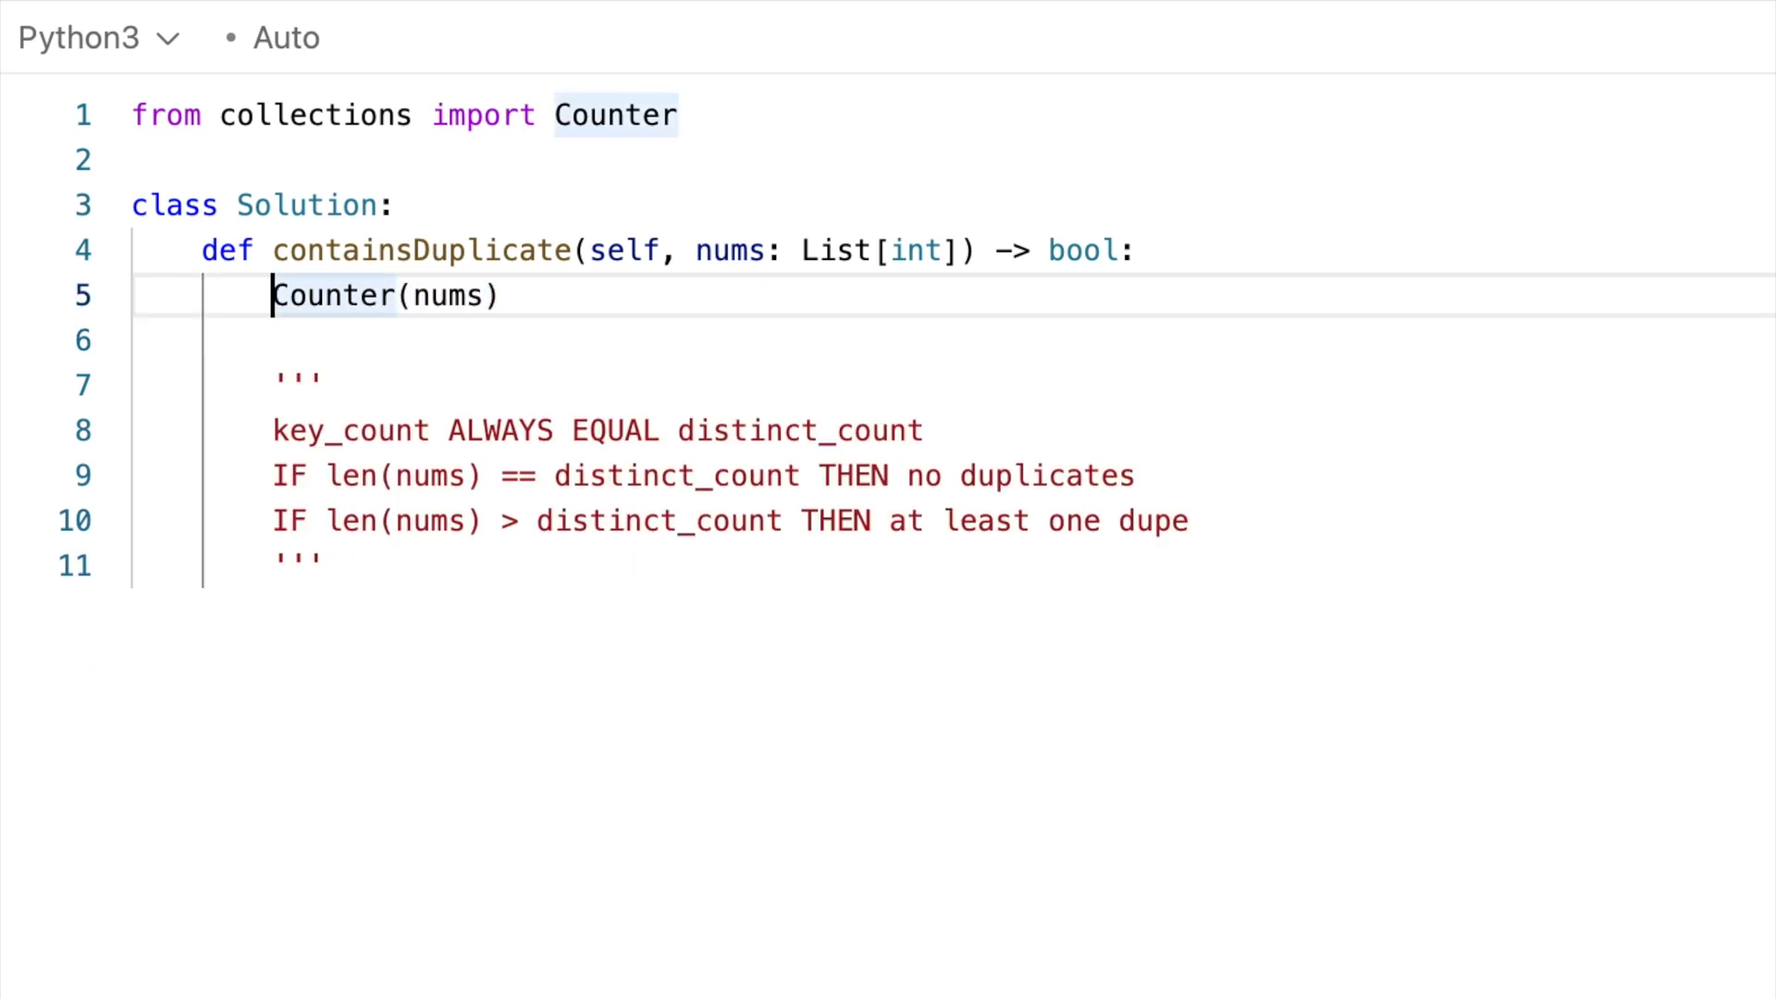
{"action": "type", "text": "len("}
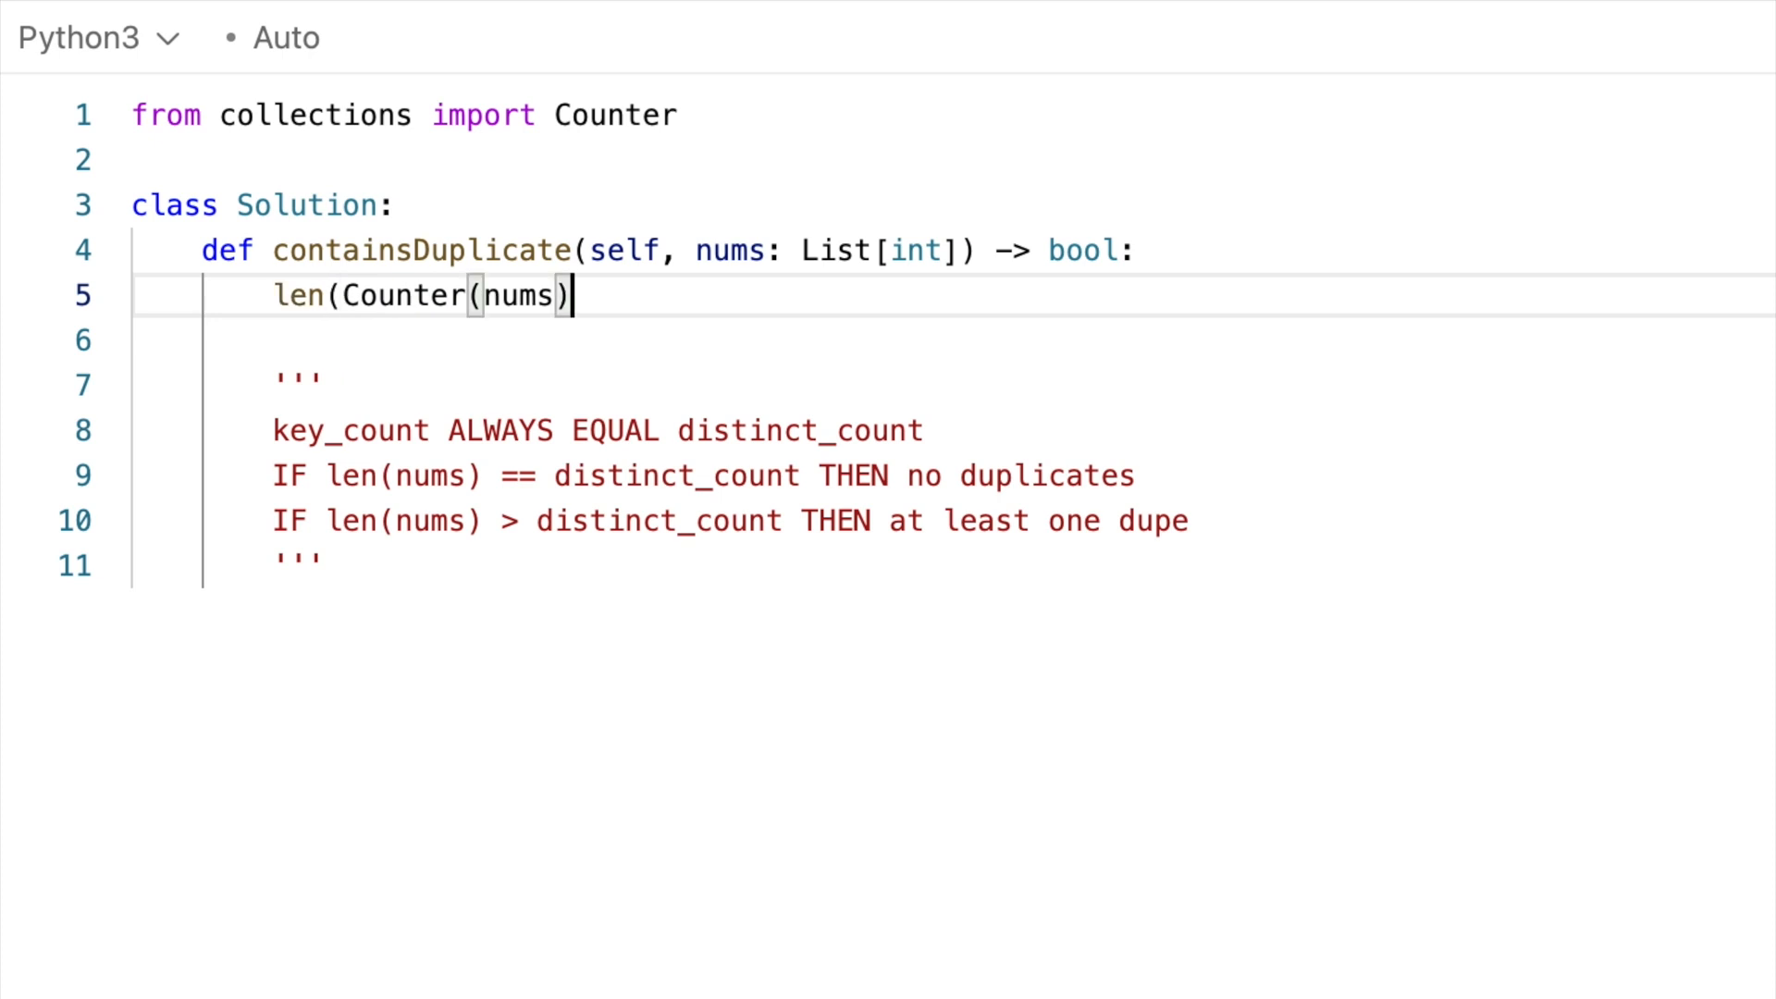
{"action": "type", "text": "distinct_count ="}
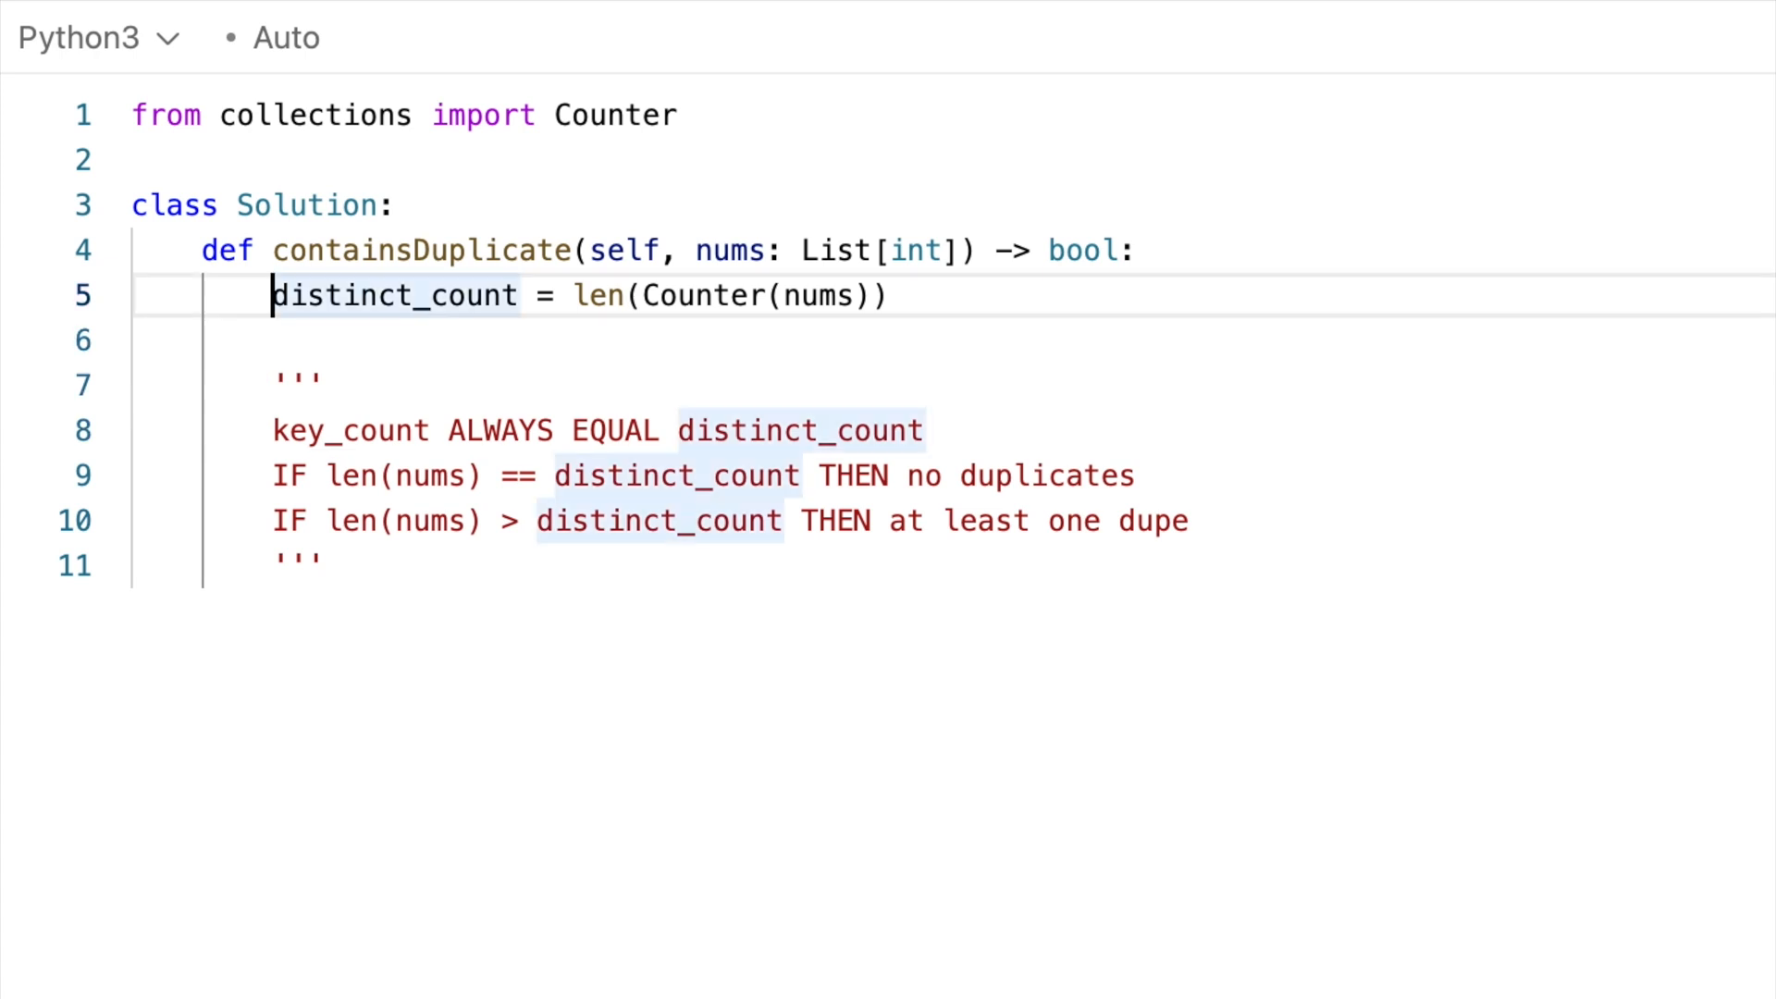
{"action": "type", "text": "return"}
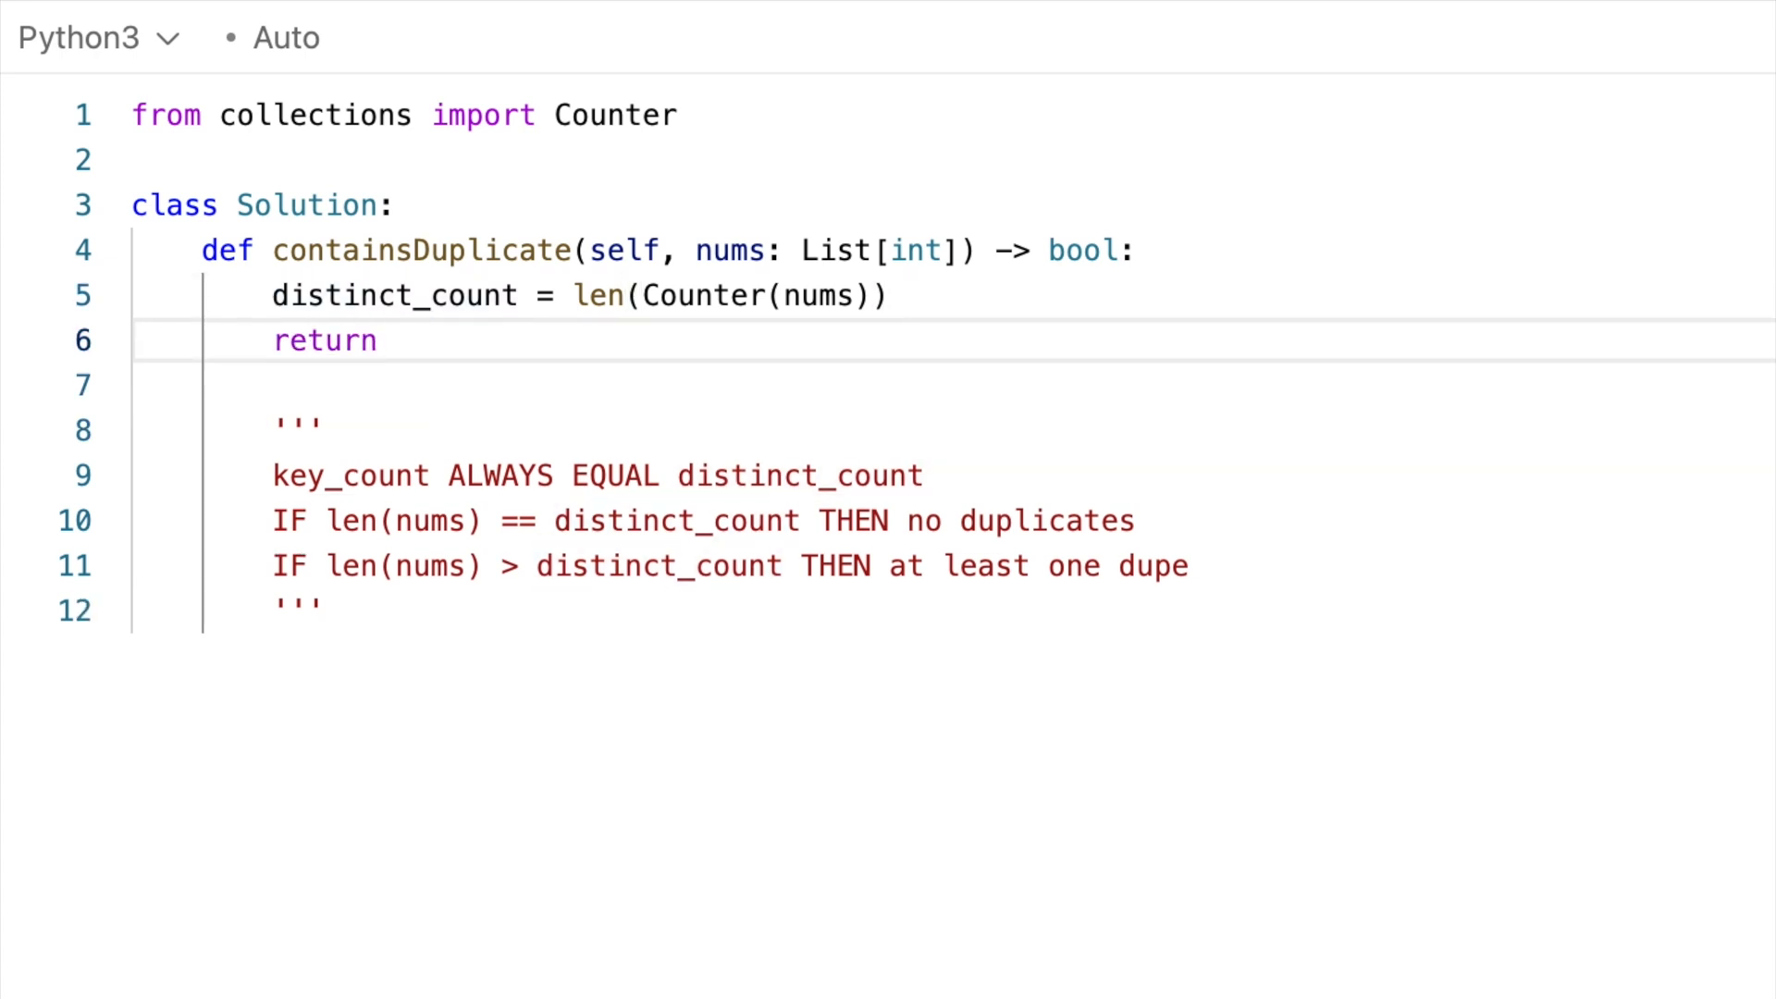
{"action": "type", "text": "len("}
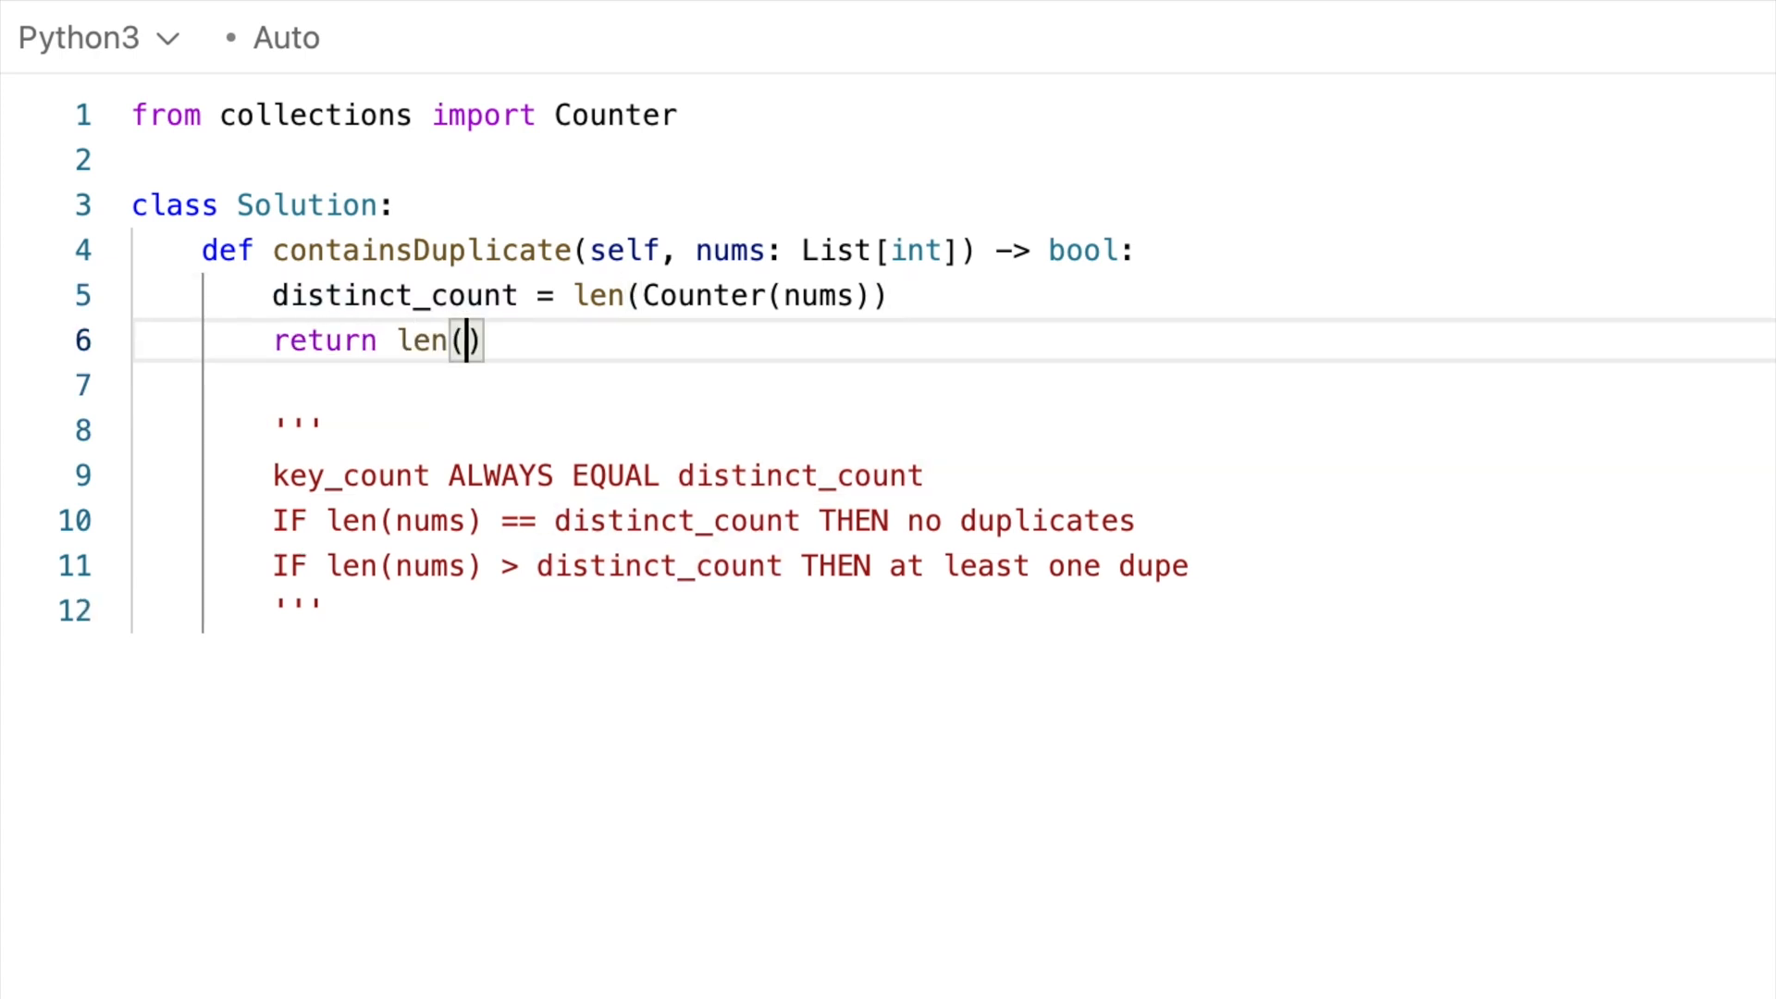
{"action": "type", "text": "nums) > d"}
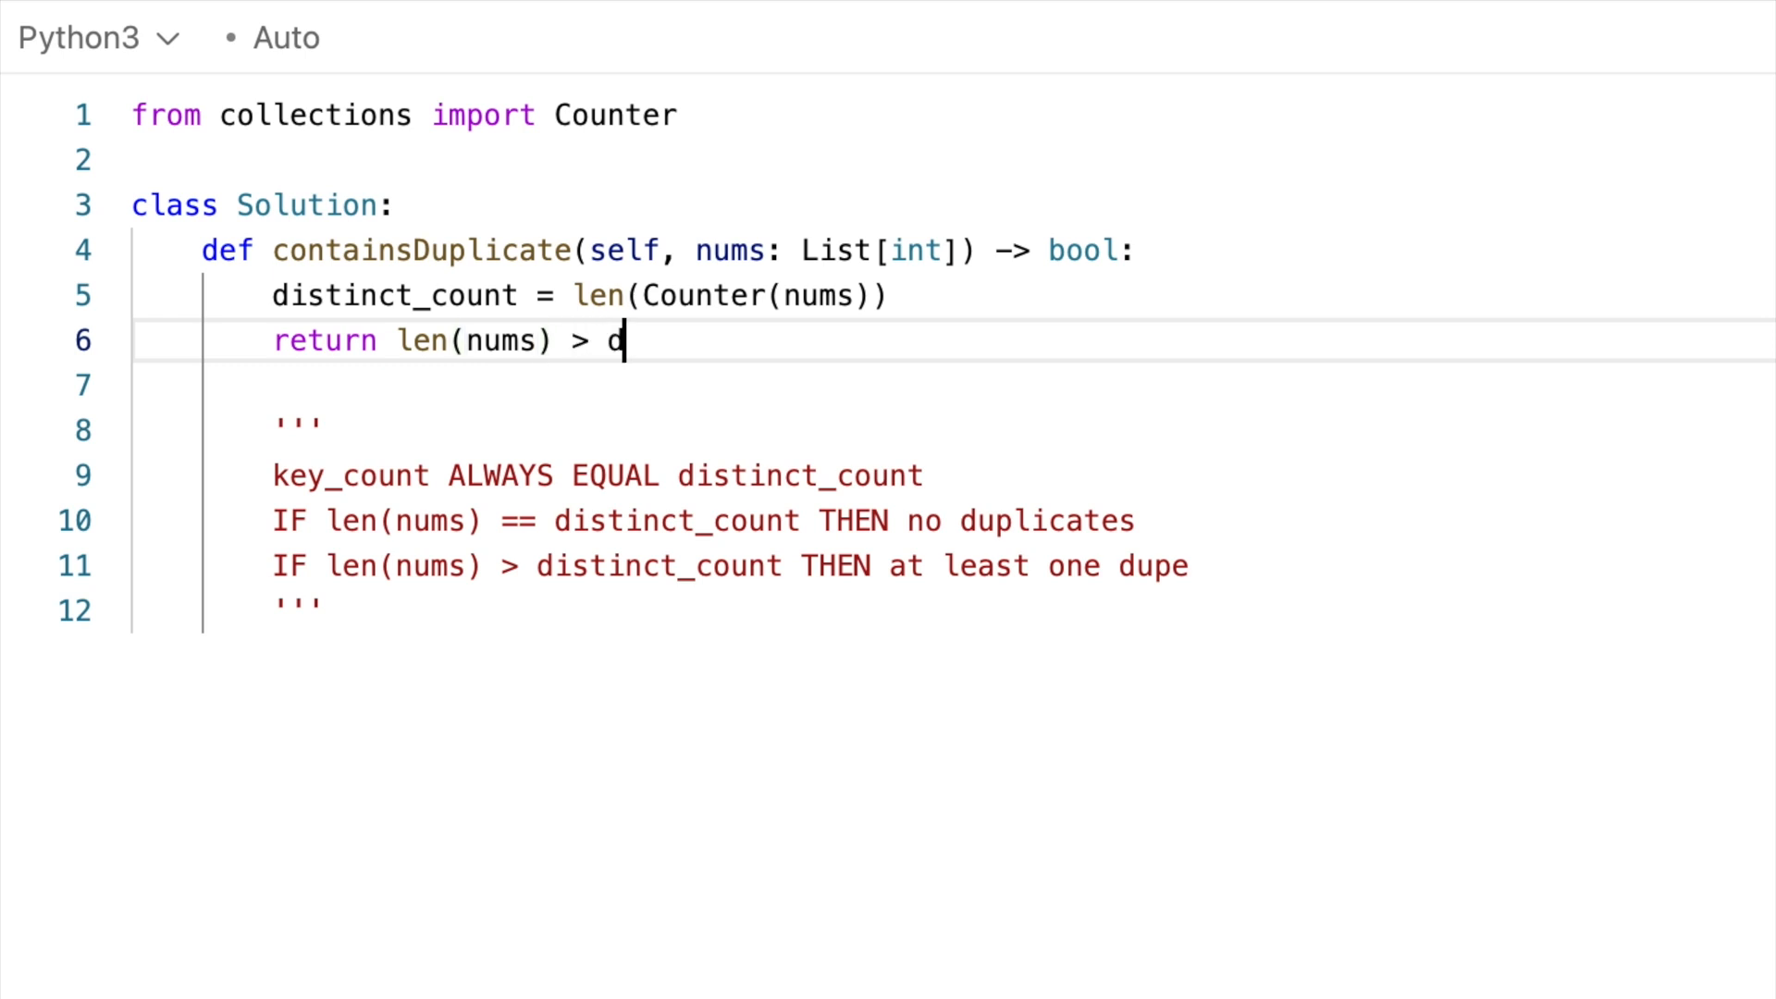
{"action": "type", "text": "istinct_count"}
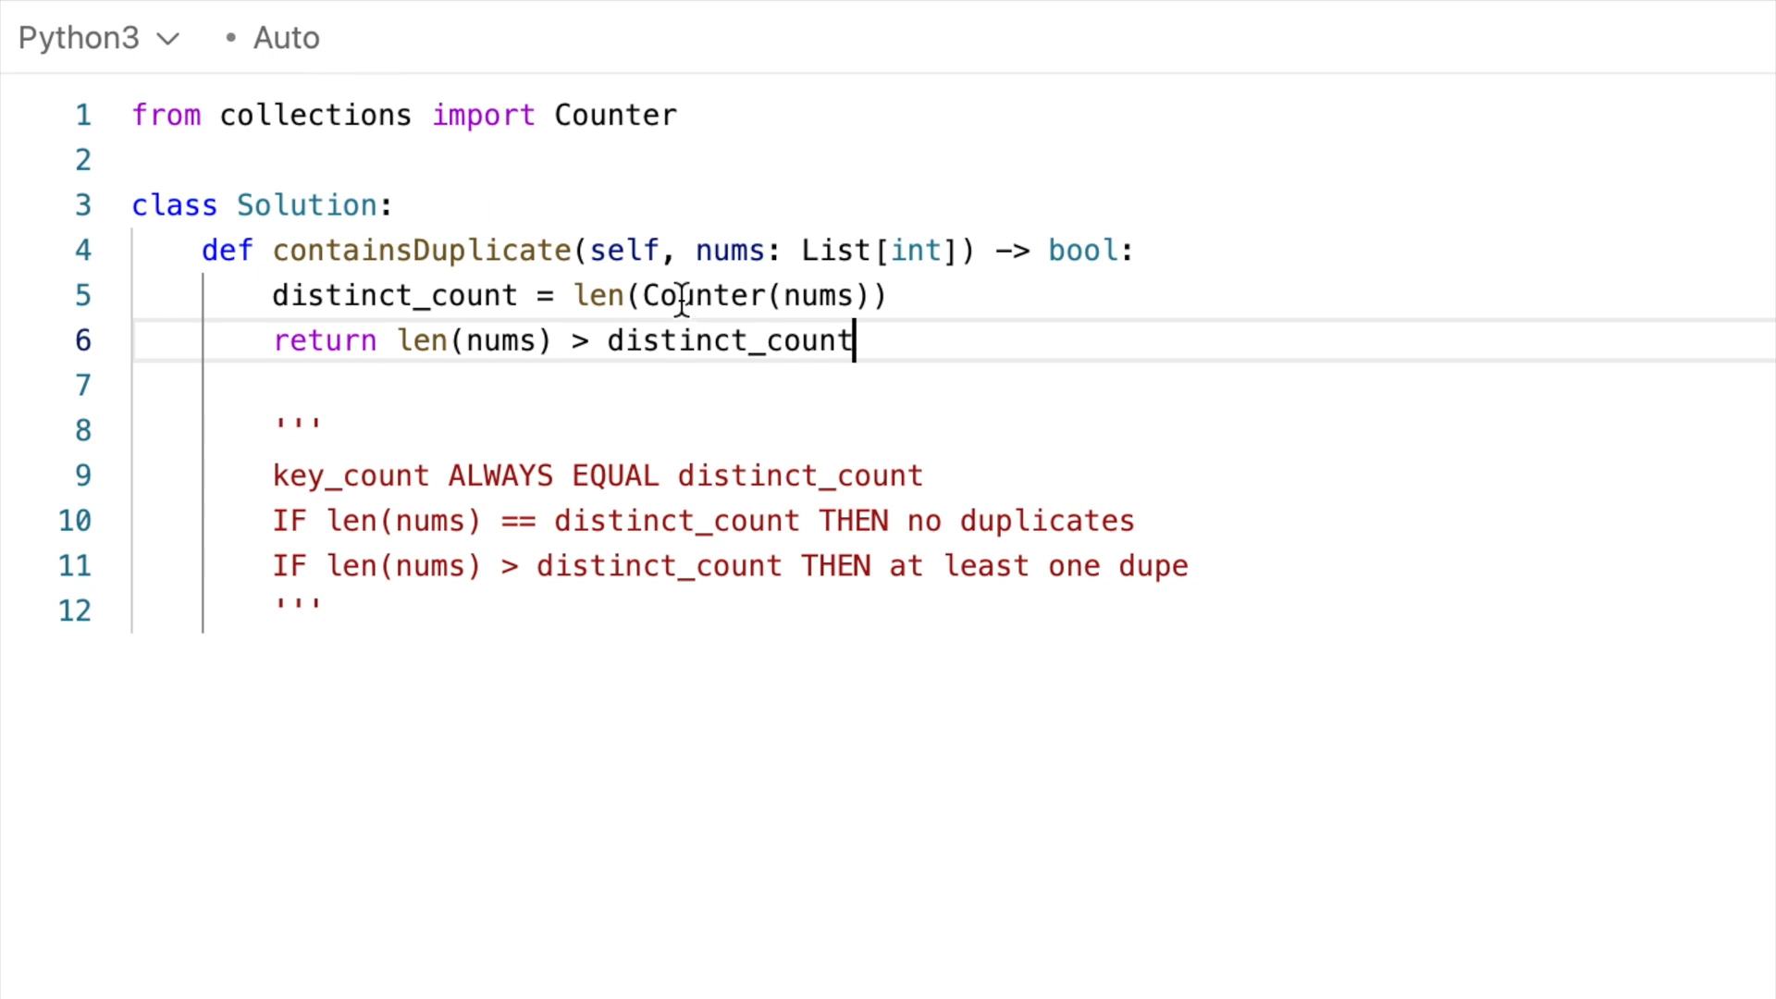
- Swap Counter for set so distinct_count = len(set(nums))
{"action": "double_click", "coordinate": [700, 294]}
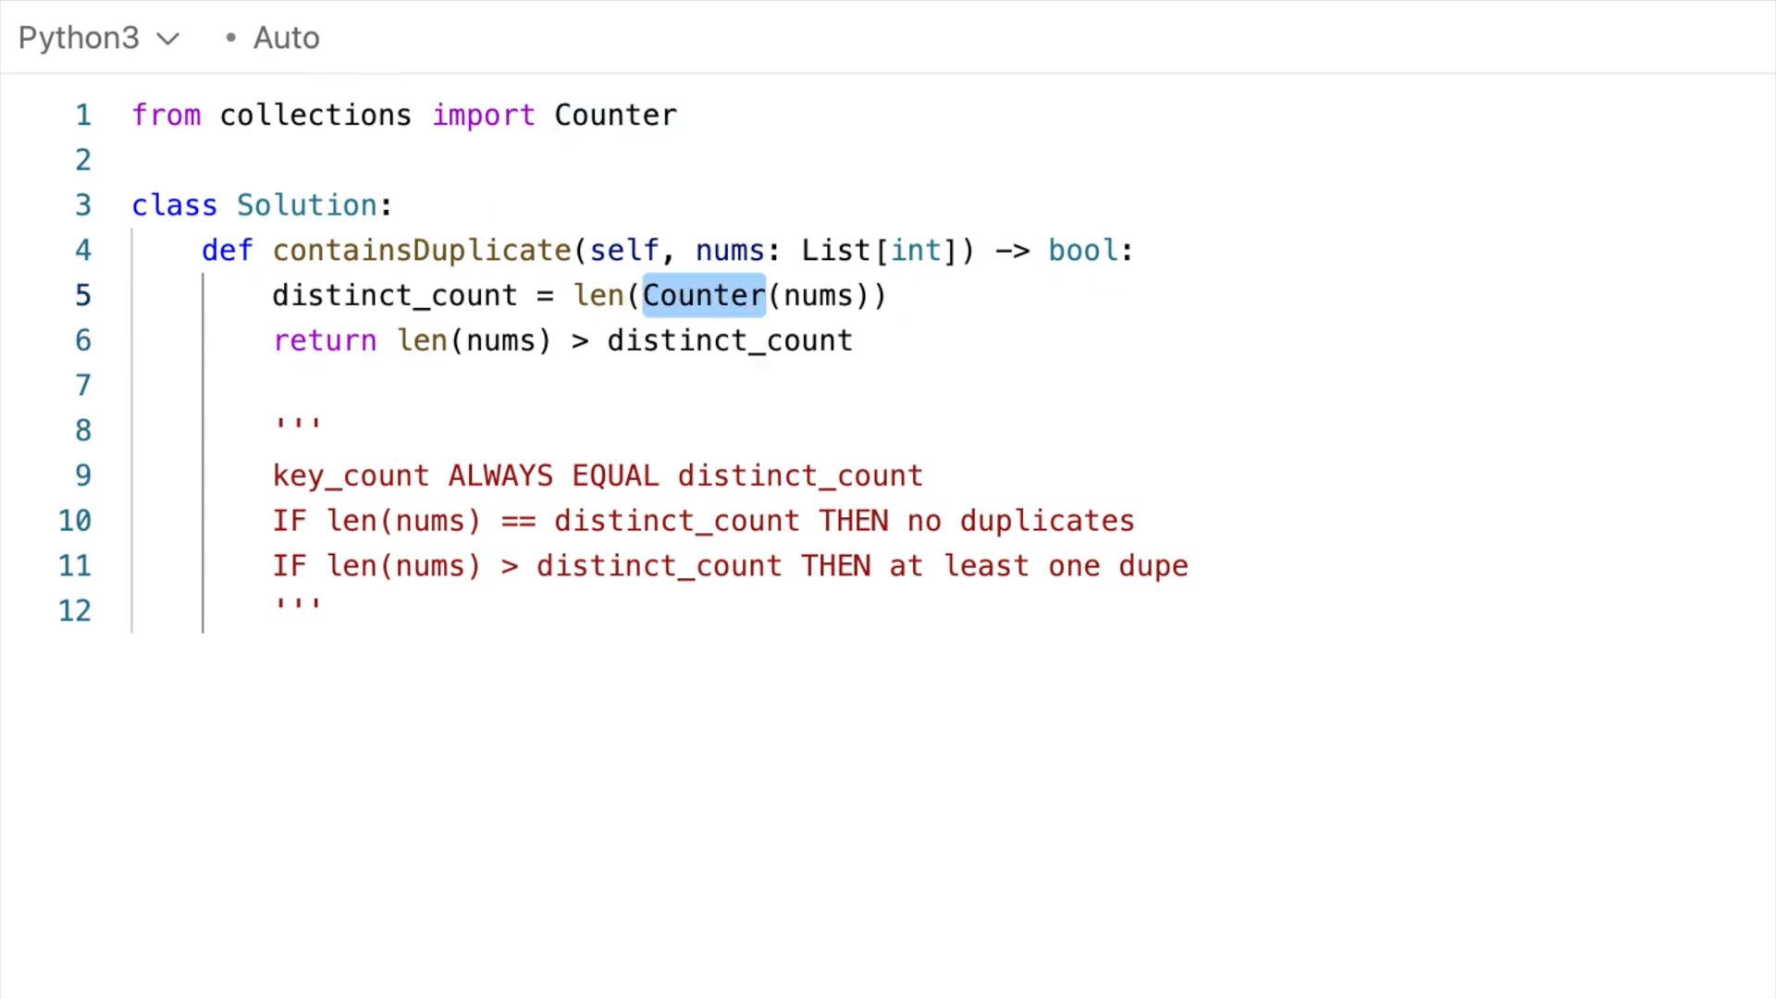
{"action": "type", "text": "set"}
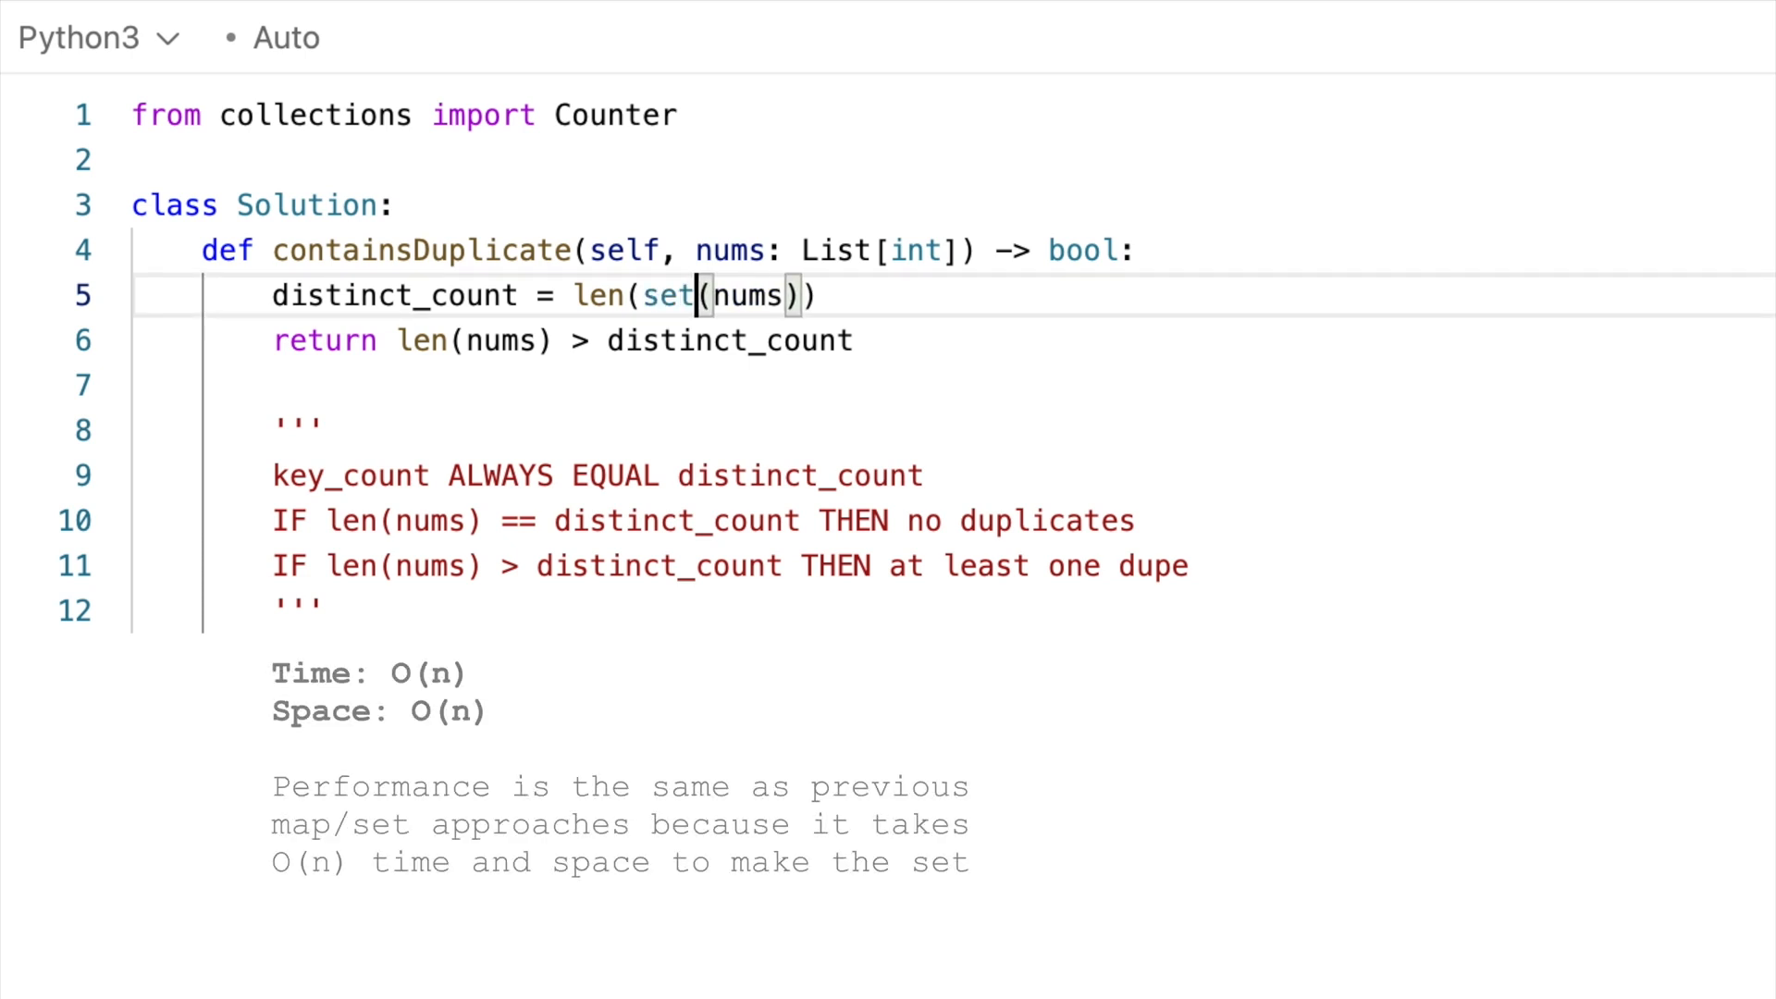